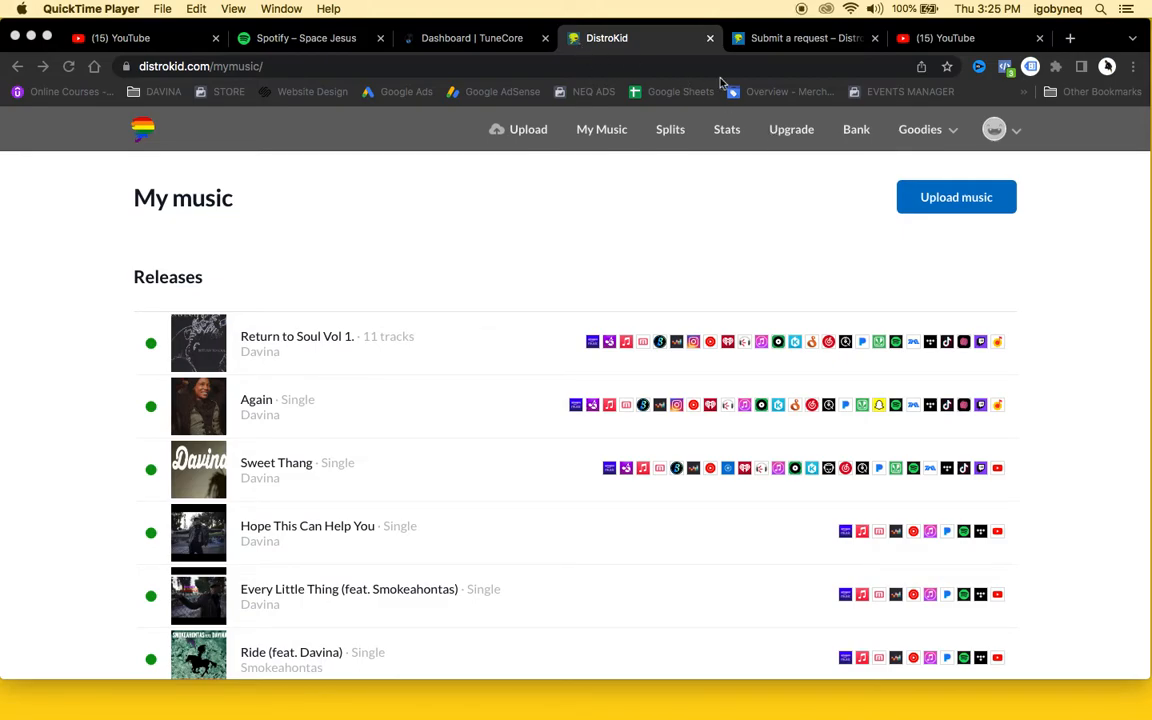
mouse_move(552, 45)
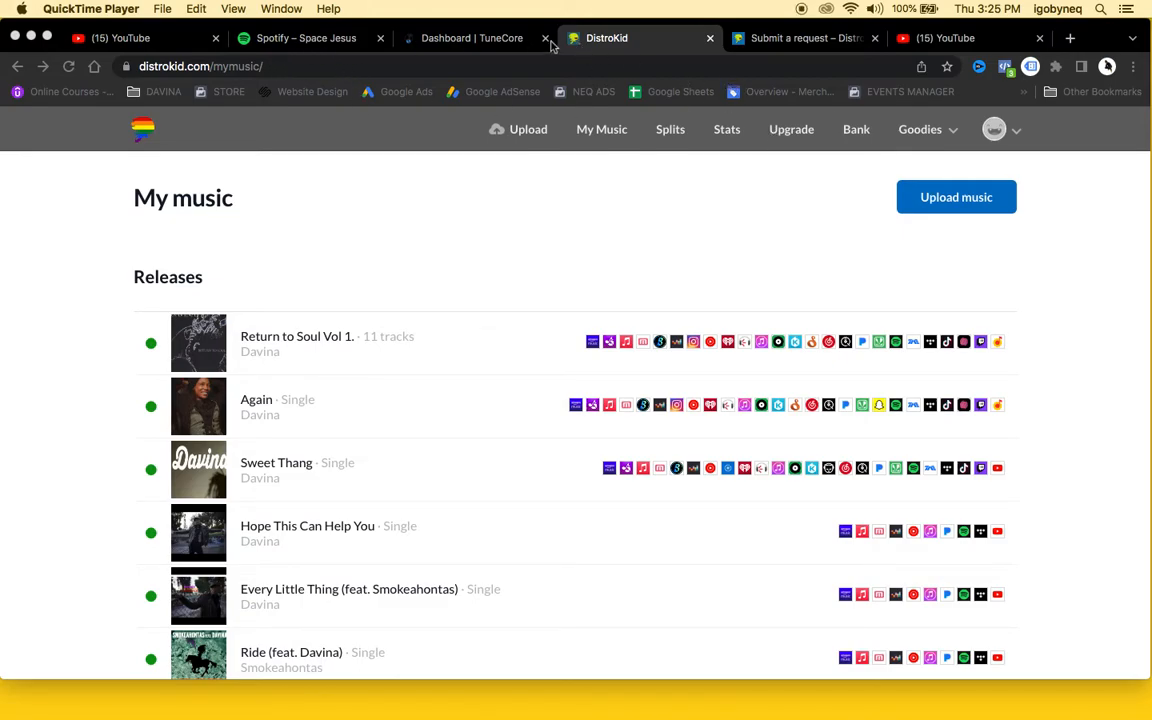
Switch from DistroKid's My Music page to the 'space jesus - Google Search' tab.
left_click(305, 38)
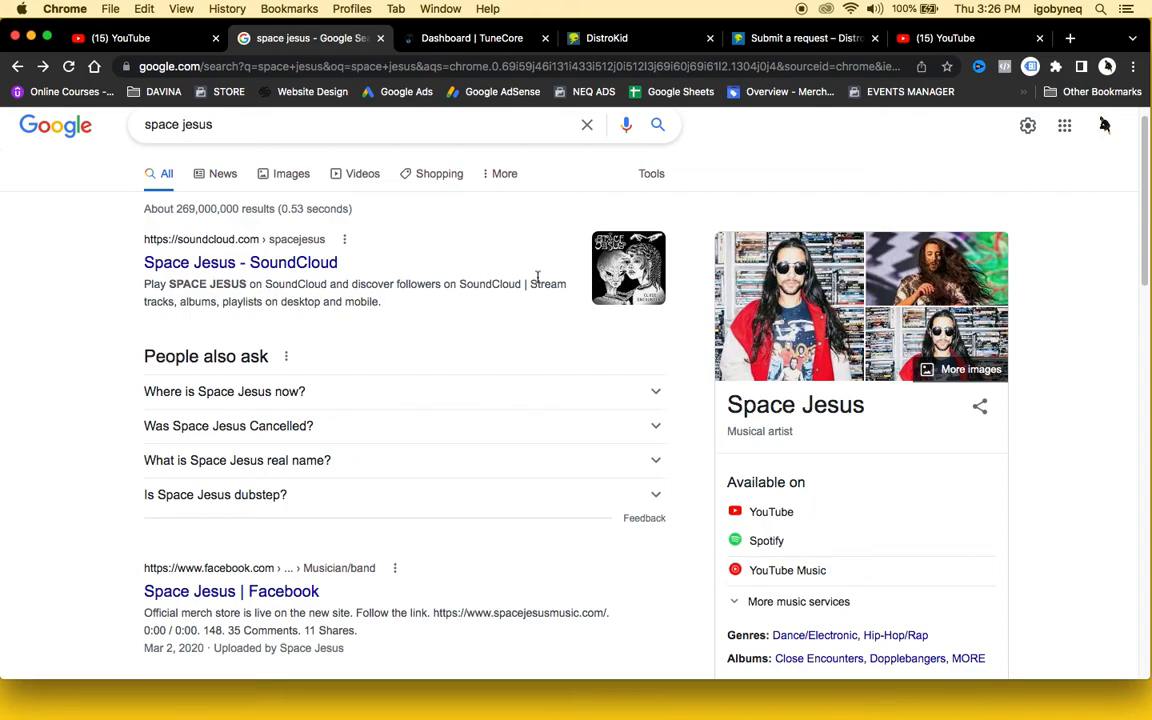
mouse_move(280, 103)
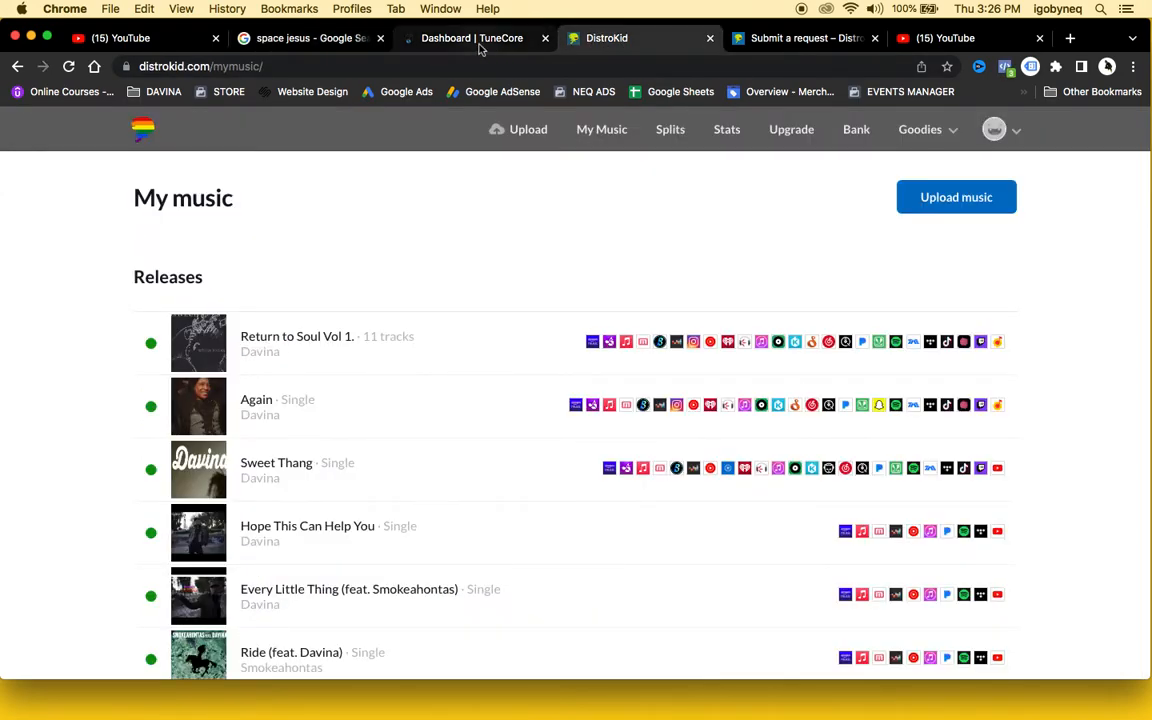
Switch to the 'Dashboard | TuneCore' tab showing its empty albums section.
left_click(470, 38)
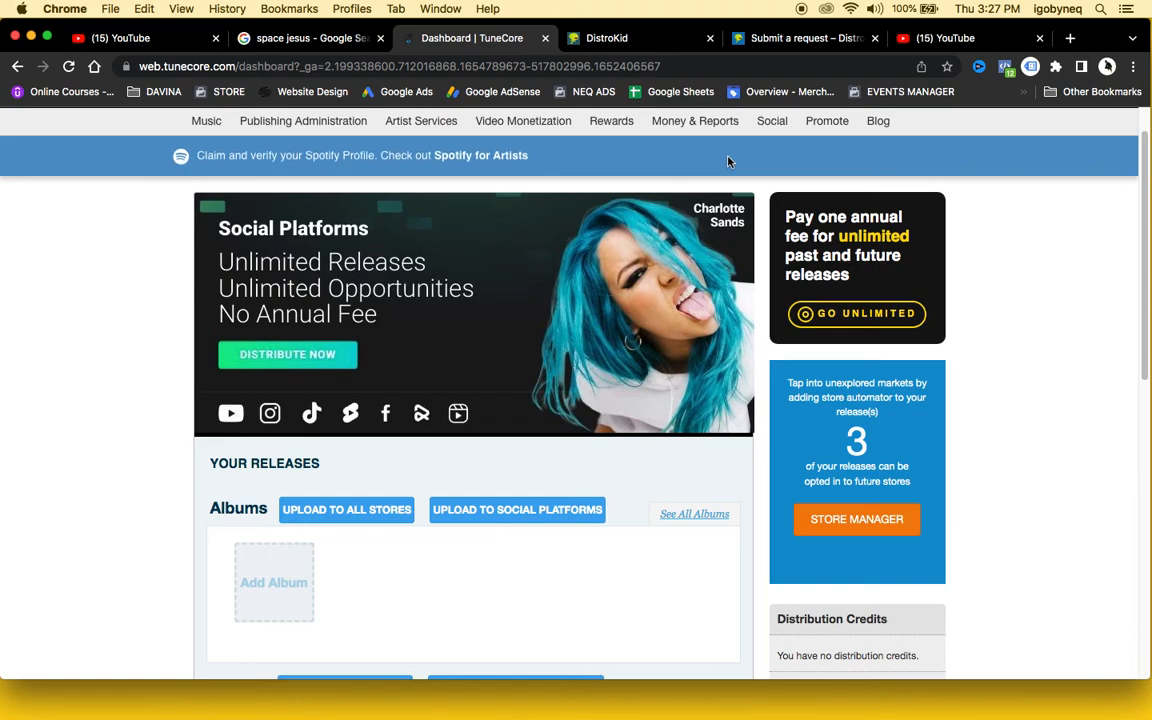
Search YouTube for the igobyneq channel using a recent search.
left_click(945, 38)
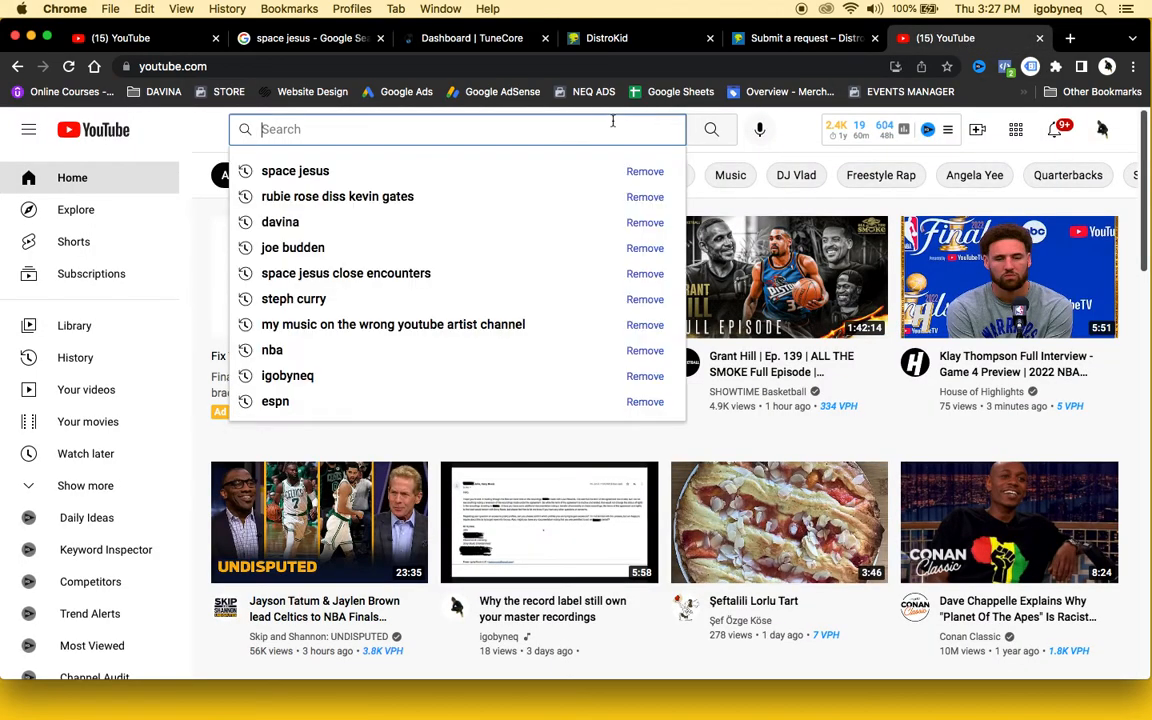
mouse_move(324, 375)
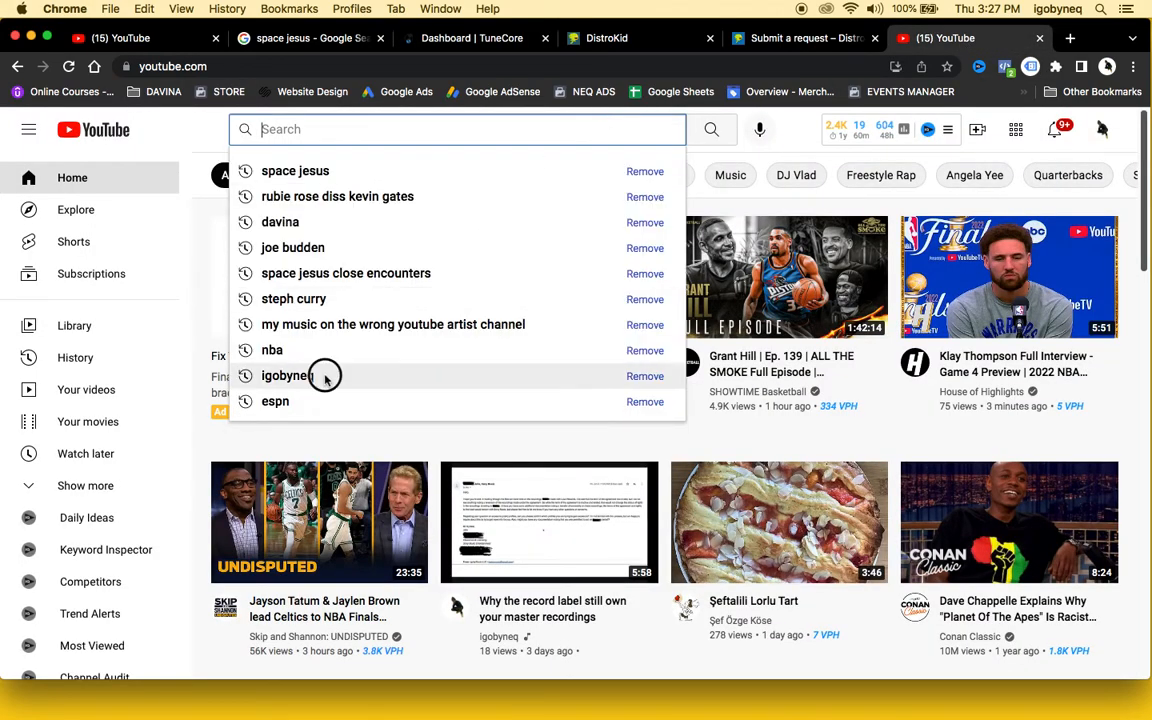
left_click(285, 375)
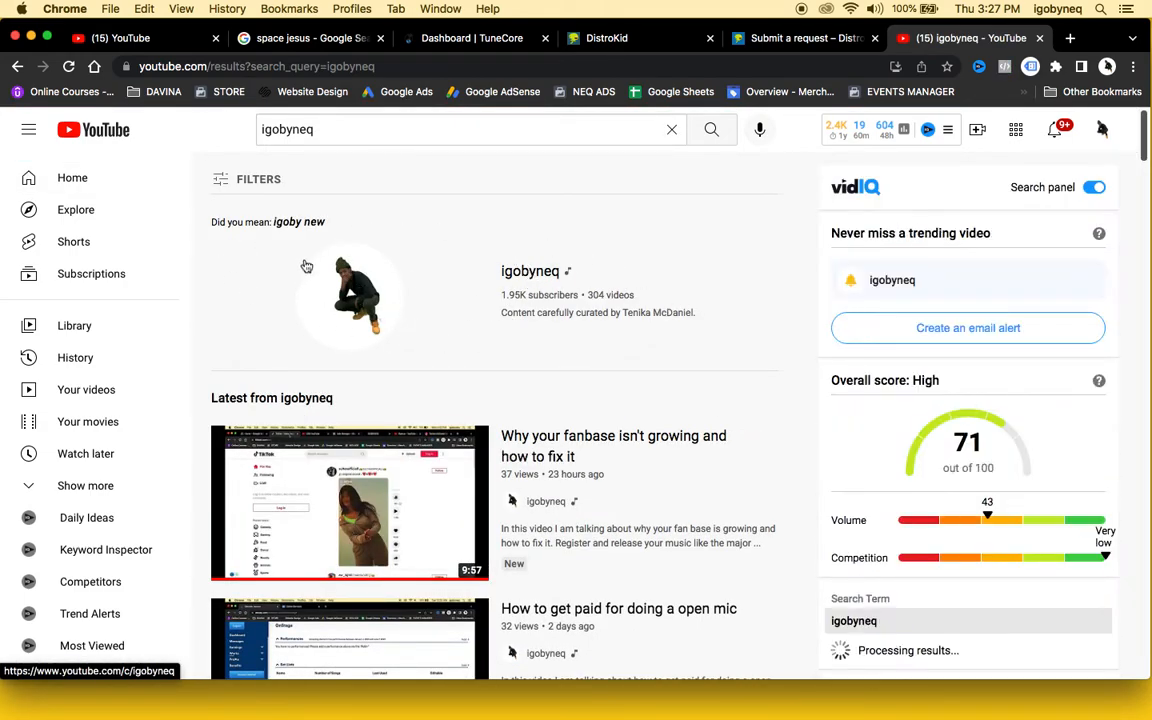
Open the igobyneq channel and scroll down to Albums & Singles.
left_click(530, 271)
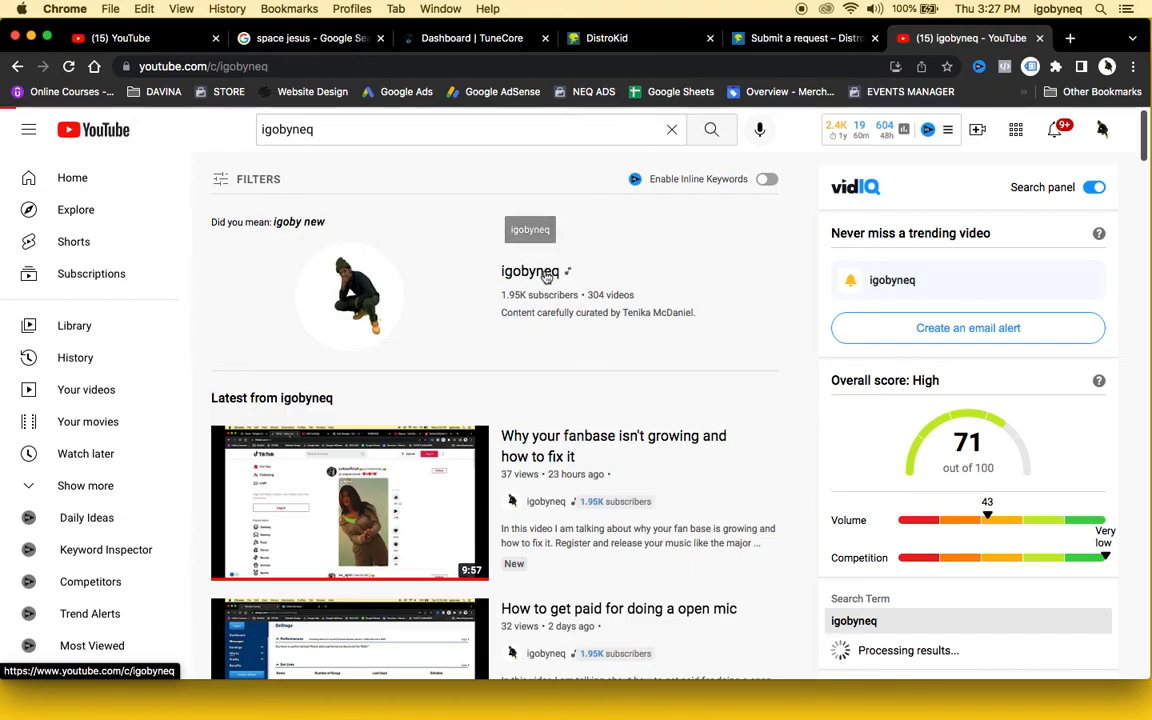
left_click(530, 271)
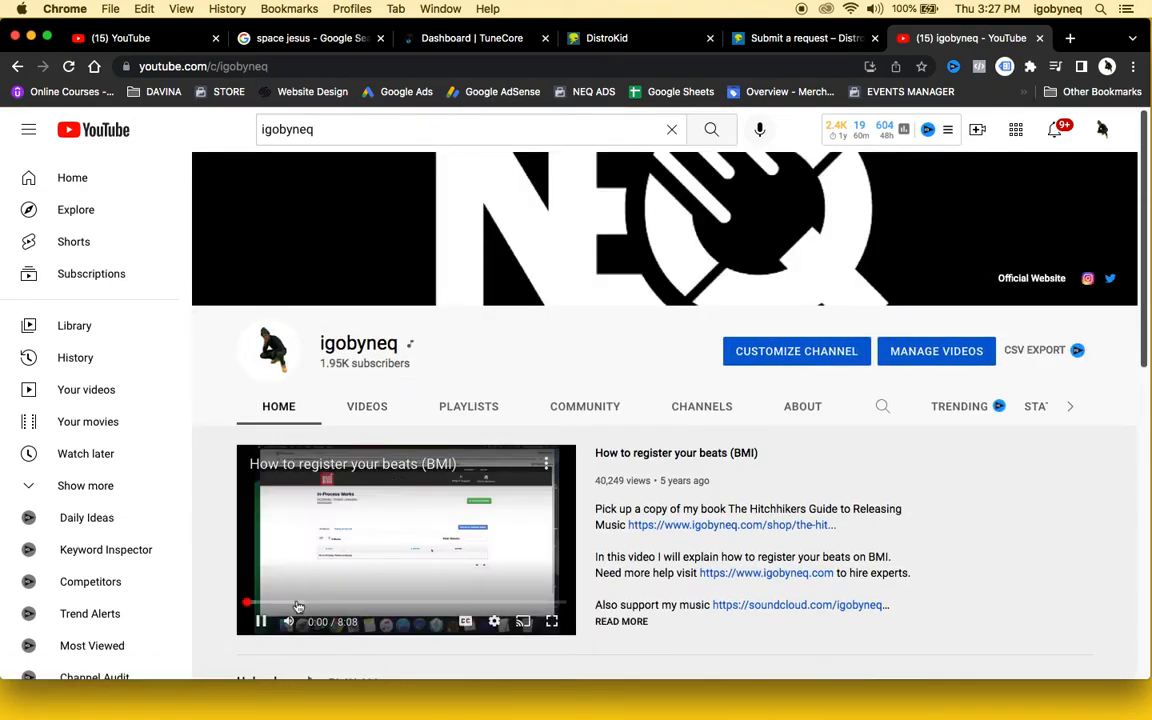
scroll("down", 3)
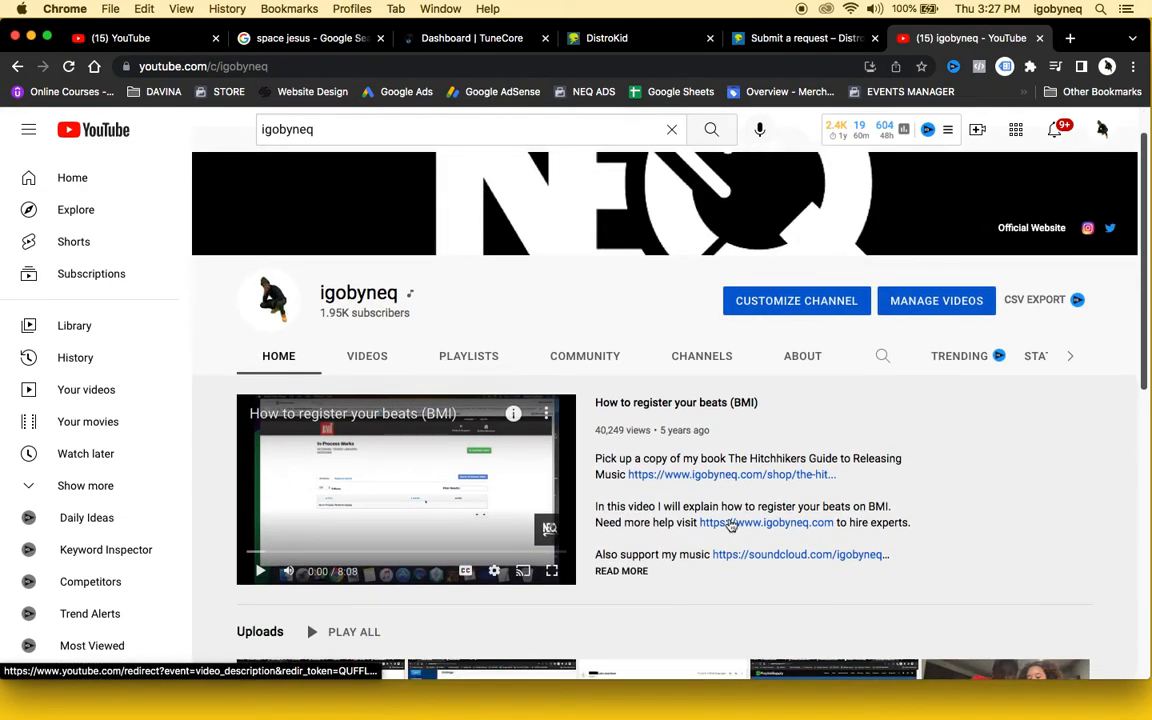
scroll("down", 3)
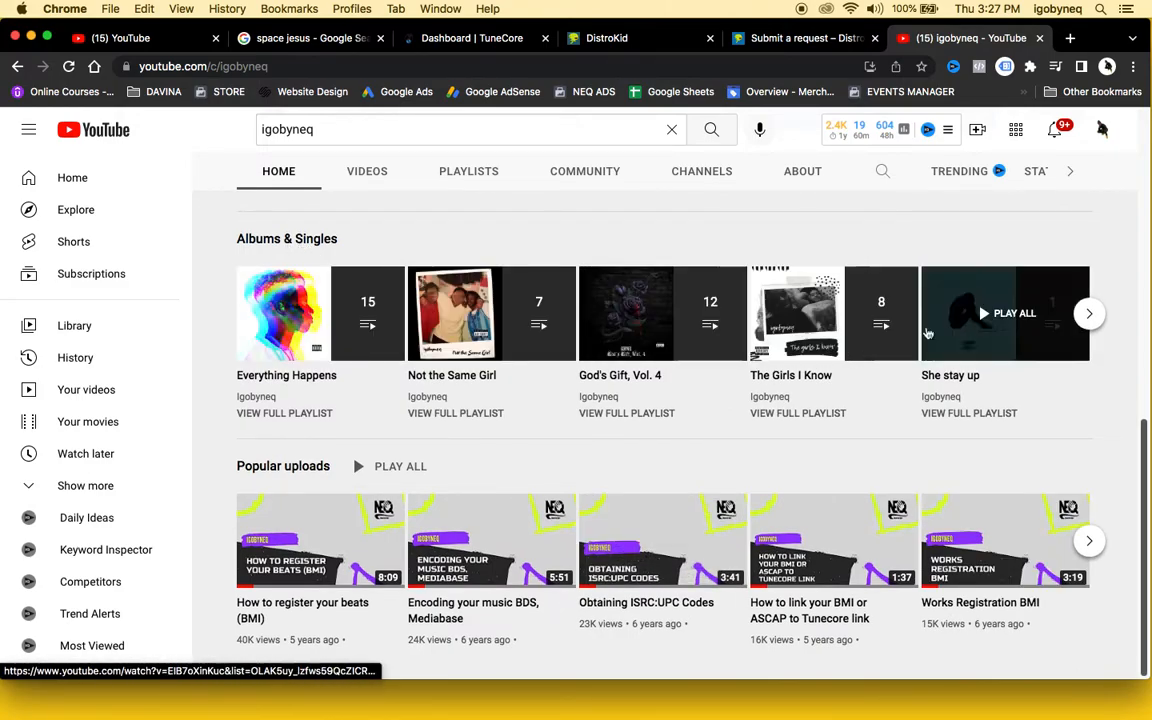
Page through the Albums & Singles carousel and scroll back to the top.
left_click(1089, 313)
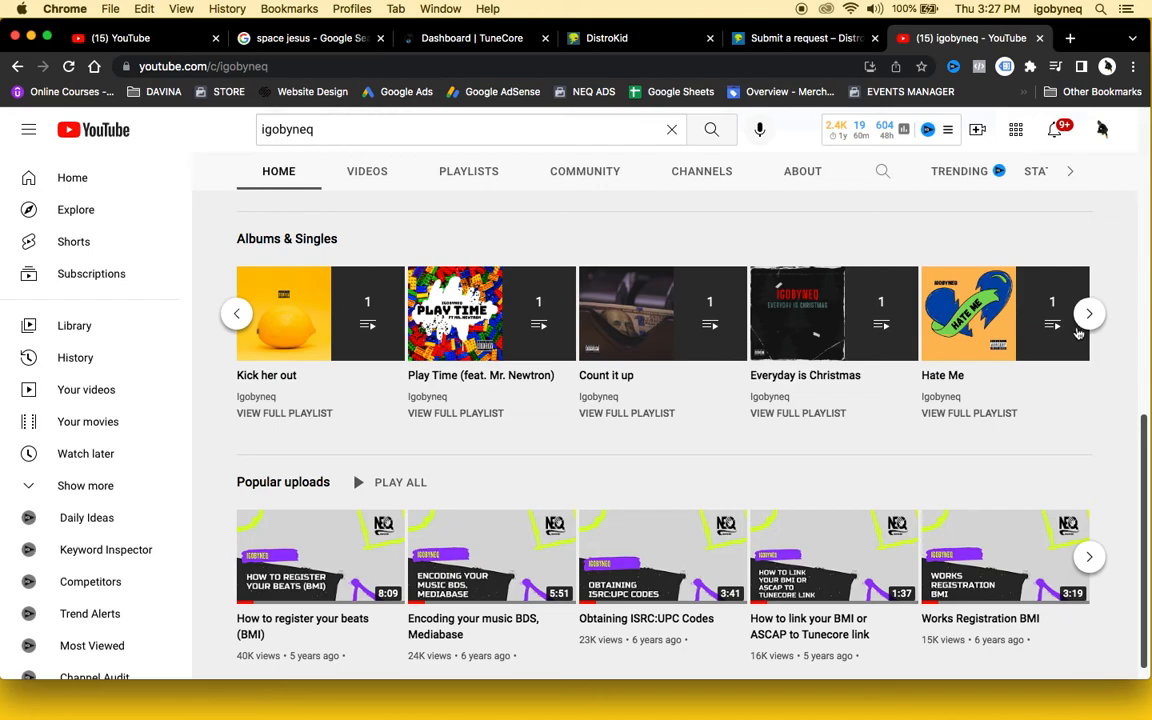
left_click(1089, 313)
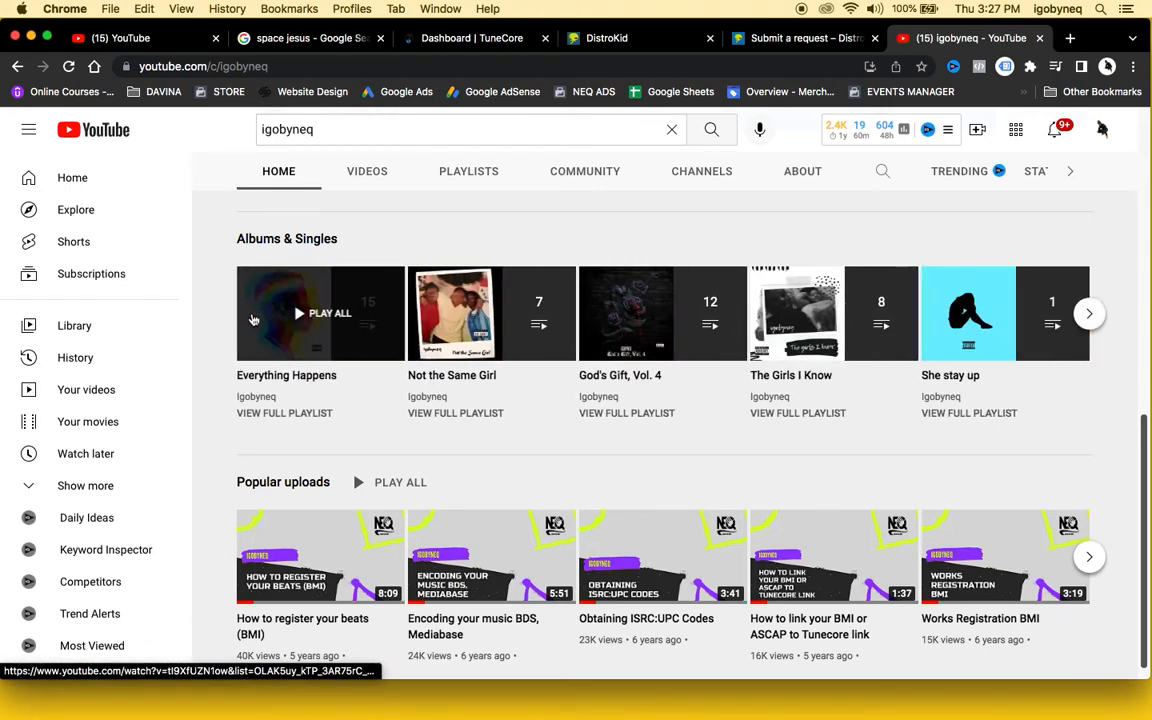
mouse_move(586, 105)
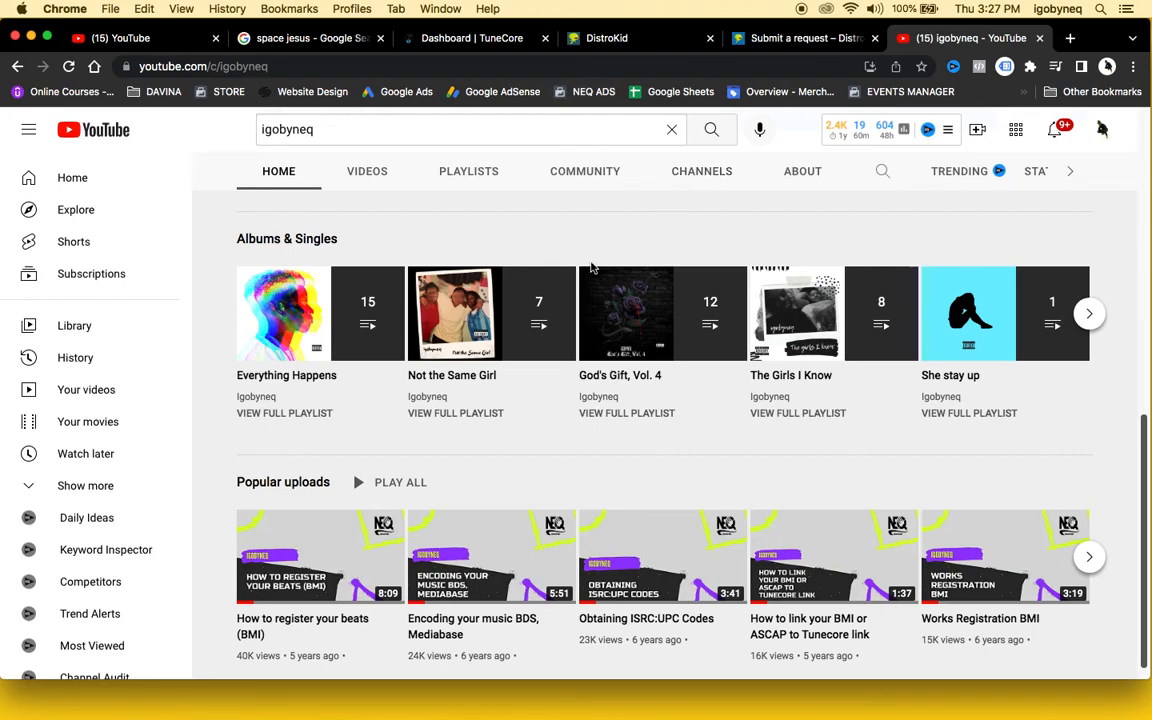
scroll("up", 3)
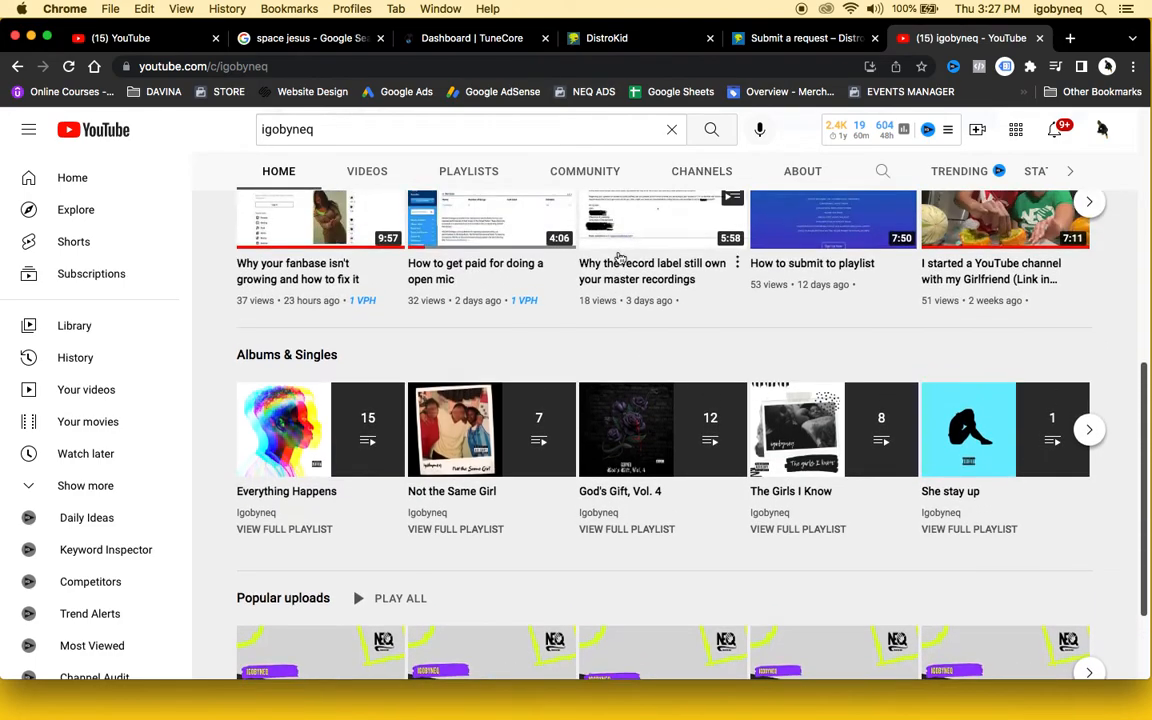
scroll("down", 3)
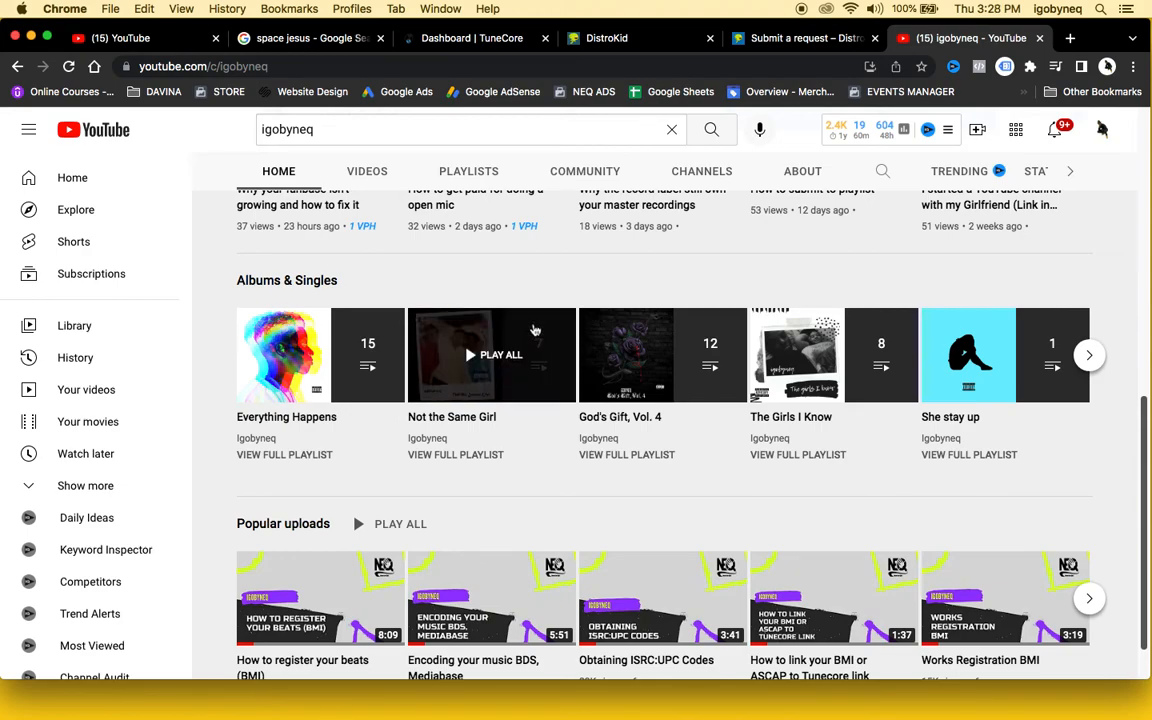
scroll("up", 3)
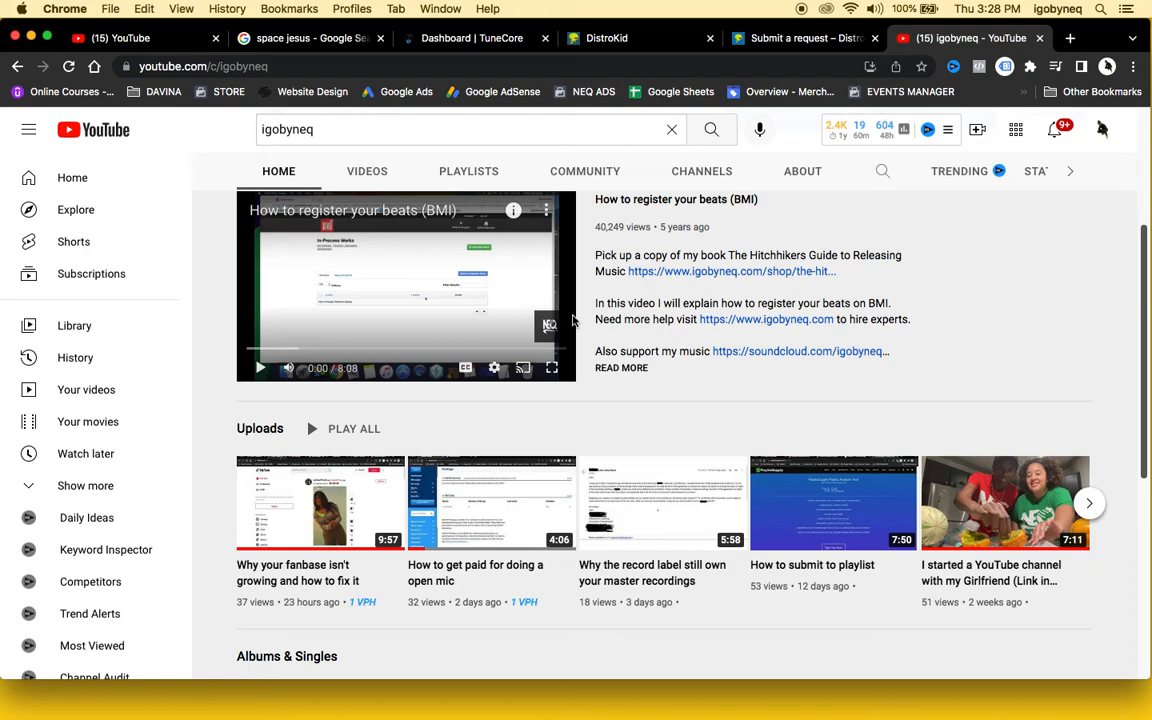
scroll("down", 3)
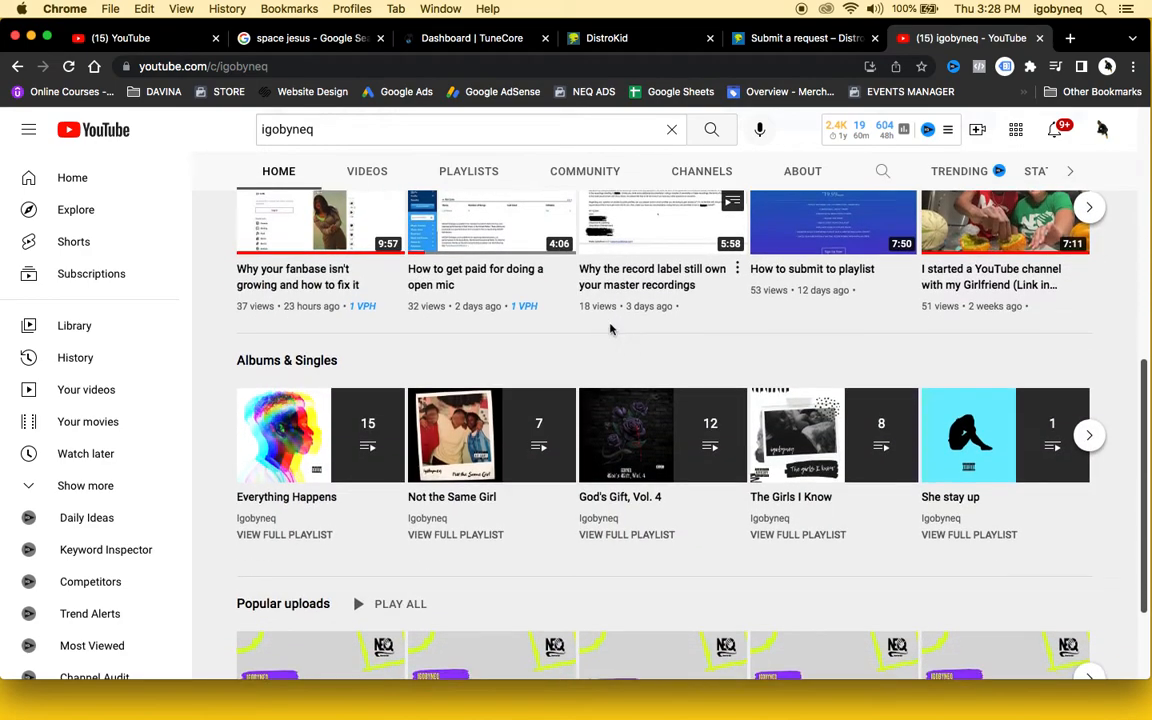
scroll("up", 3)
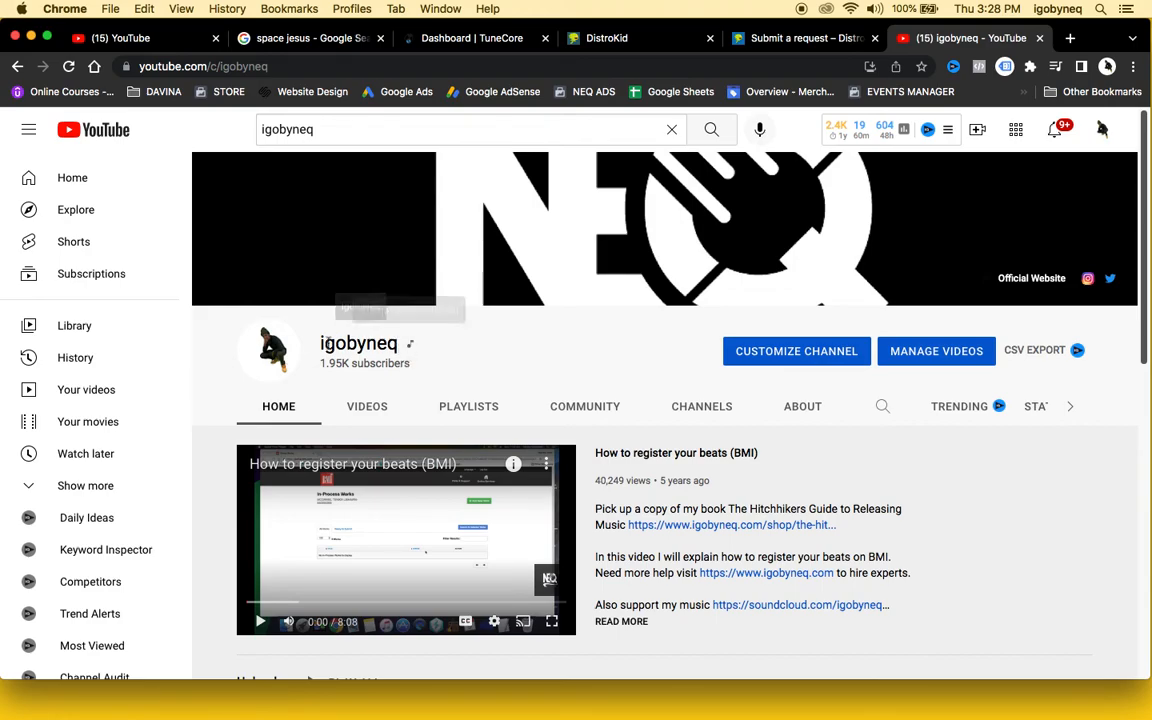
mouse_move(497, 357)
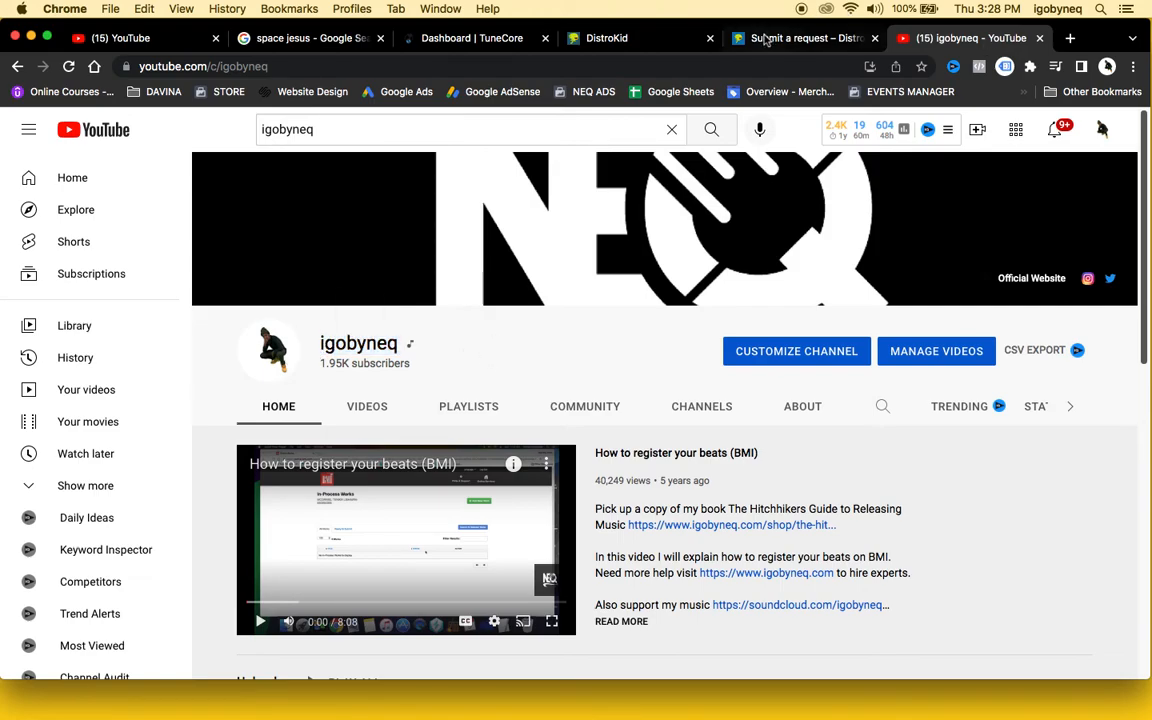
Back on the Space Jesus results, open YouTube under 'Available on'.
left_click(310, 38)
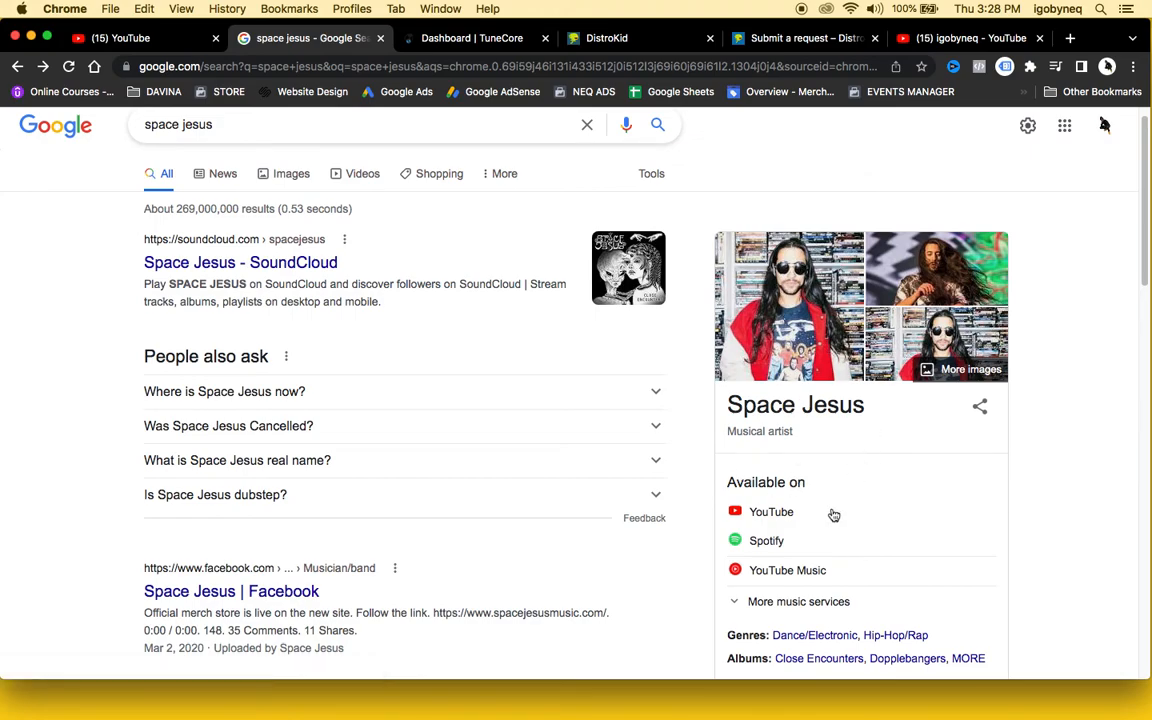
left_click(771, 511)
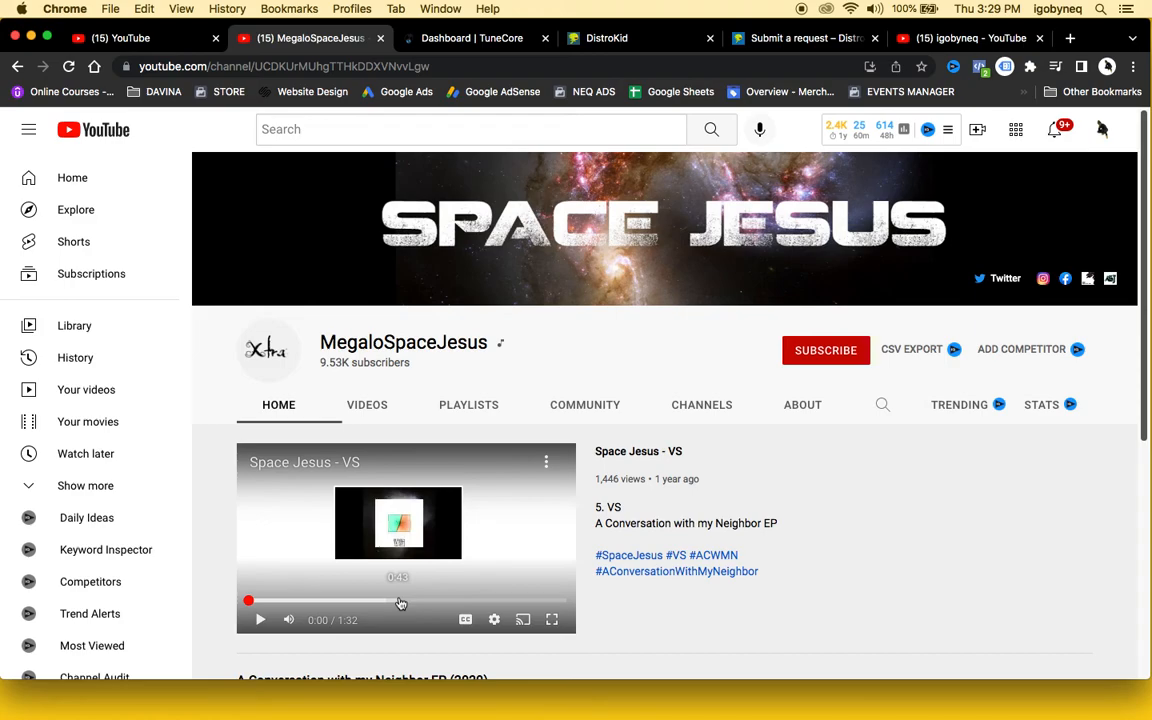
On the MegaloSpaceJesus About tab, reveal and copy the business inquiries email.
left_click(802, 404)
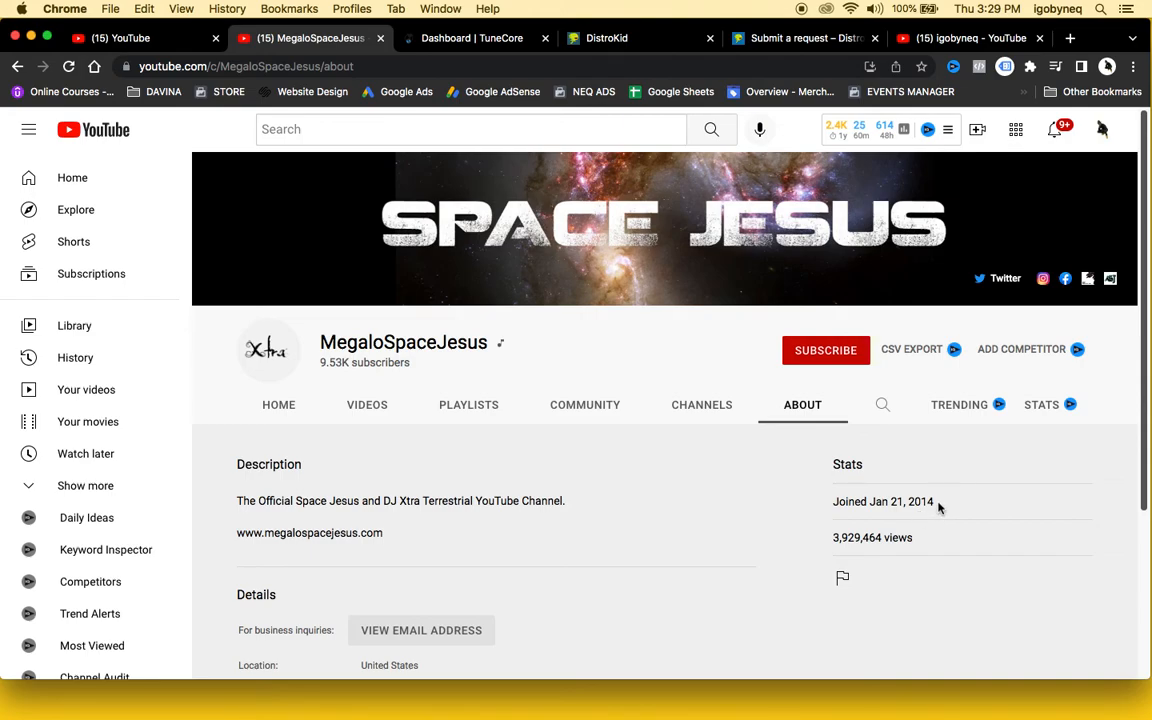
scroll("down", 3)
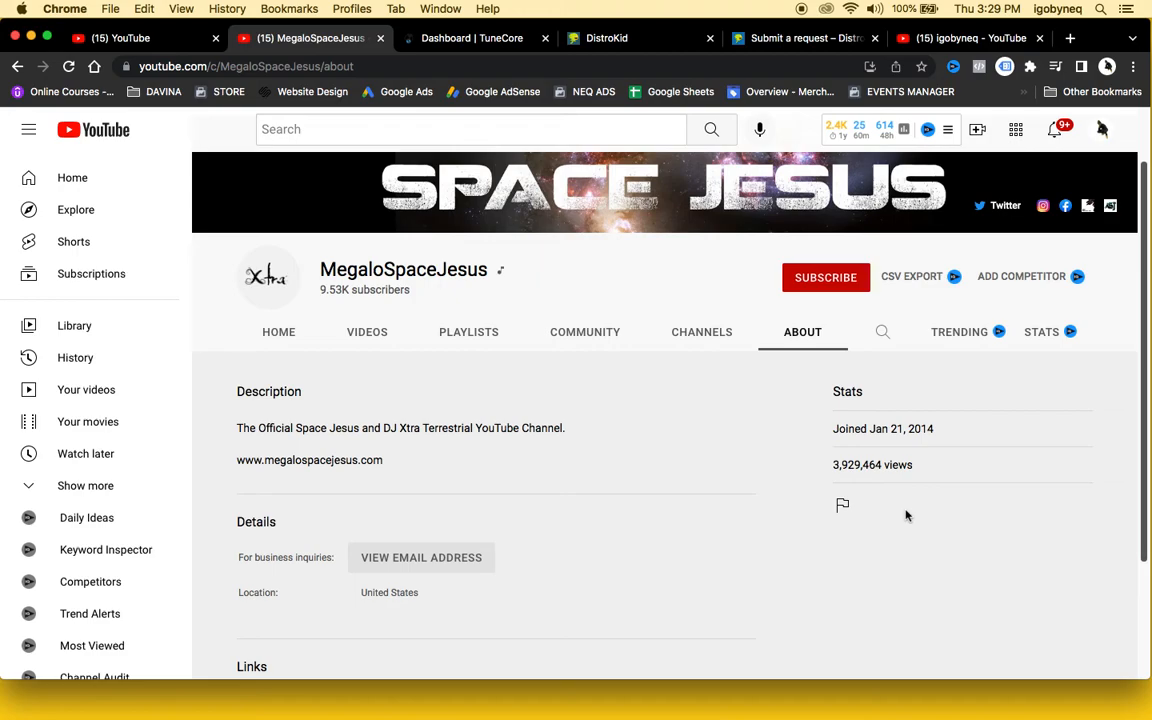
mouse_move(760, 507)
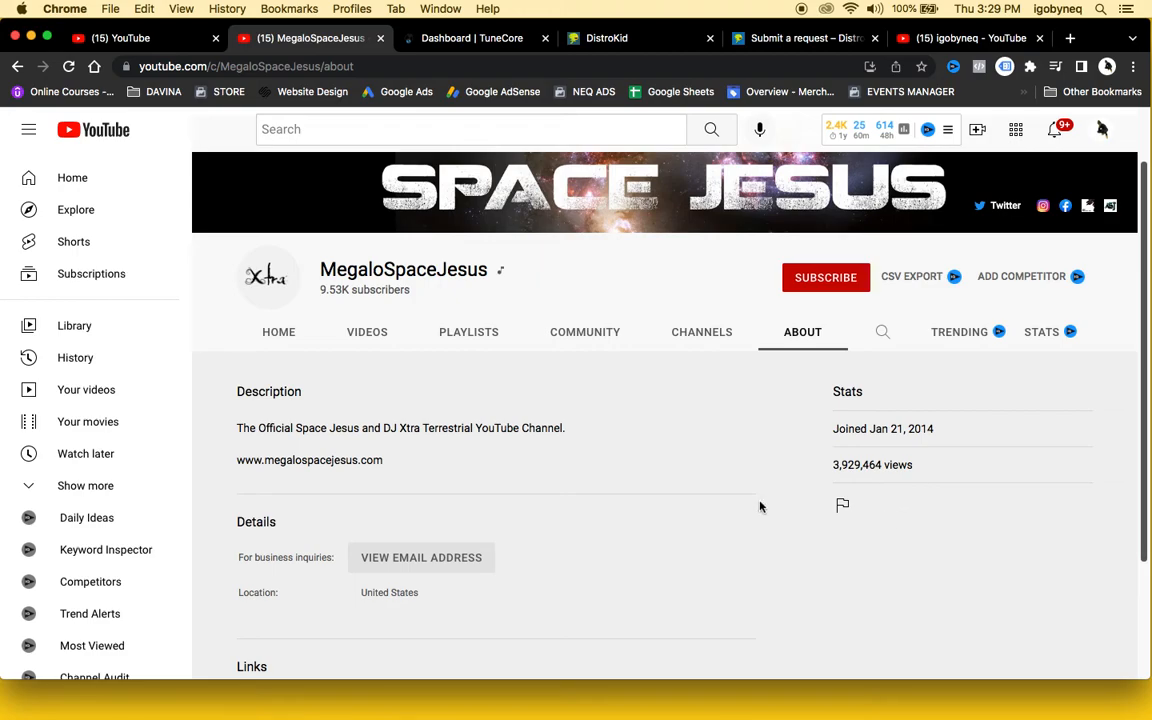
left_click(421, 557)
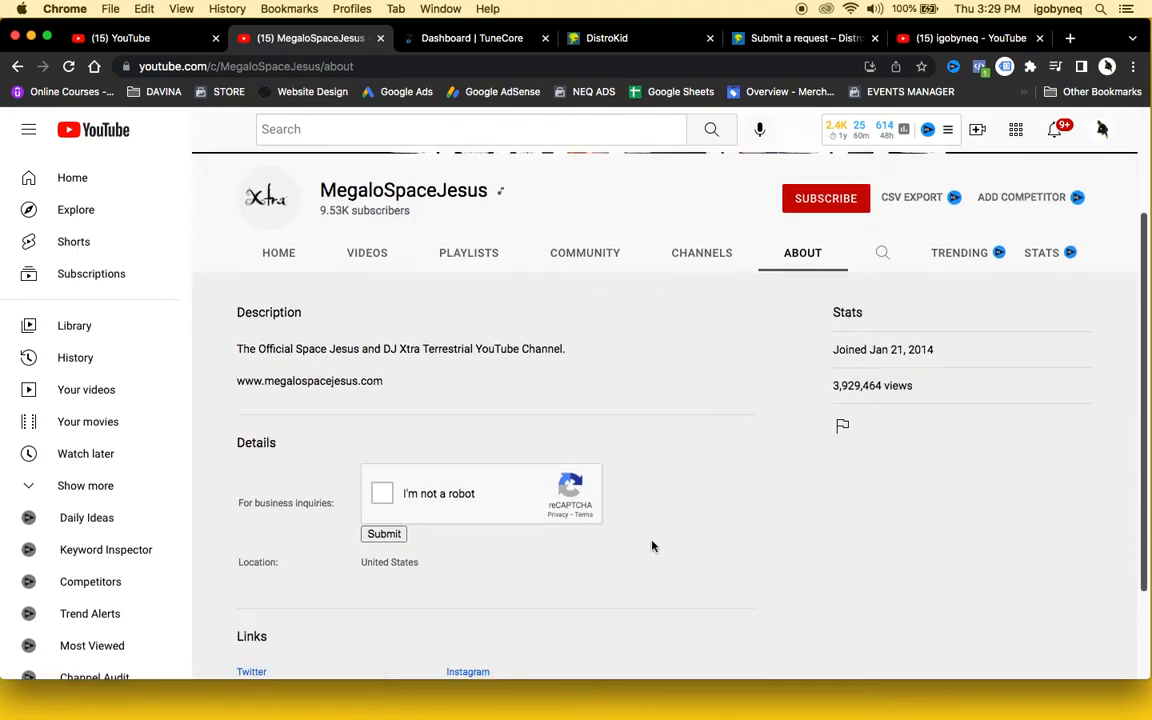
left_click(382, 493)
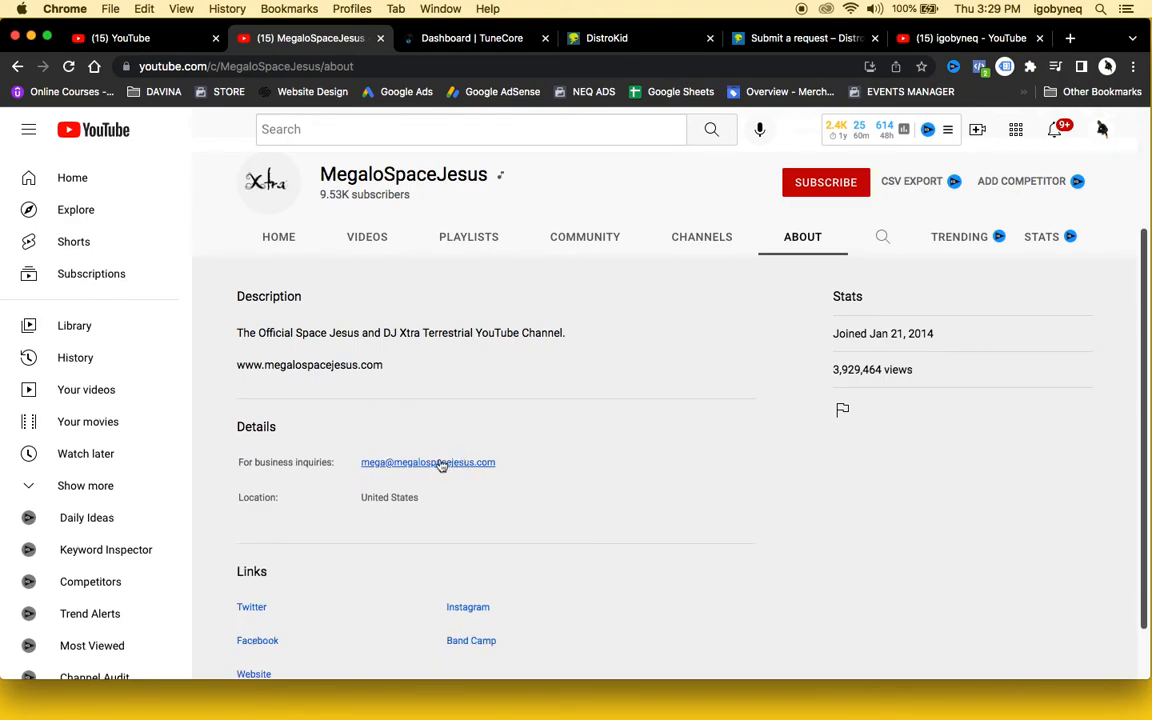
right_click(427, 462)
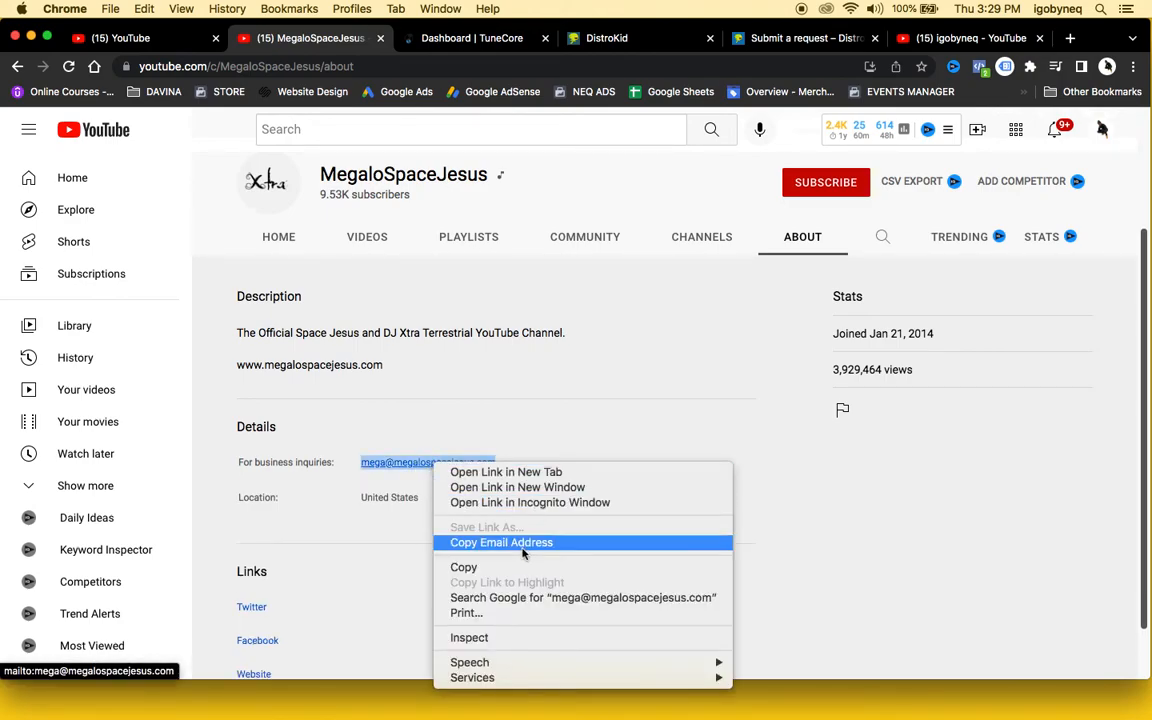
left_click(501, 542)
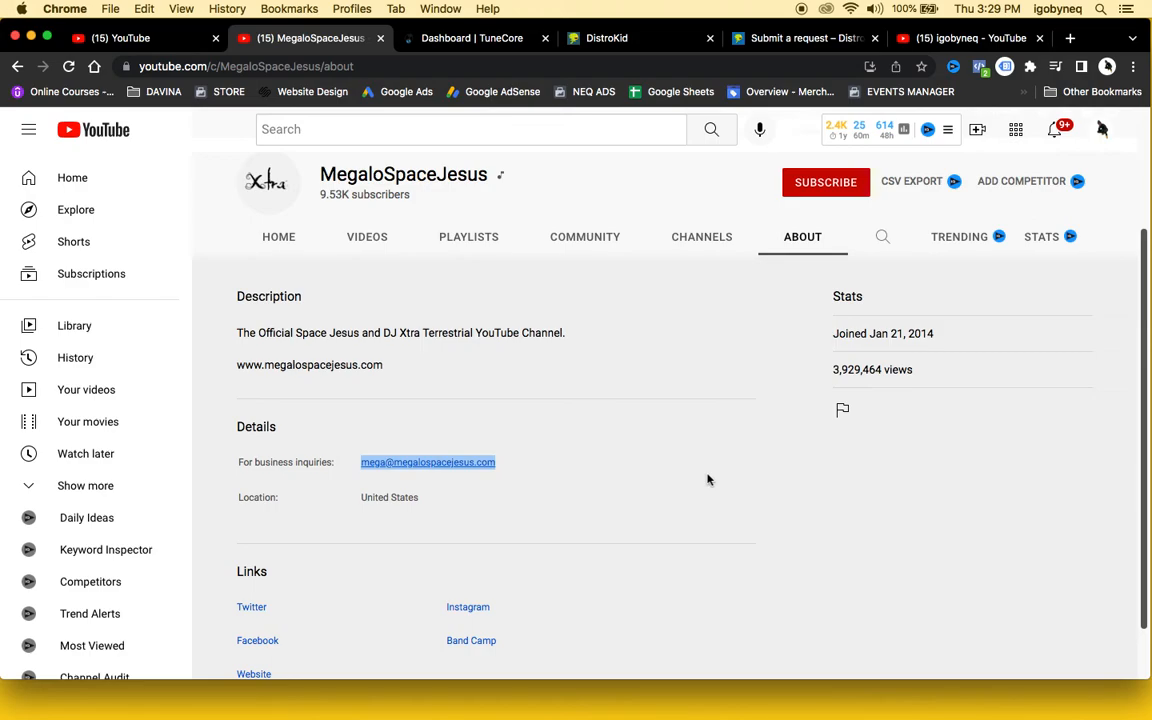
scroll("up", 3)
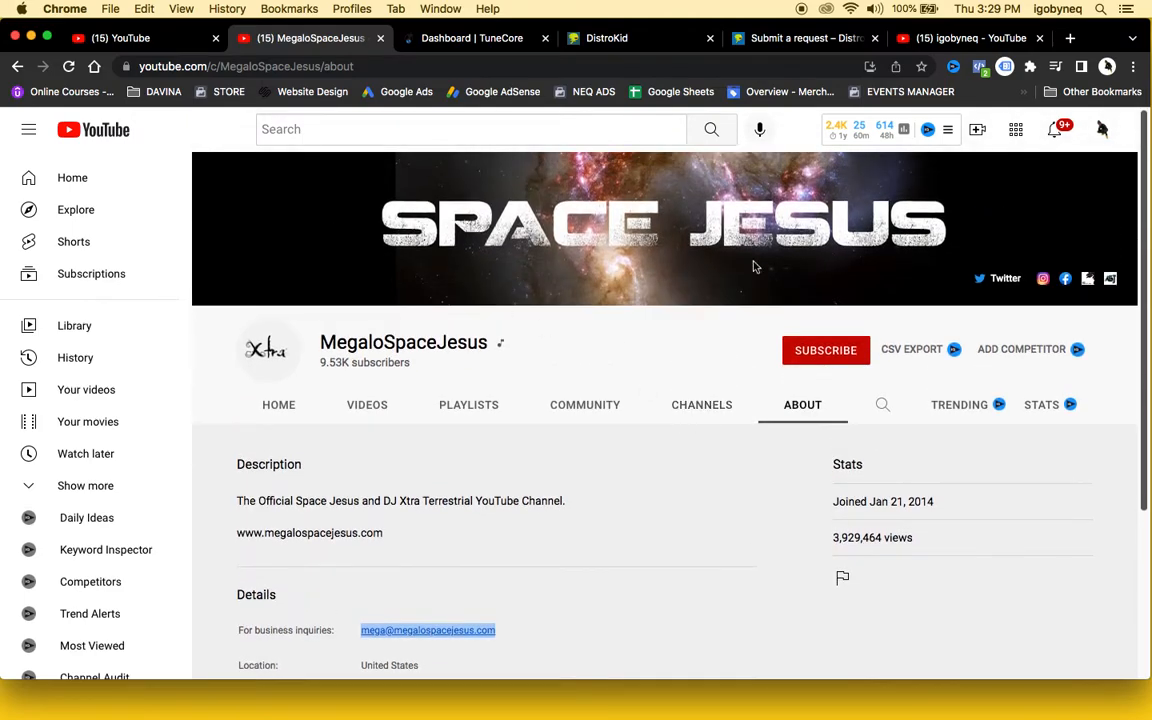
mouse_move(550, 389)
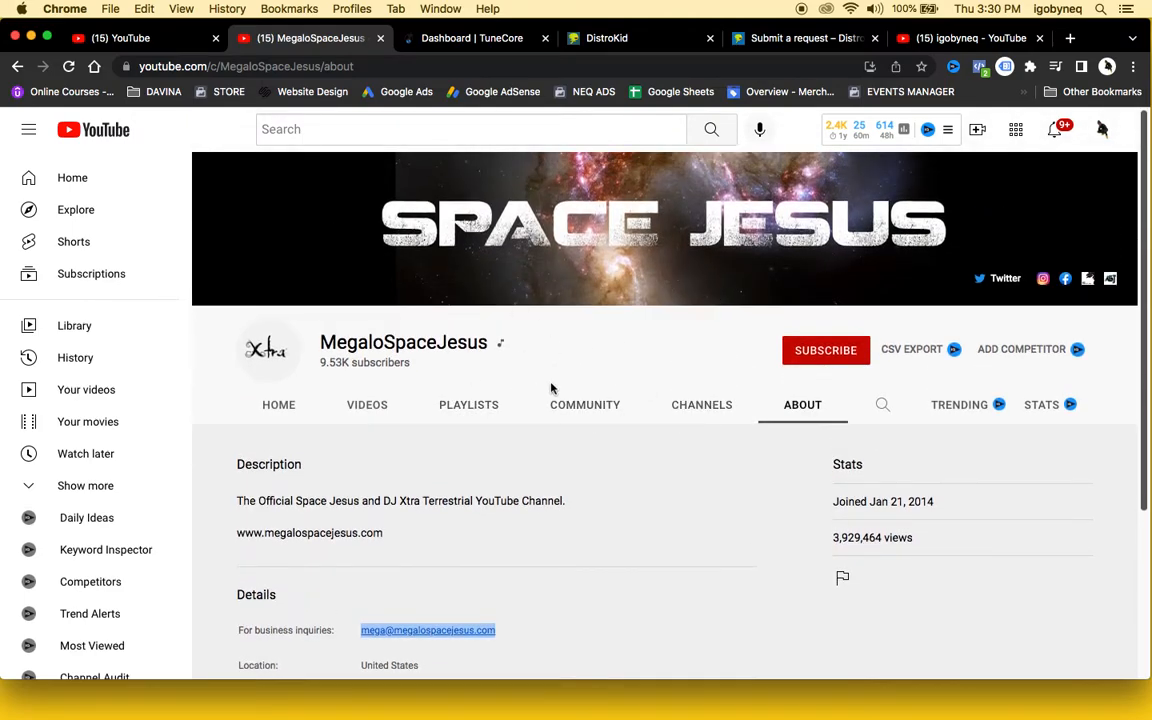
mouse_move(500, 348)
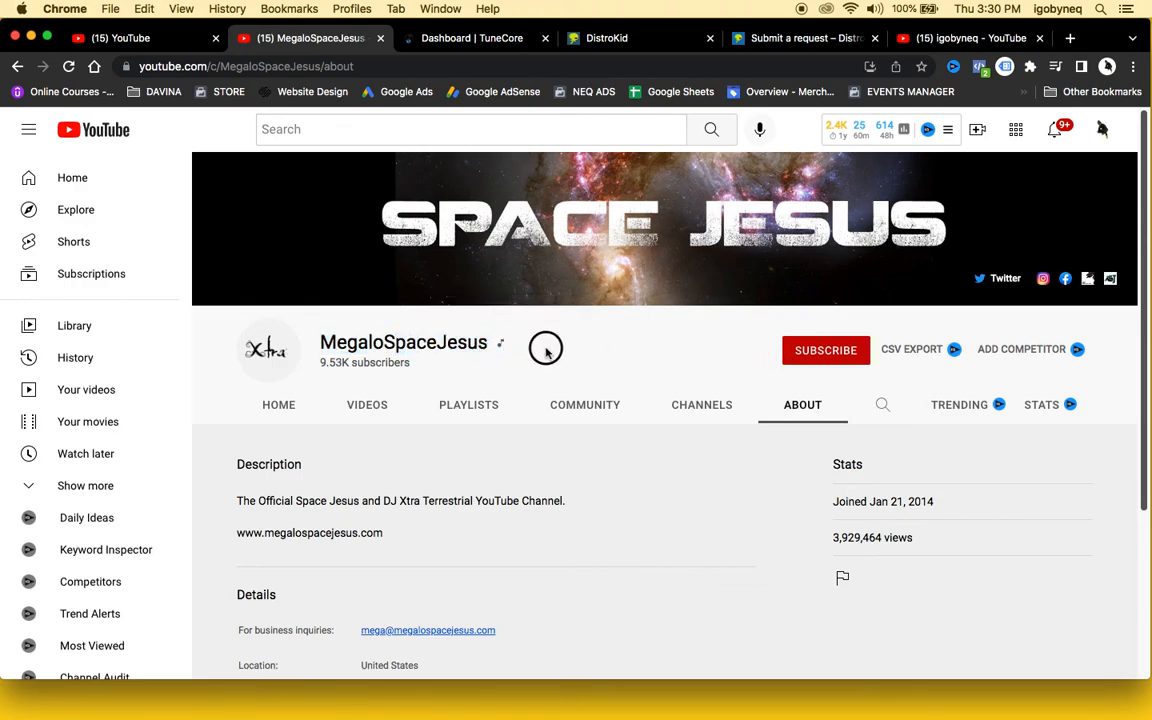
View MegaloSpaceJesus uploads, then scroll the other open YouTube channel's albums.
double_click(351, 342)
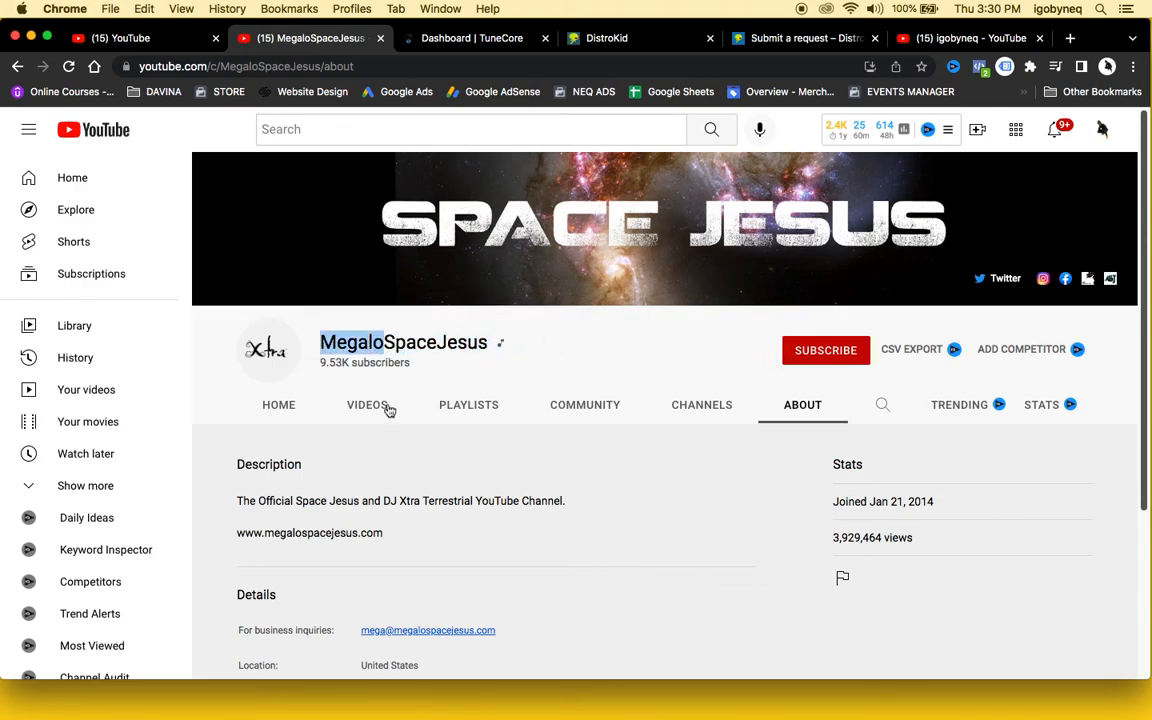
left_click(366, 404)
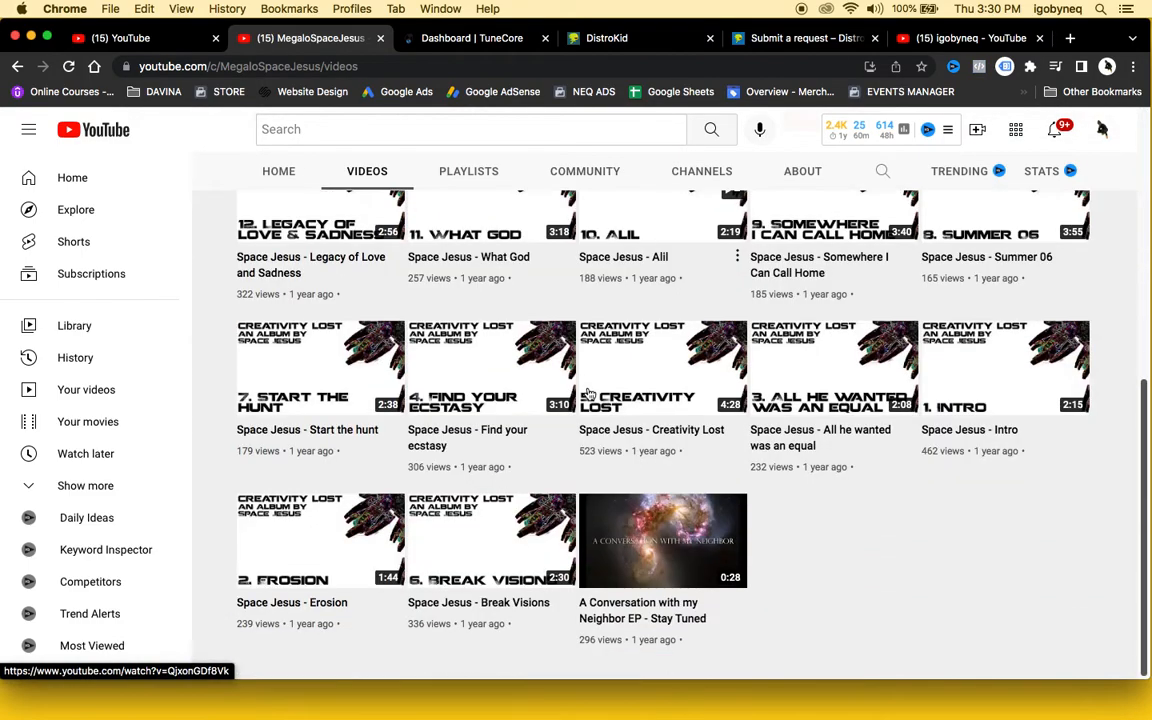
scroll("up", 3)
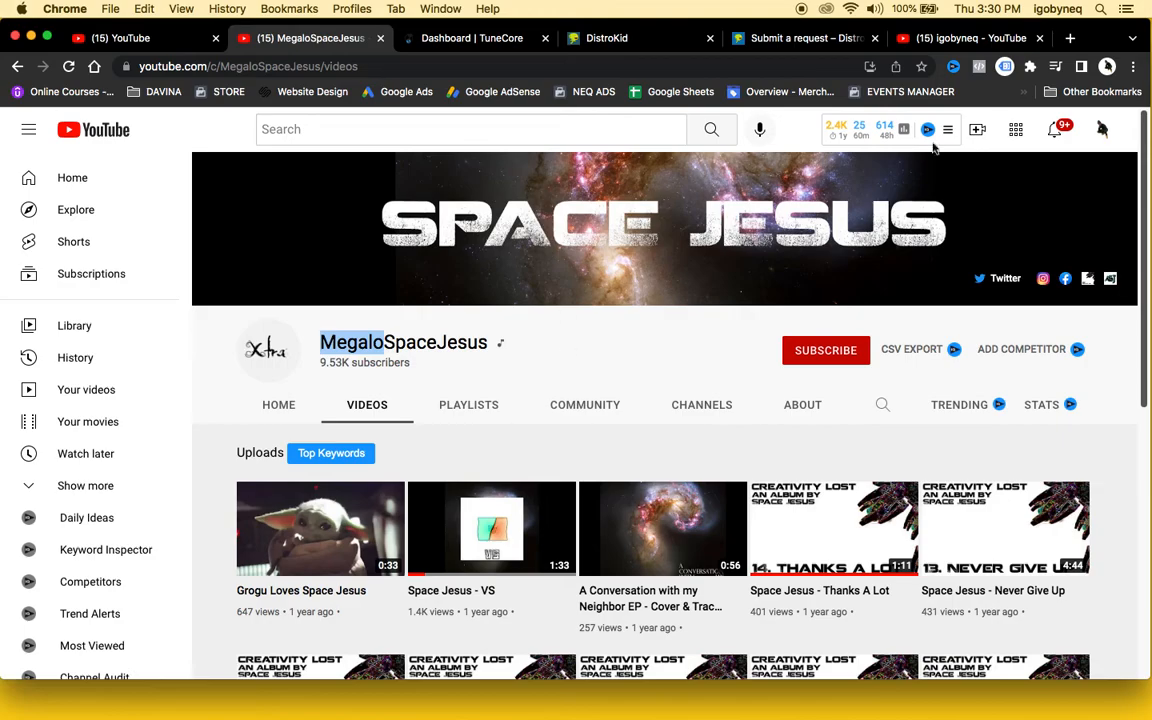
left_click(967, 38)
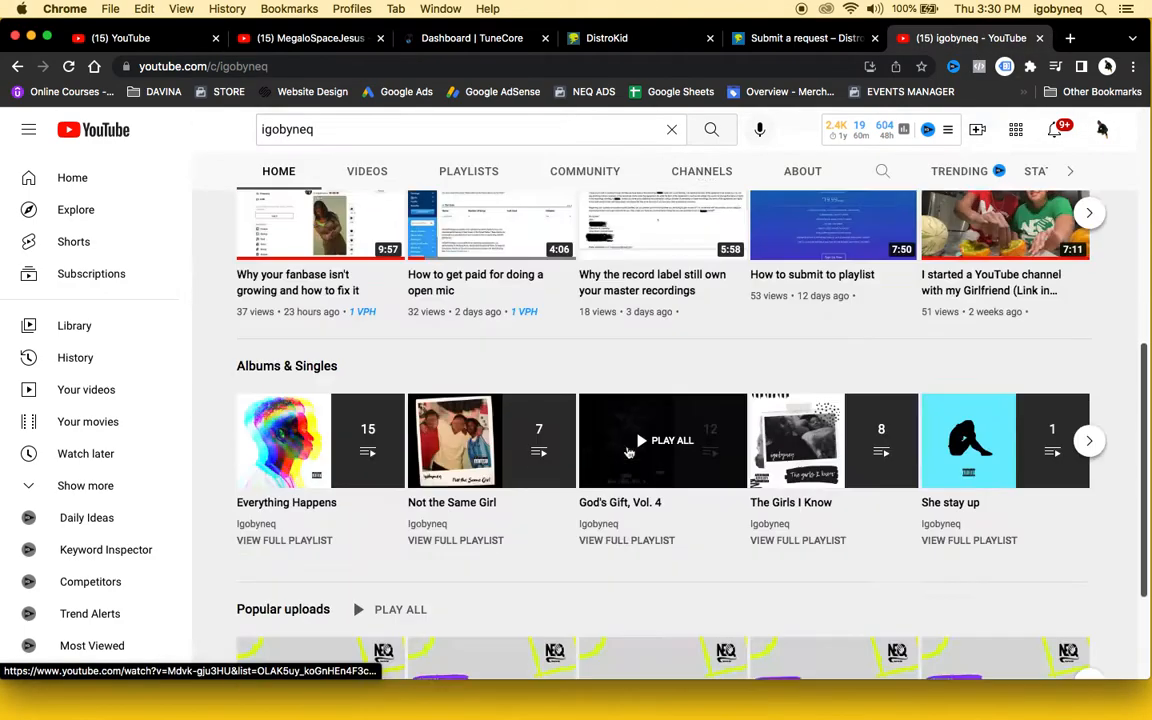
scroll("up", 3)
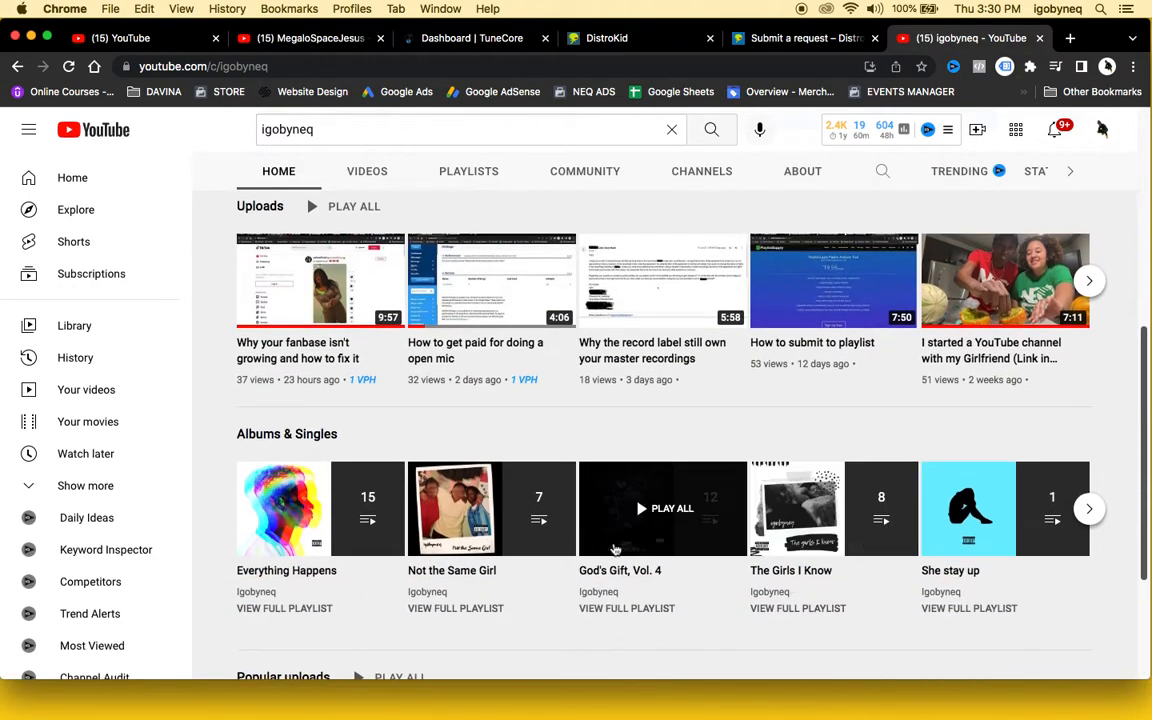
scroll("up", 3)
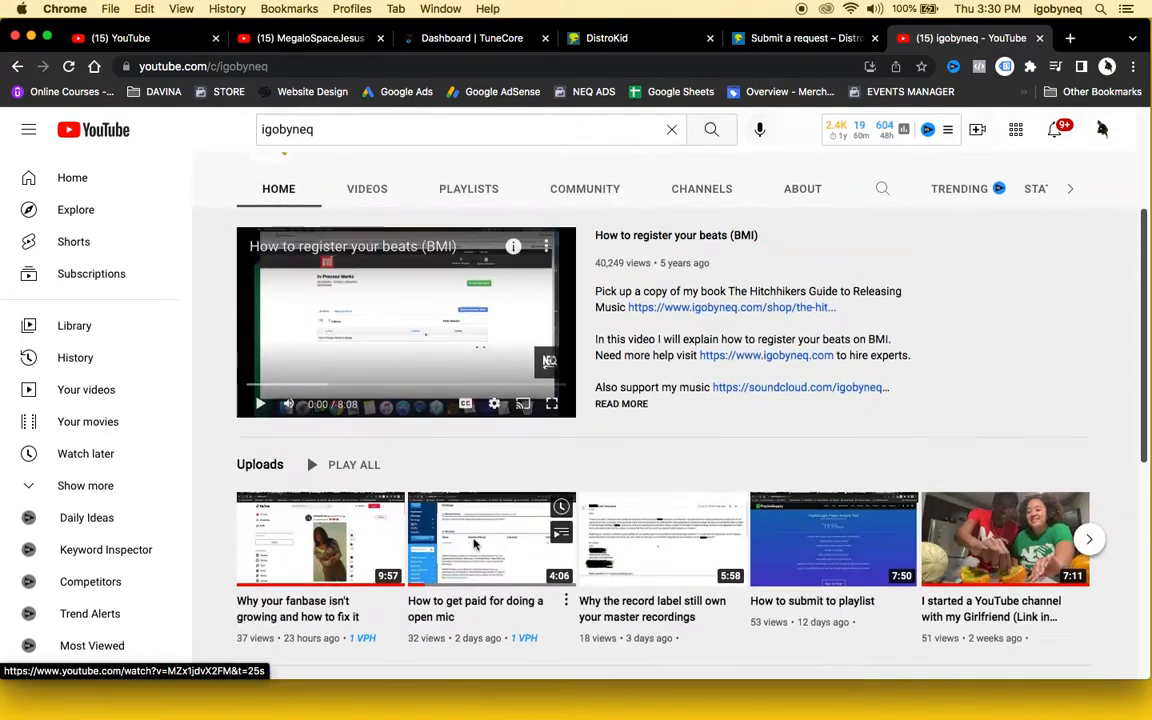
scroll("down", 3)
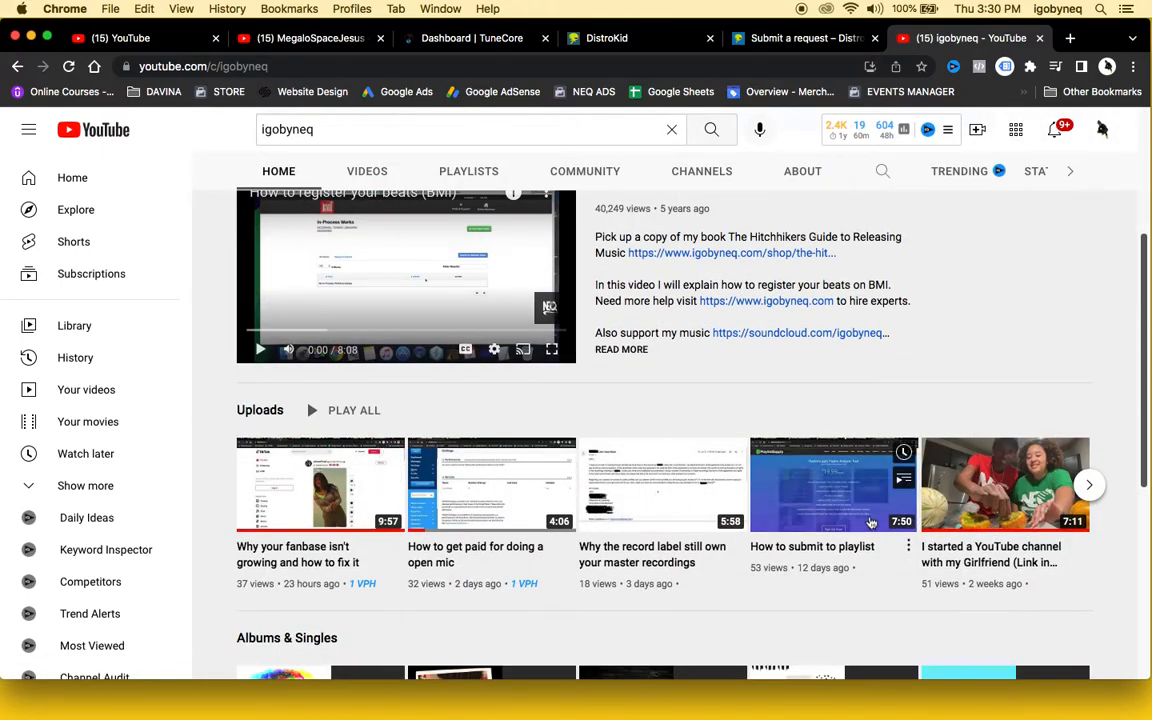
Return to the MegaloSpaceJesus home page, then go back to the Space Jesus results.
left_click(310, 38)
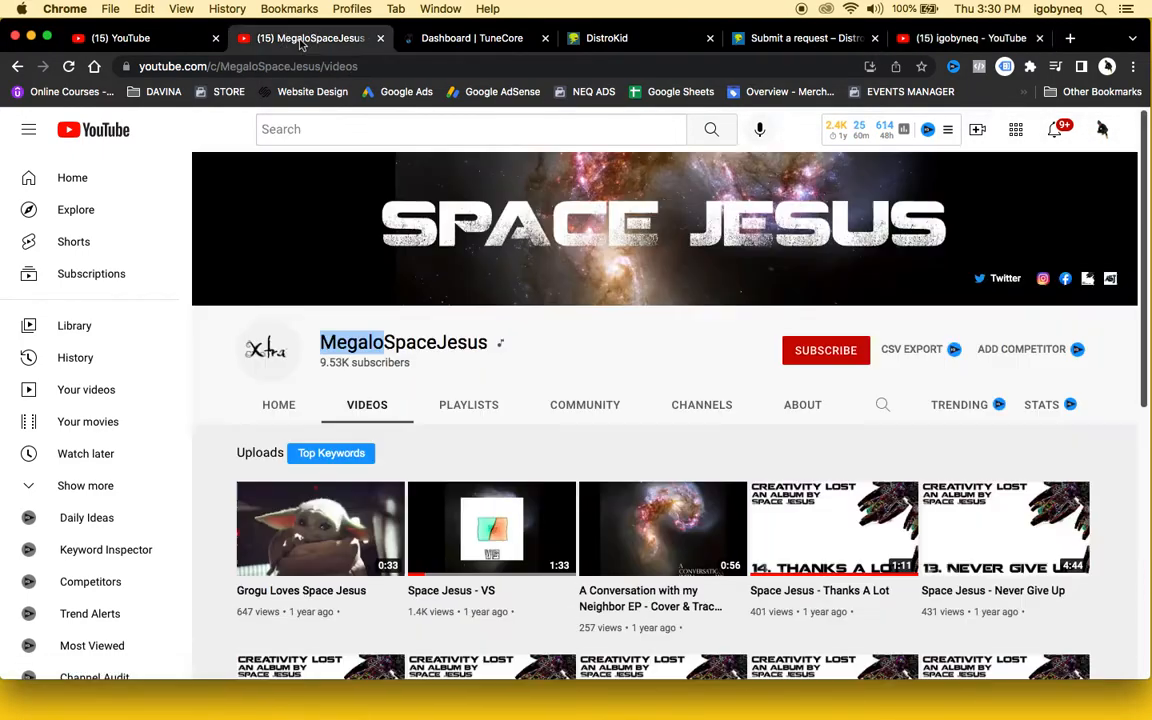
left_click(279, 404)
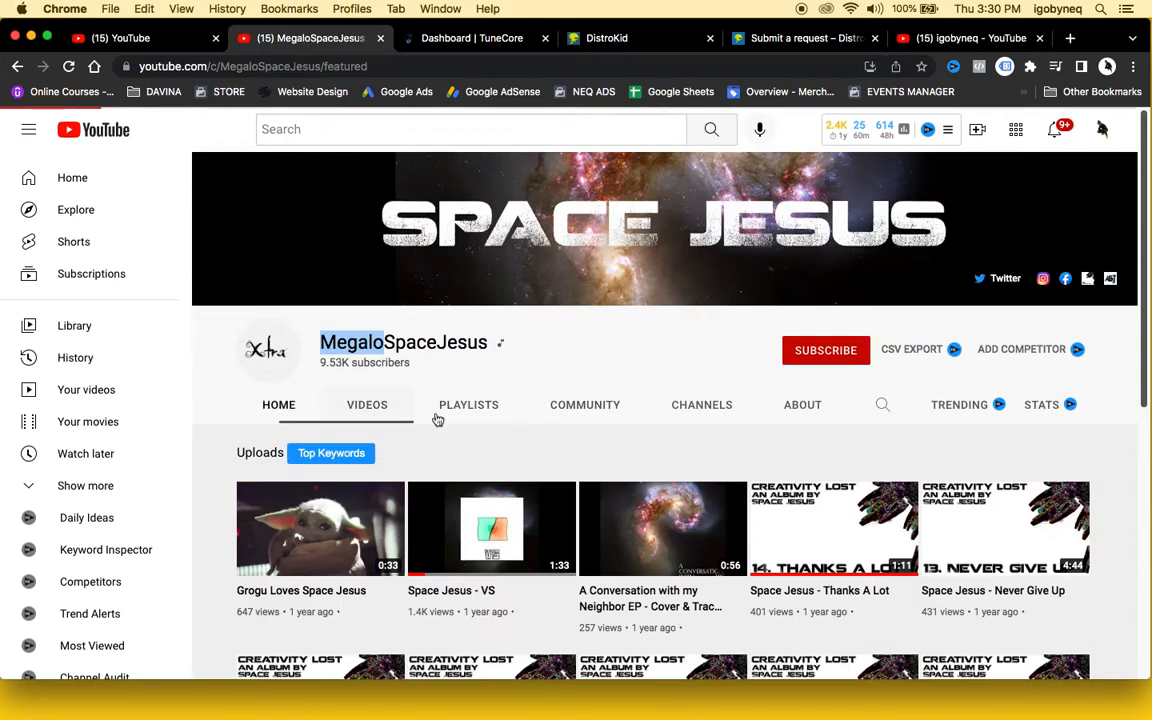
scroll("down", 3)
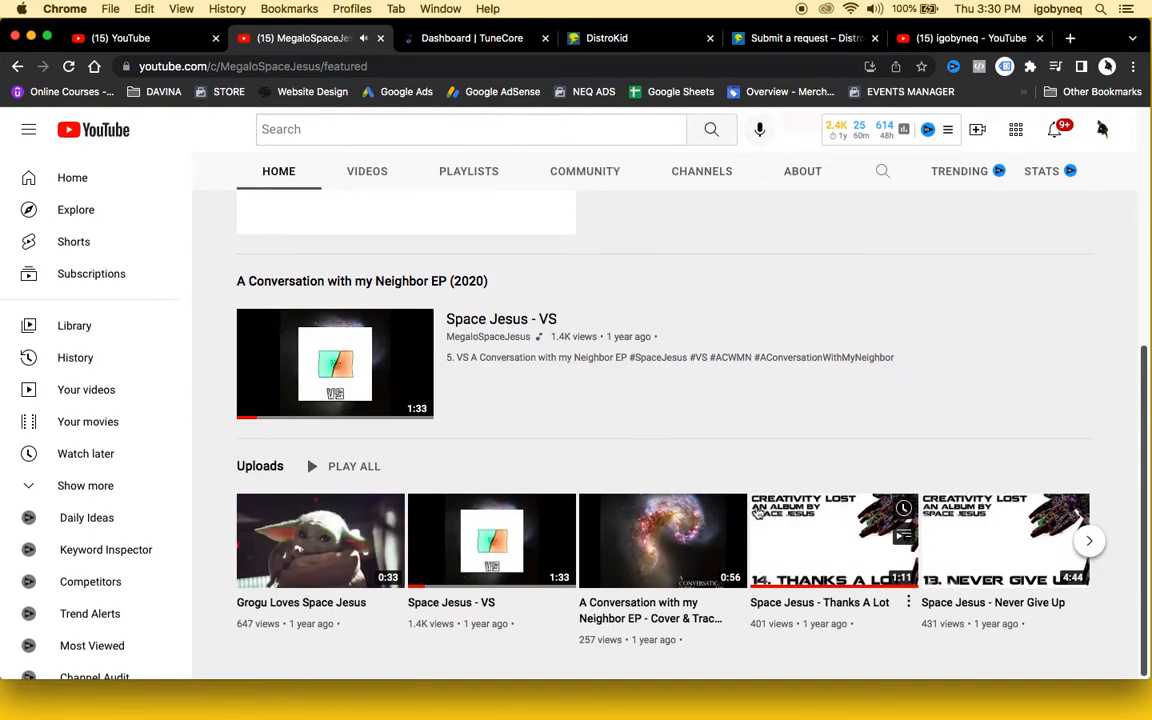
mouse_move(335, 390)
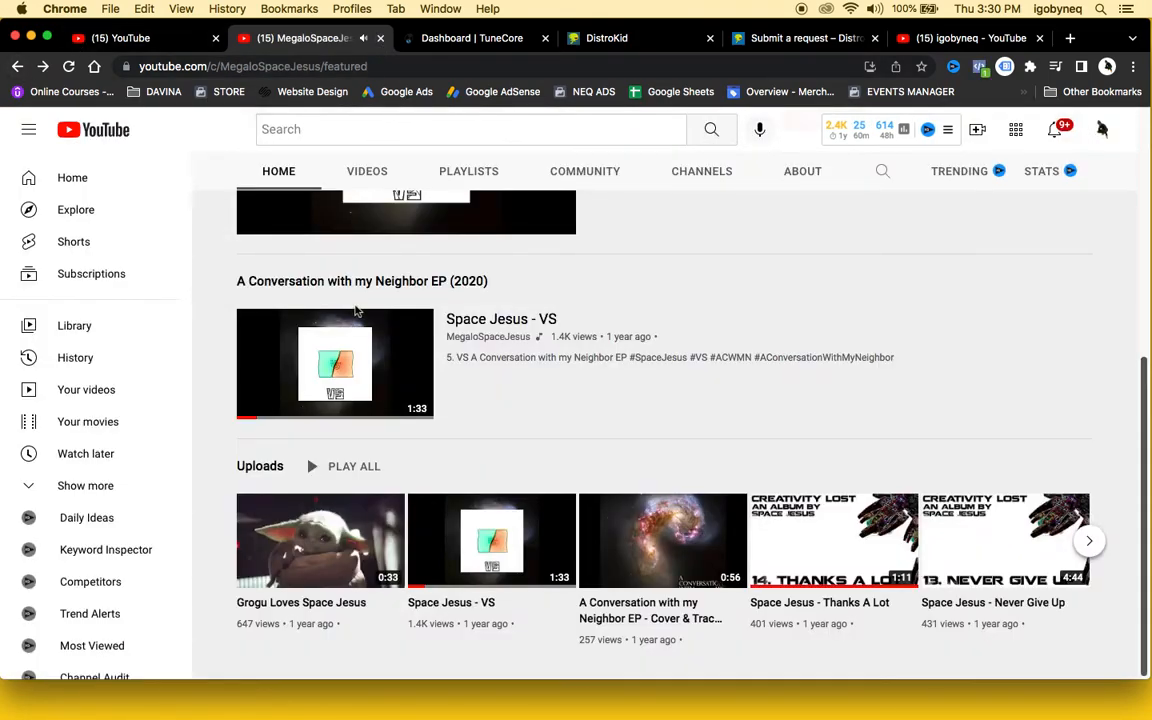
scroll("up", 3)
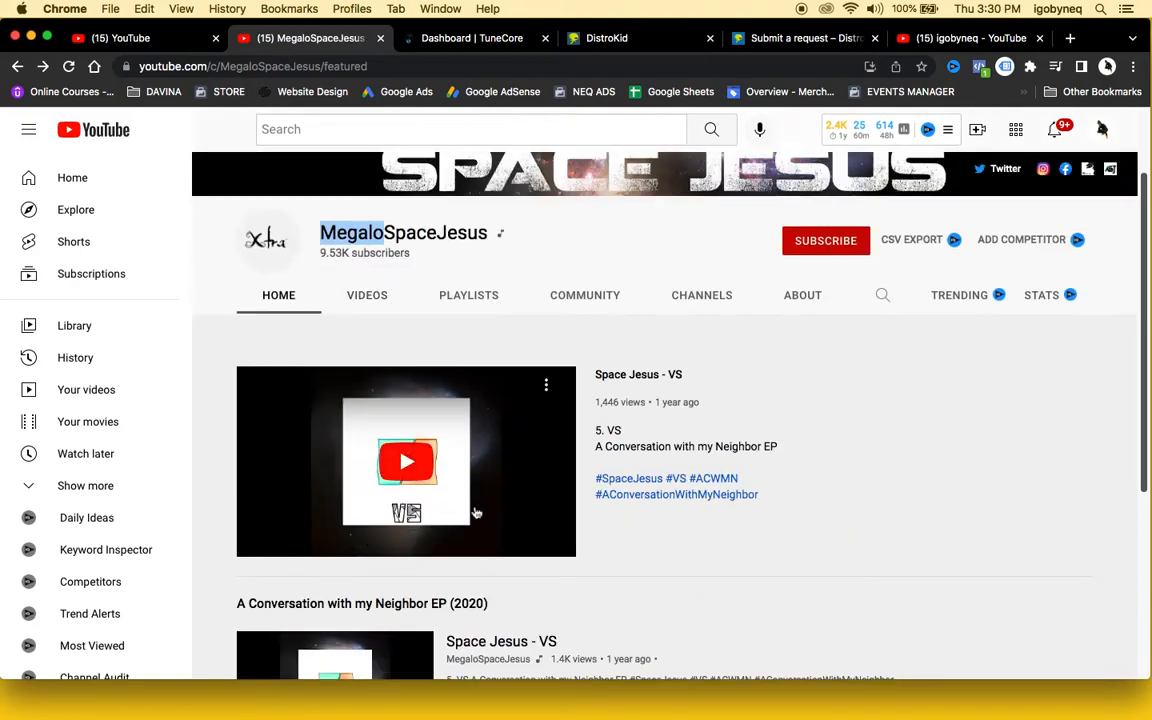
mouse_move(546, 385)
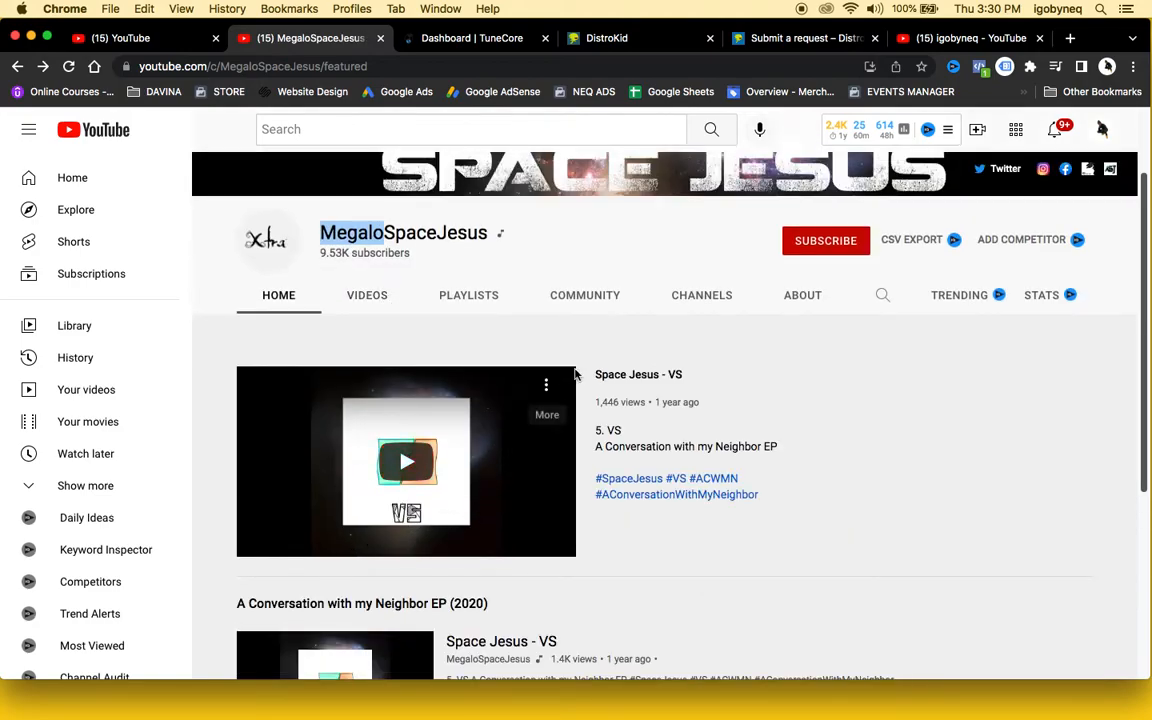
mouse_move(840, 399)
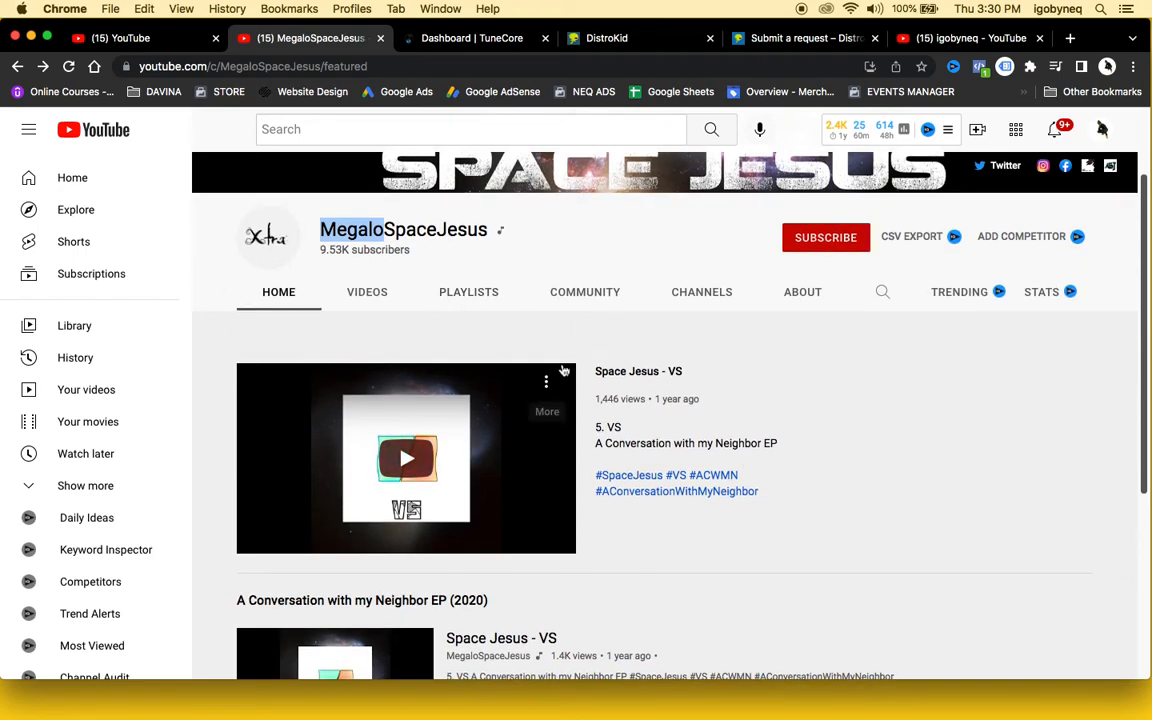
mouse_move(634, 261)
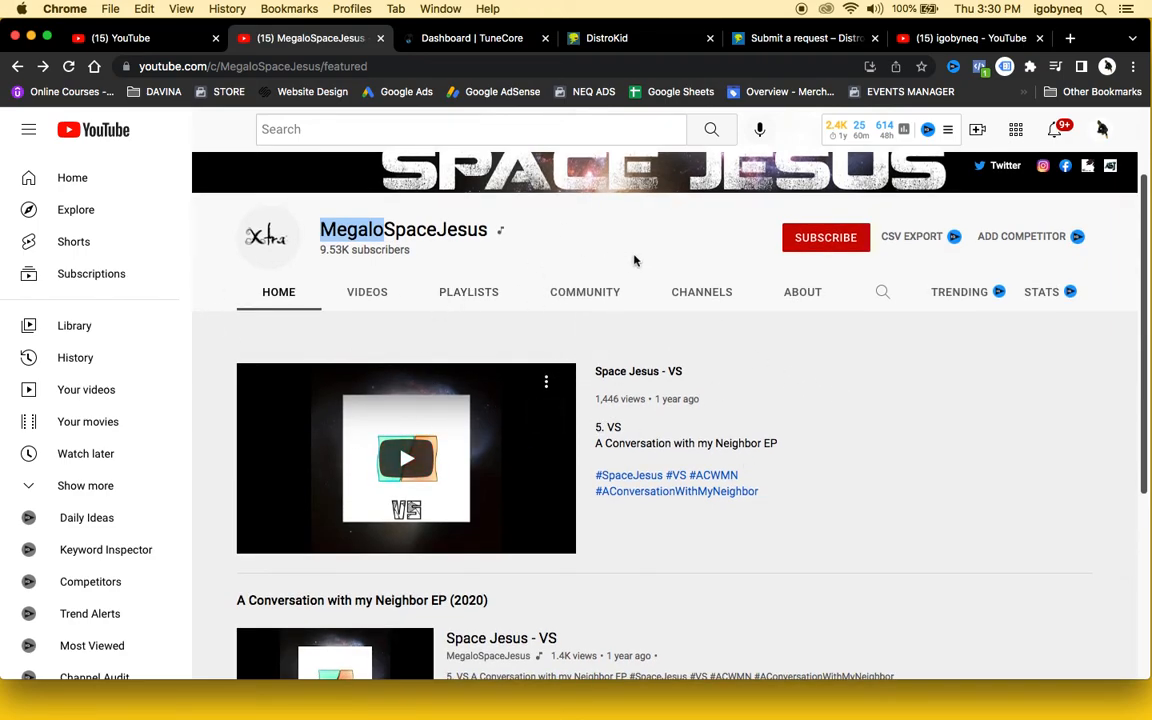
mouse_move(970, 38)
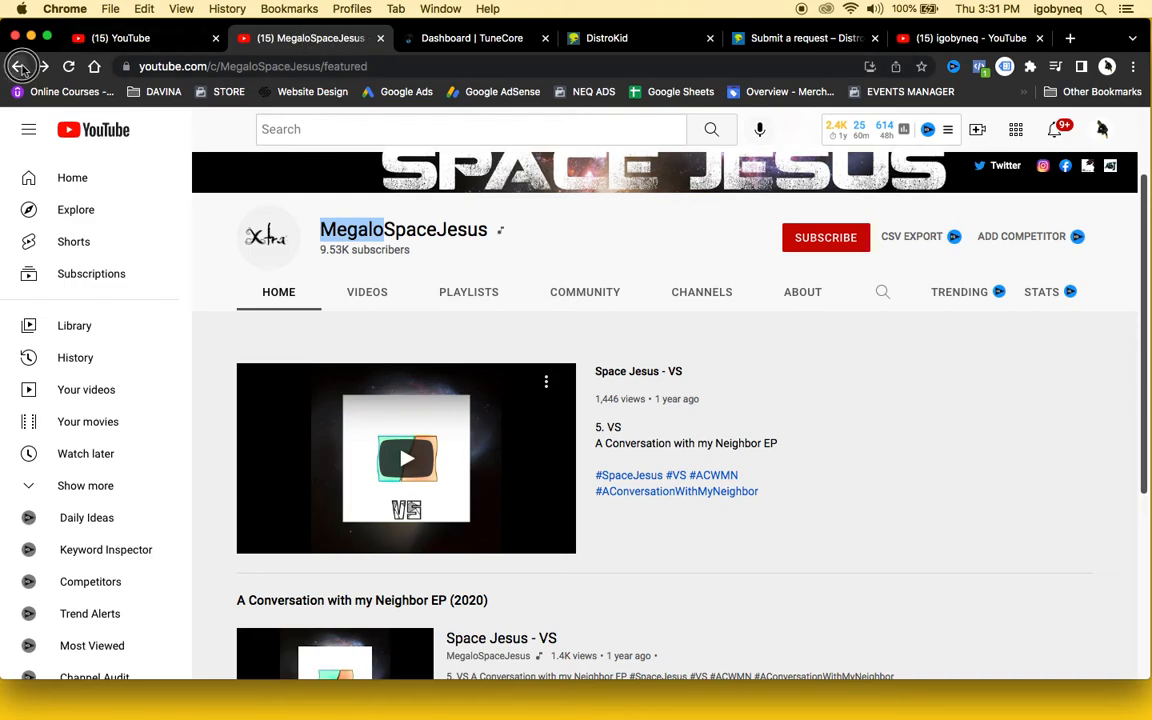
left_click(20, 66)
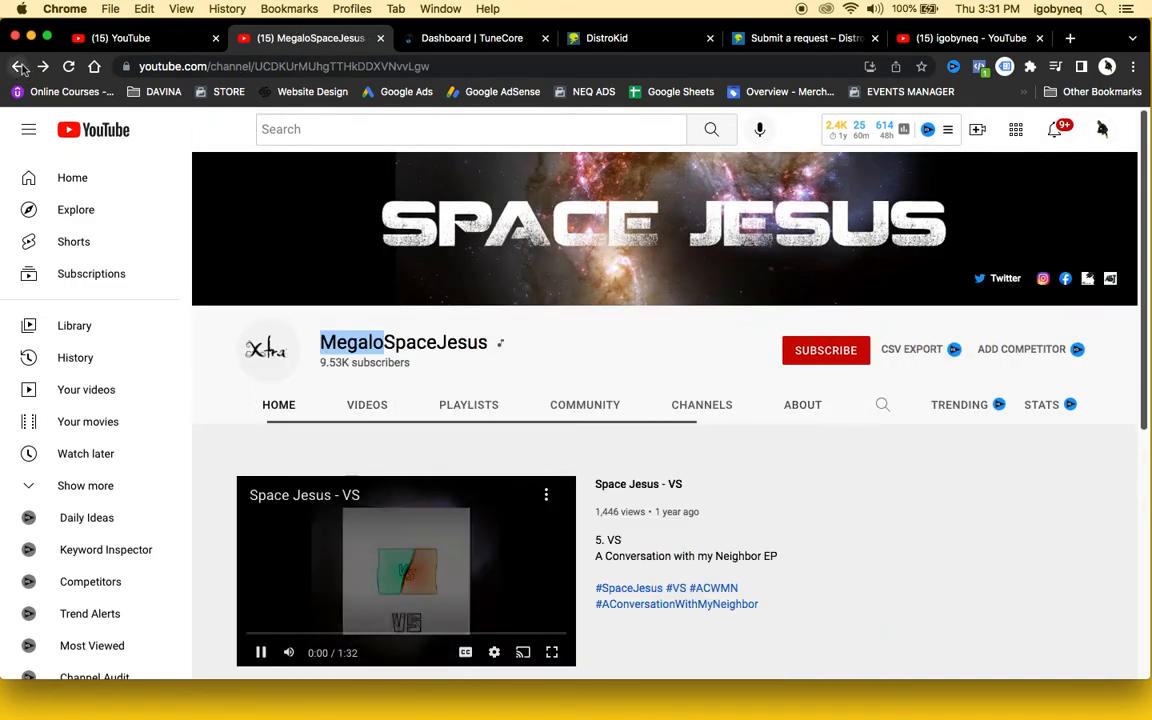
left_click(17, 66)
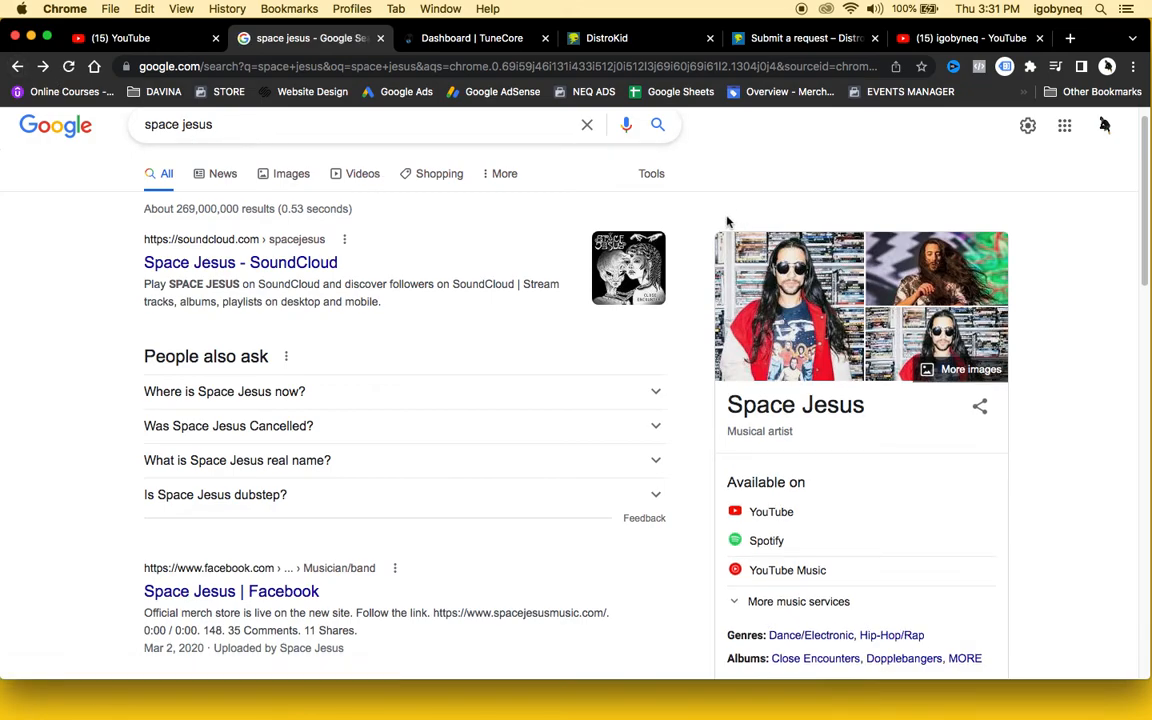
mouse_move(583, 255)
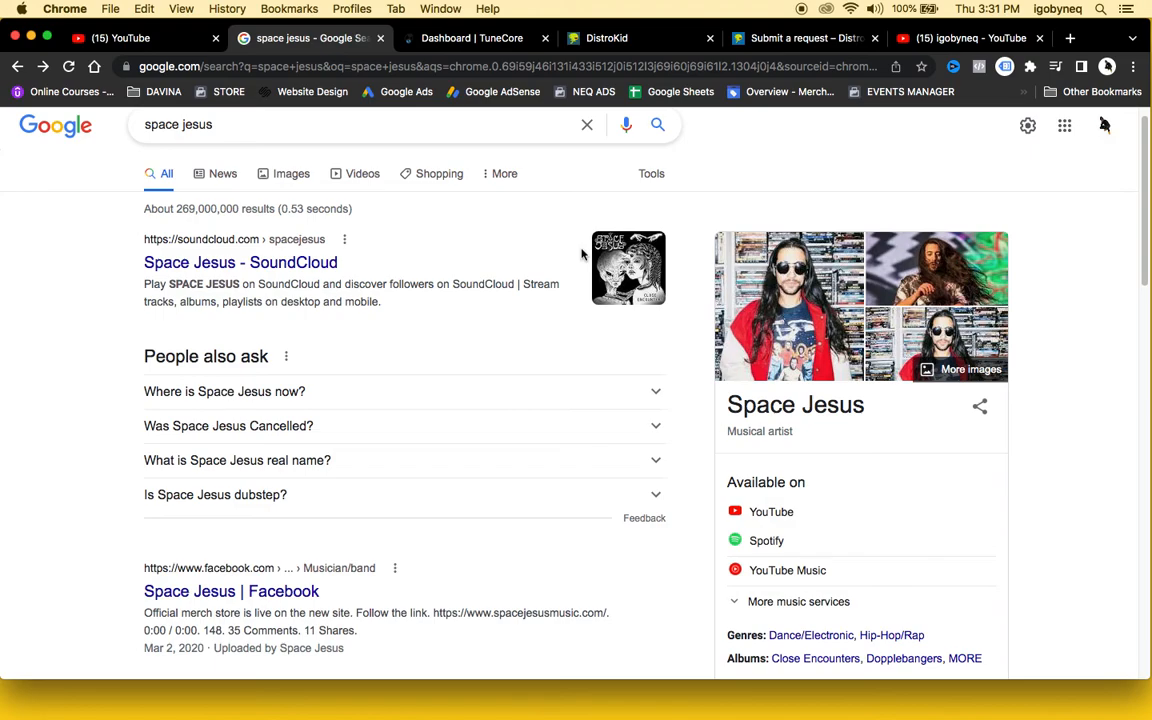
mouse_move(490, 54)
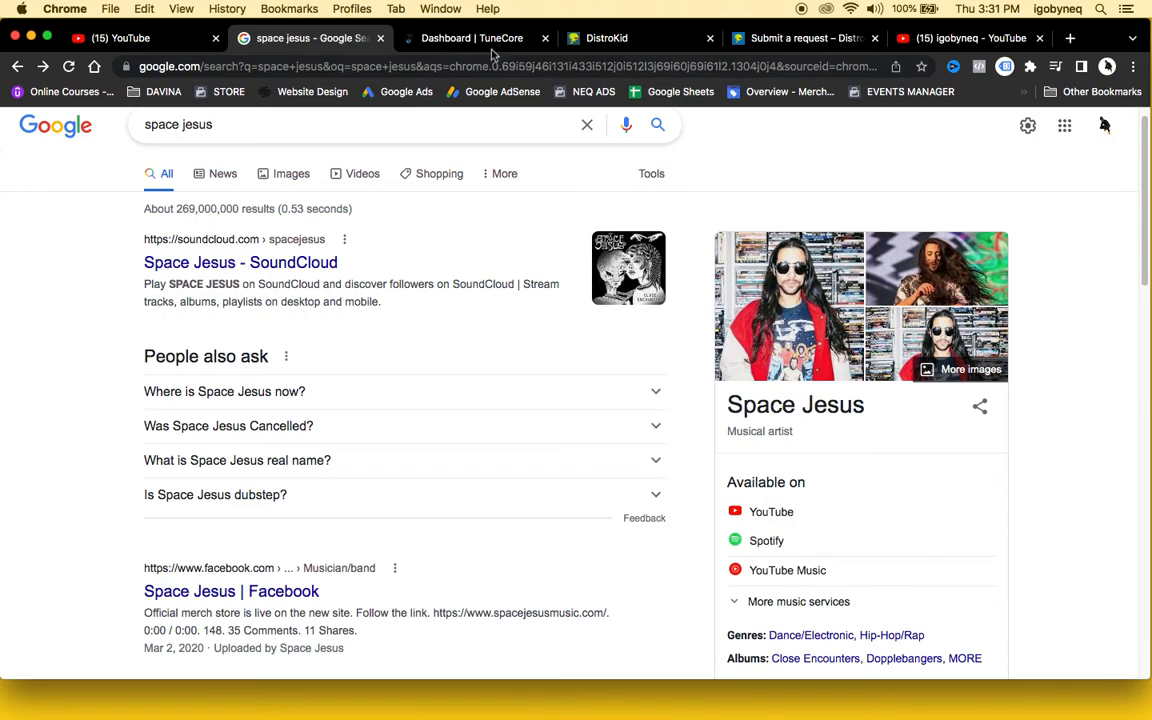
After reviewing the Space Jesus artist panel, switch to the TuneCore dashboard tab.
left_click(470, 38)
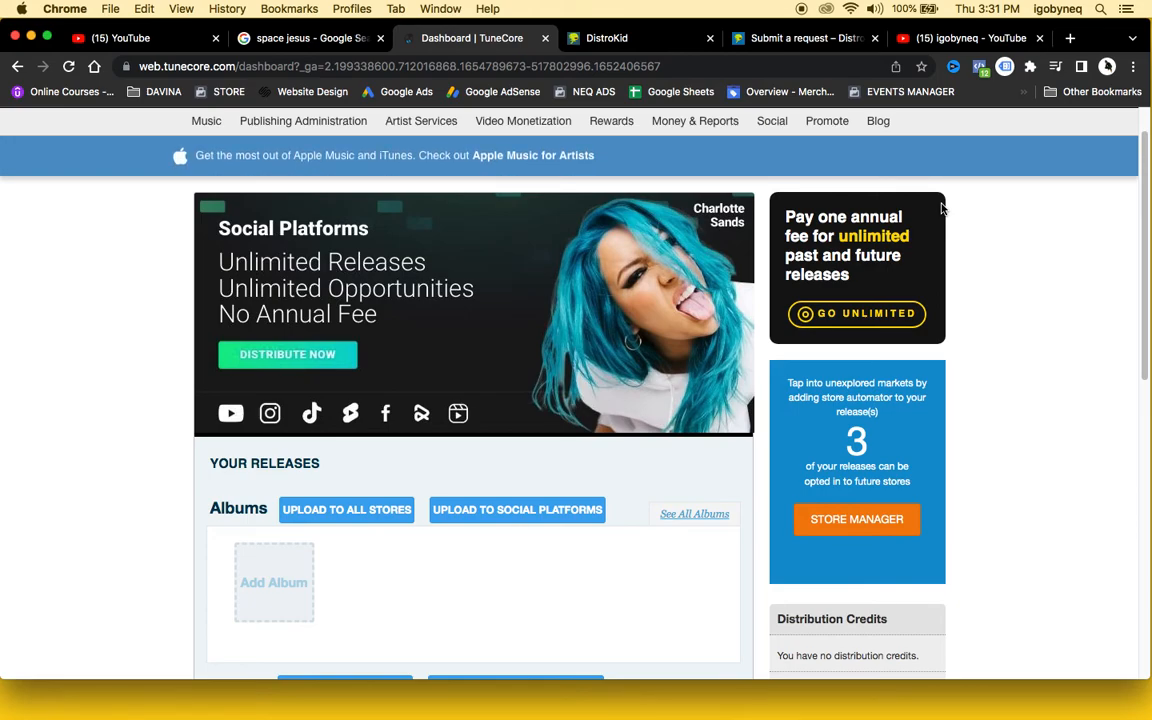
mouse_move(421, 121)
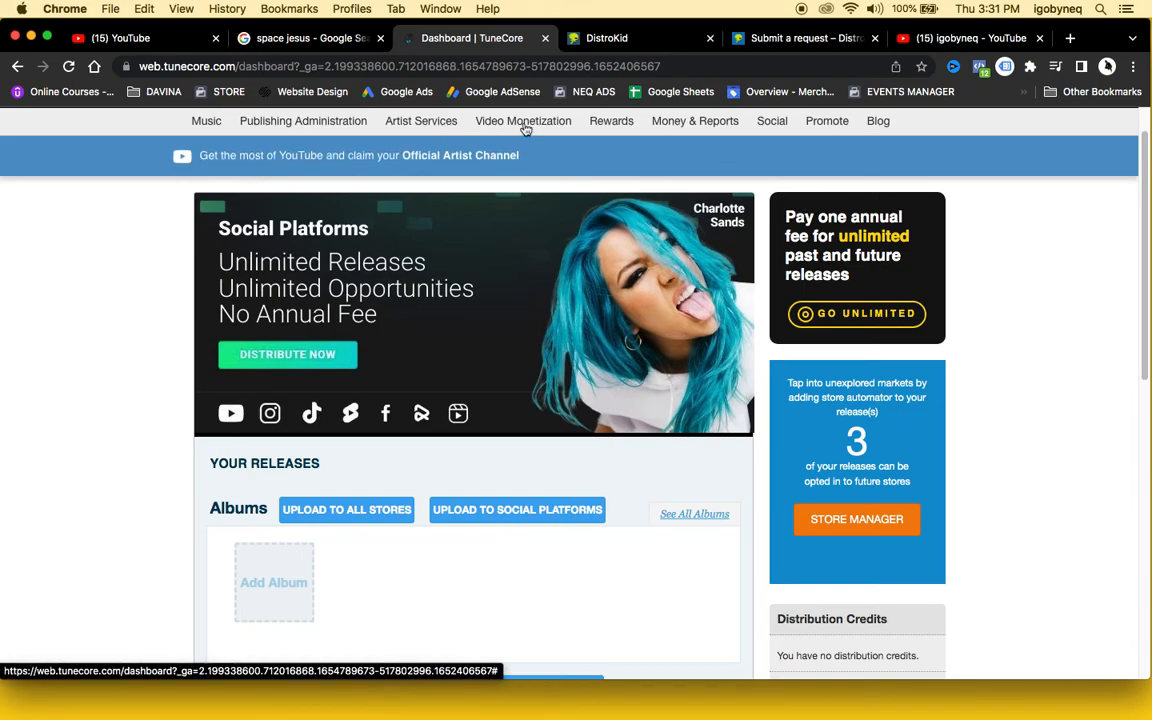
mouse_move(455, 82)
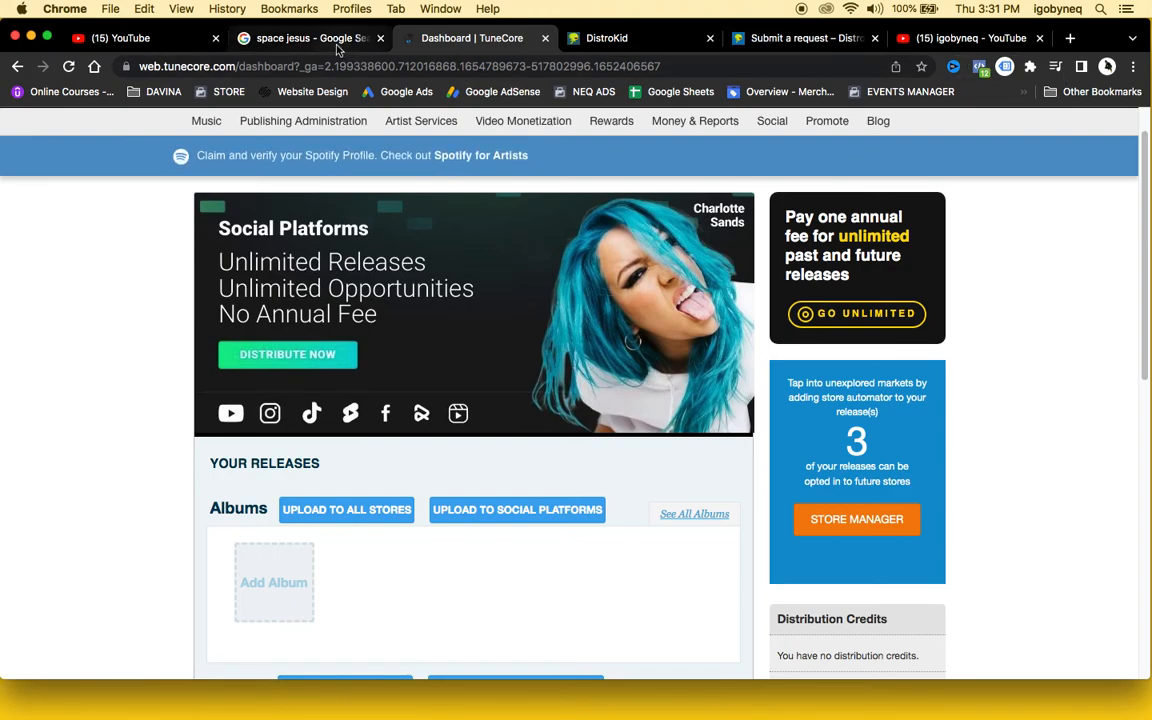
After reviewing TuneCore releases and credits, return to the space jesus results tab.
left_click(300, 38)
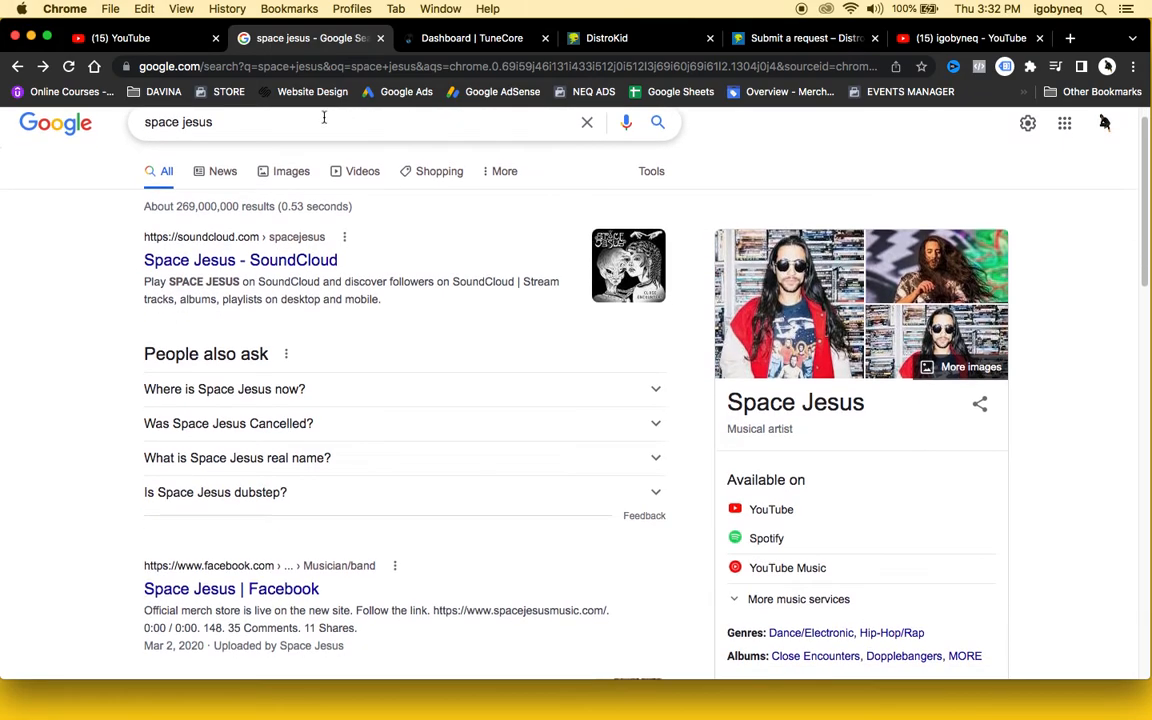
mouse_move(610, 303)
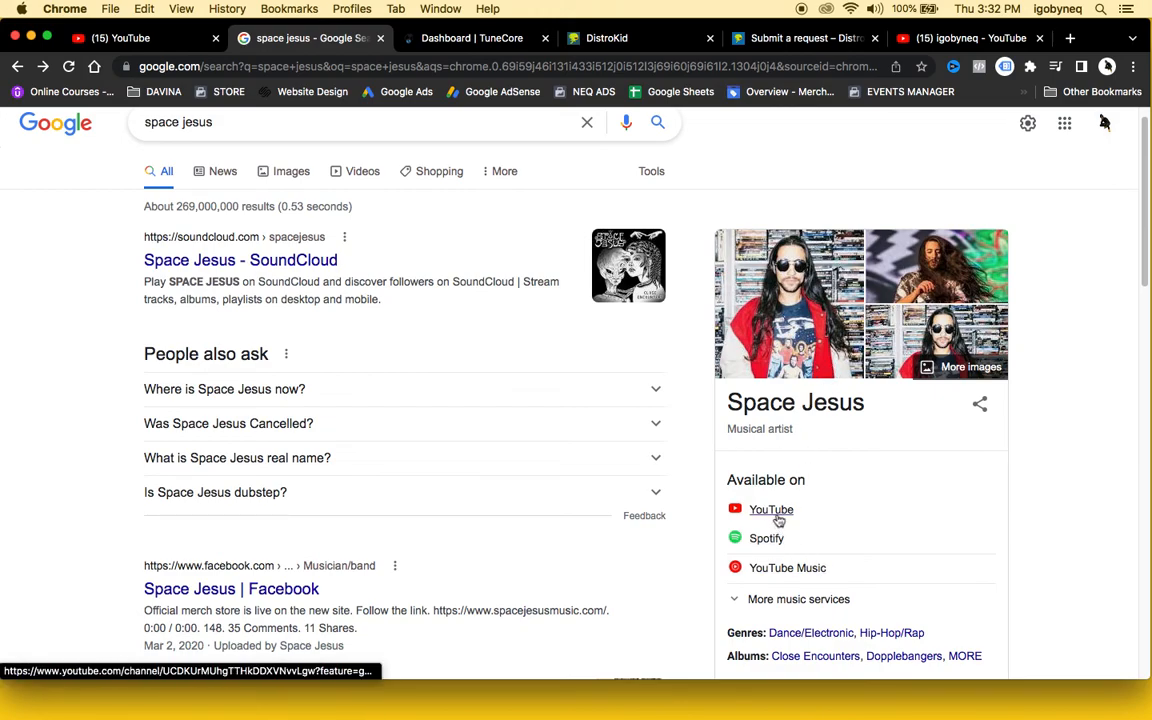
Open the Space Jesus YouTube channel from 'Available on' in the knowledge panel.
left_click(771, 509)
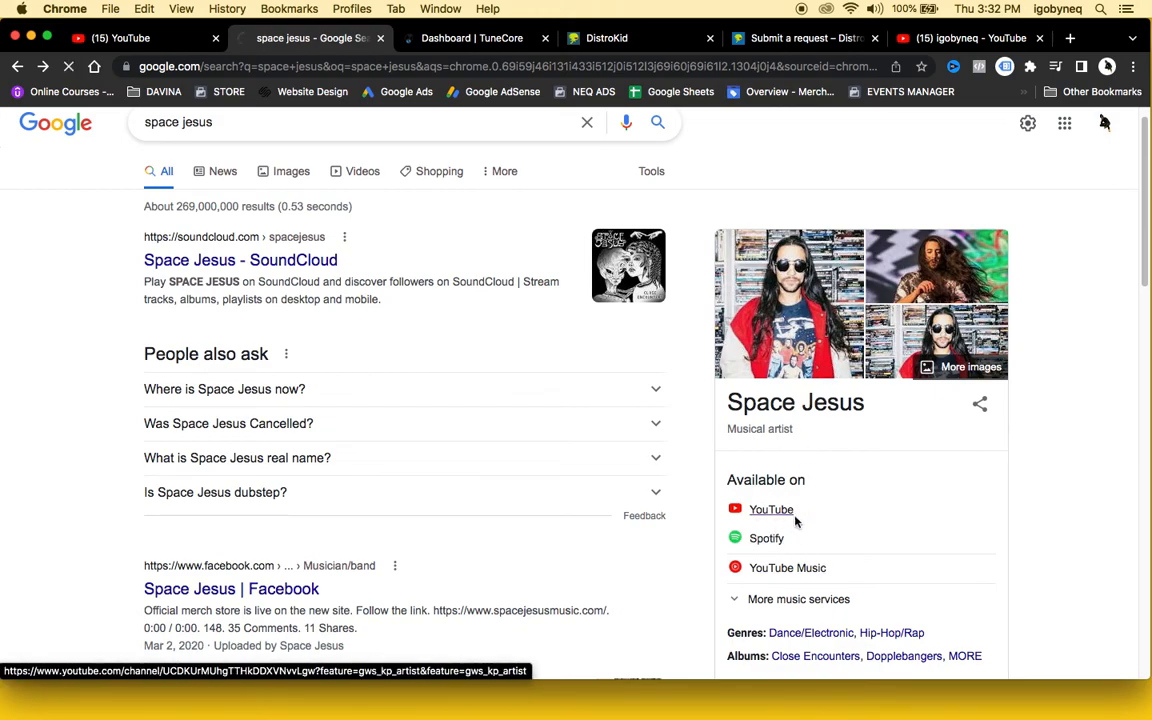
Go from the MegaloSpaceJesus channel to your YouTube Studio dashboard via the account menu.
left_click(771, 509)
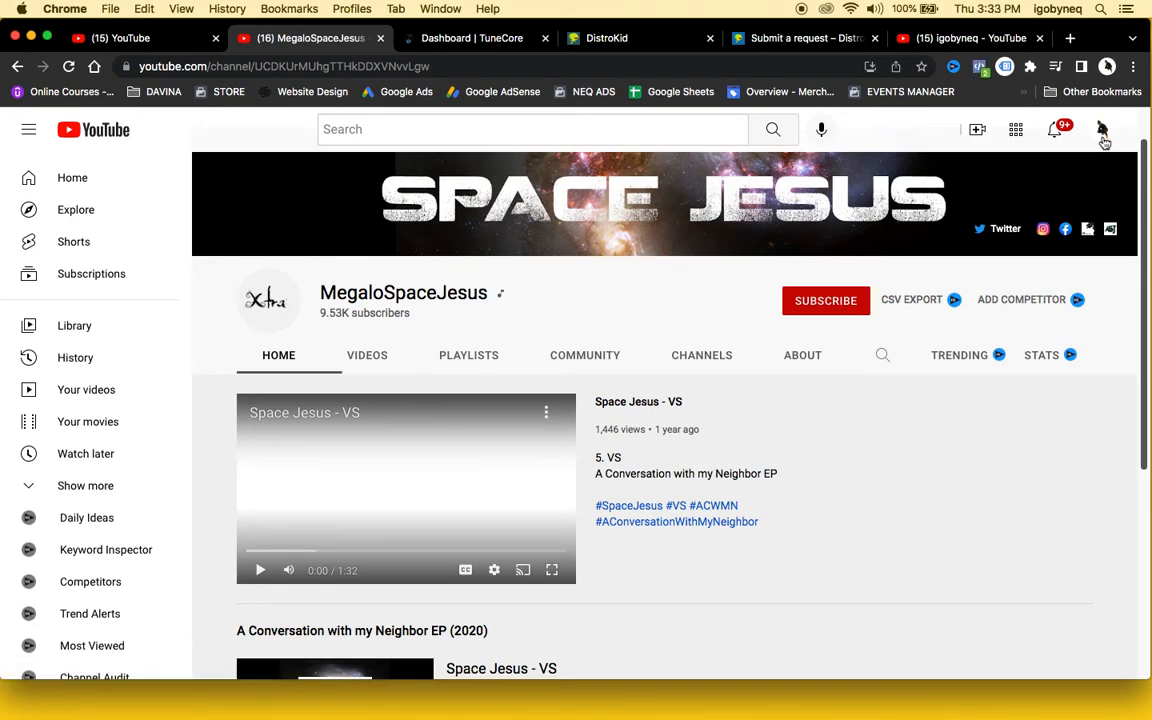
left_click(1102, 129)
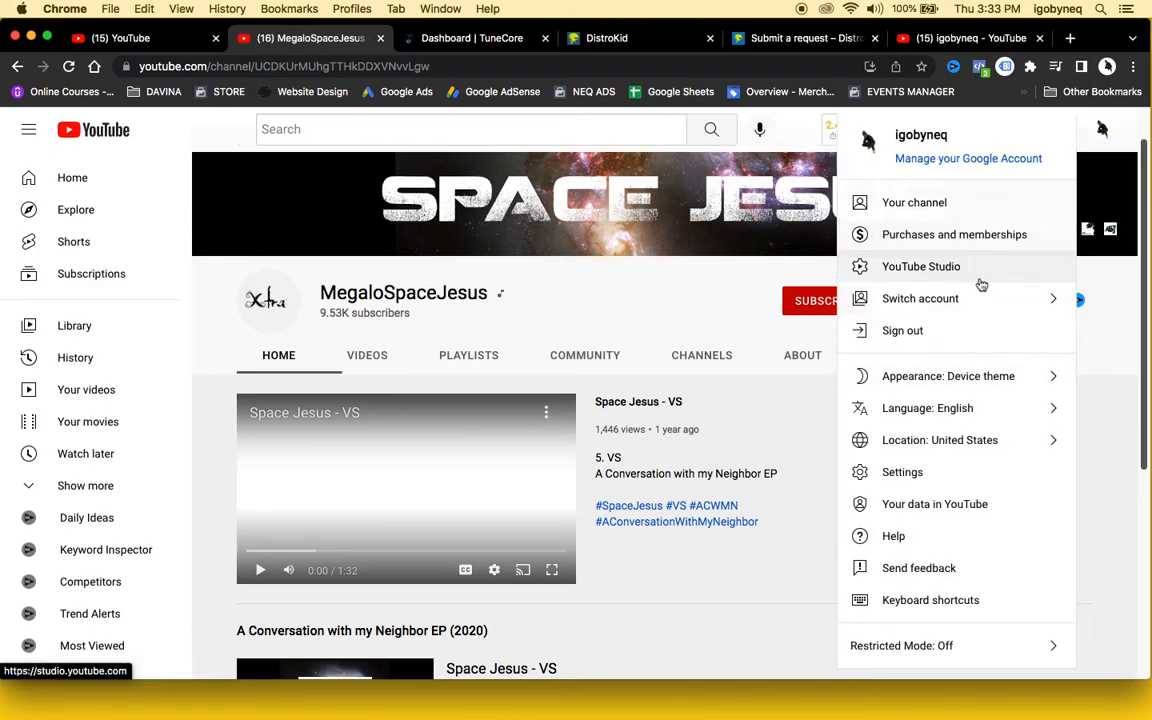
left_click(921, 266)
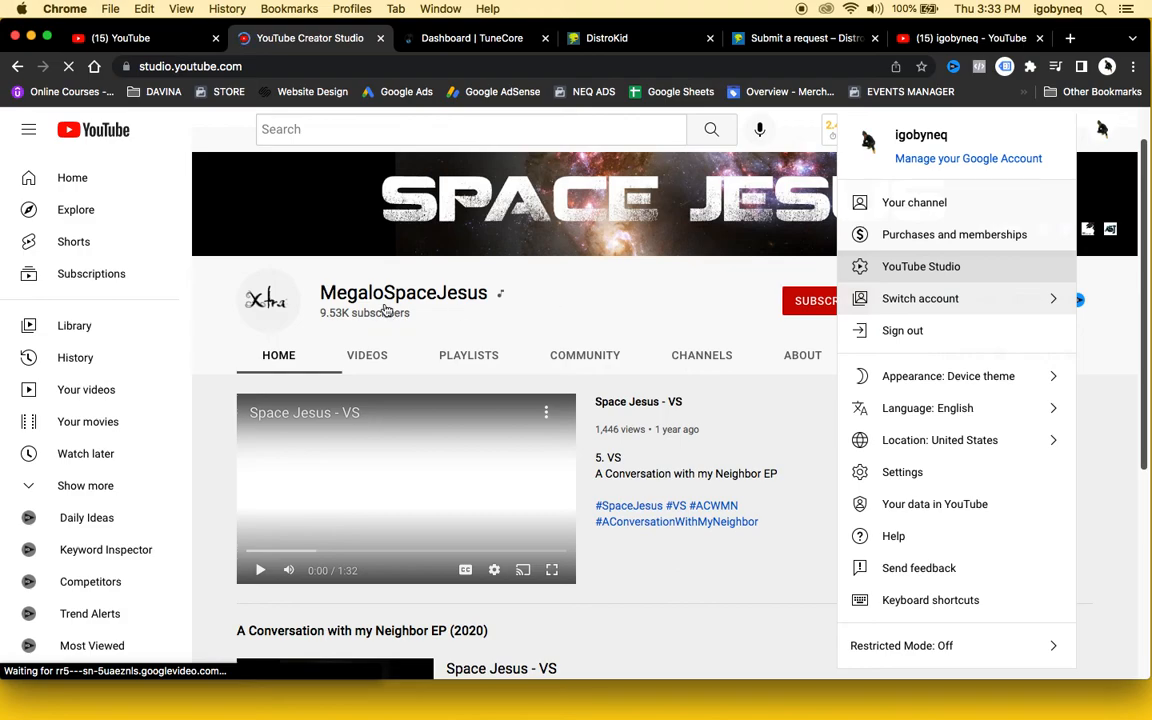
left_click(920, 266)
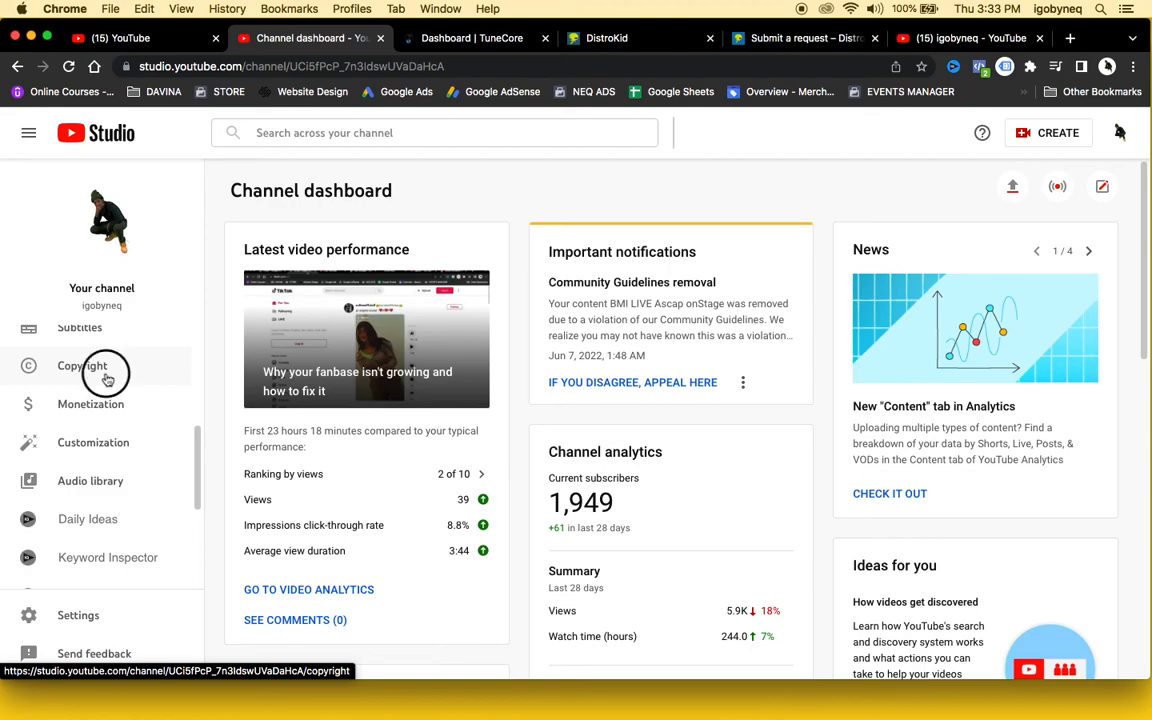
Start a new removal request from Studio's Copyright page and scroll through the blank form.
left_click(82, 365)
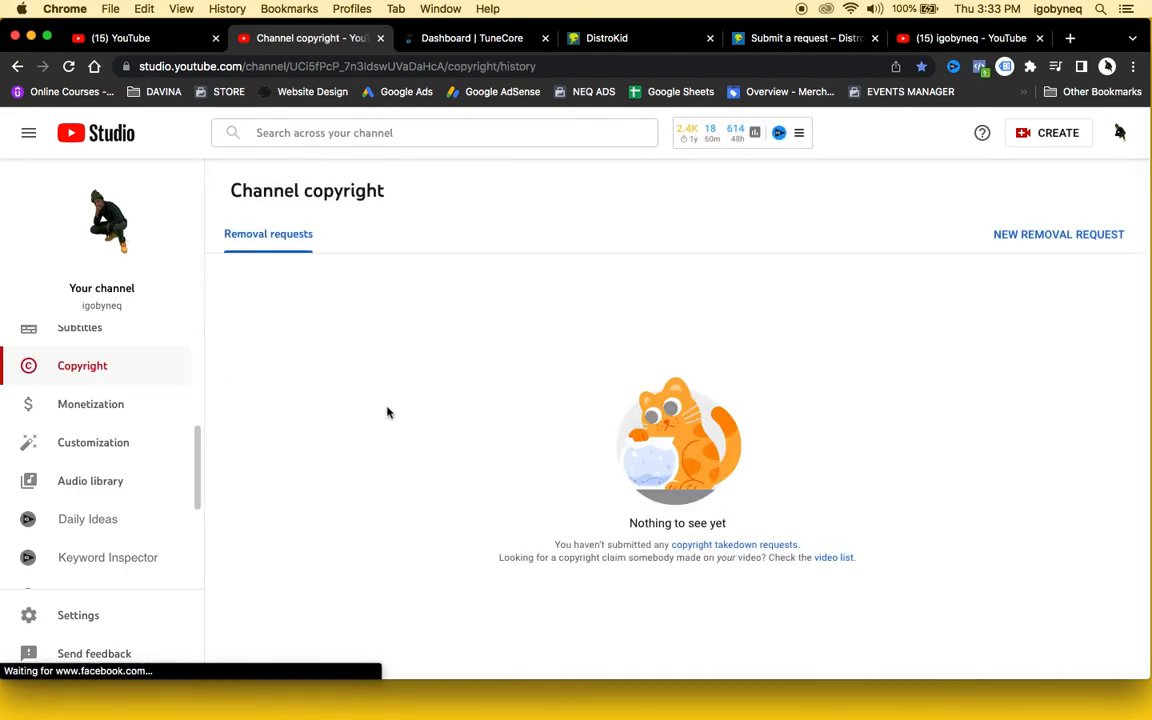
mouse_move(1077, 223)
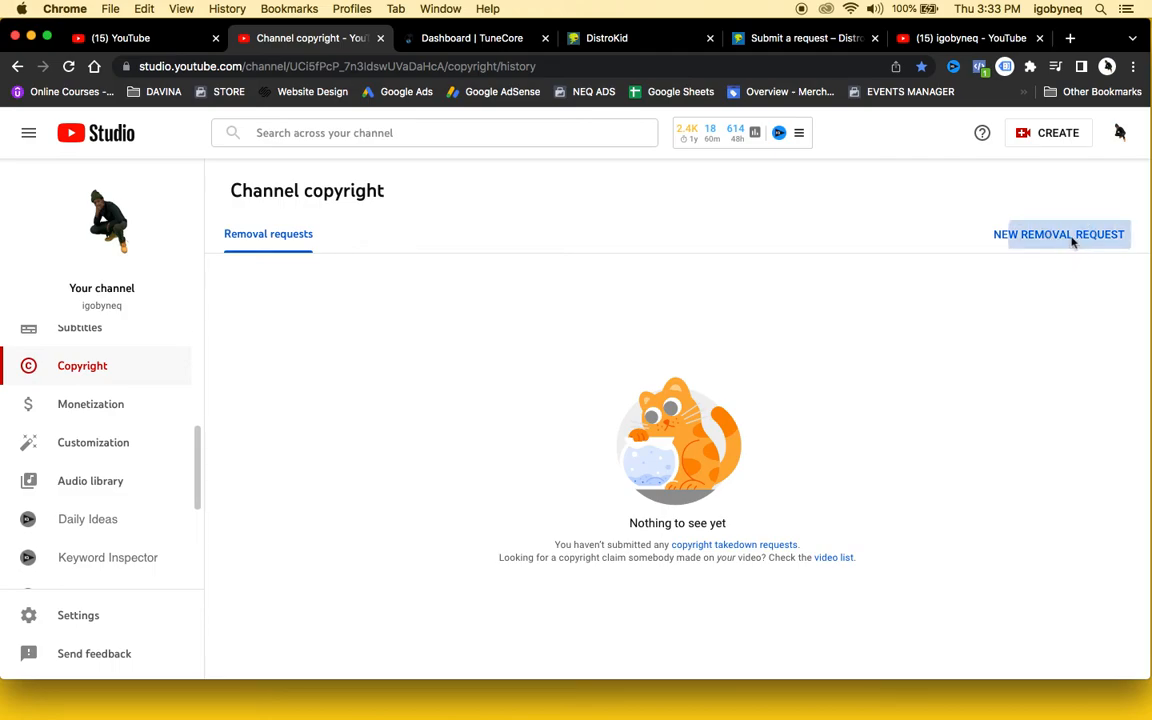
left_click(1059, 234)
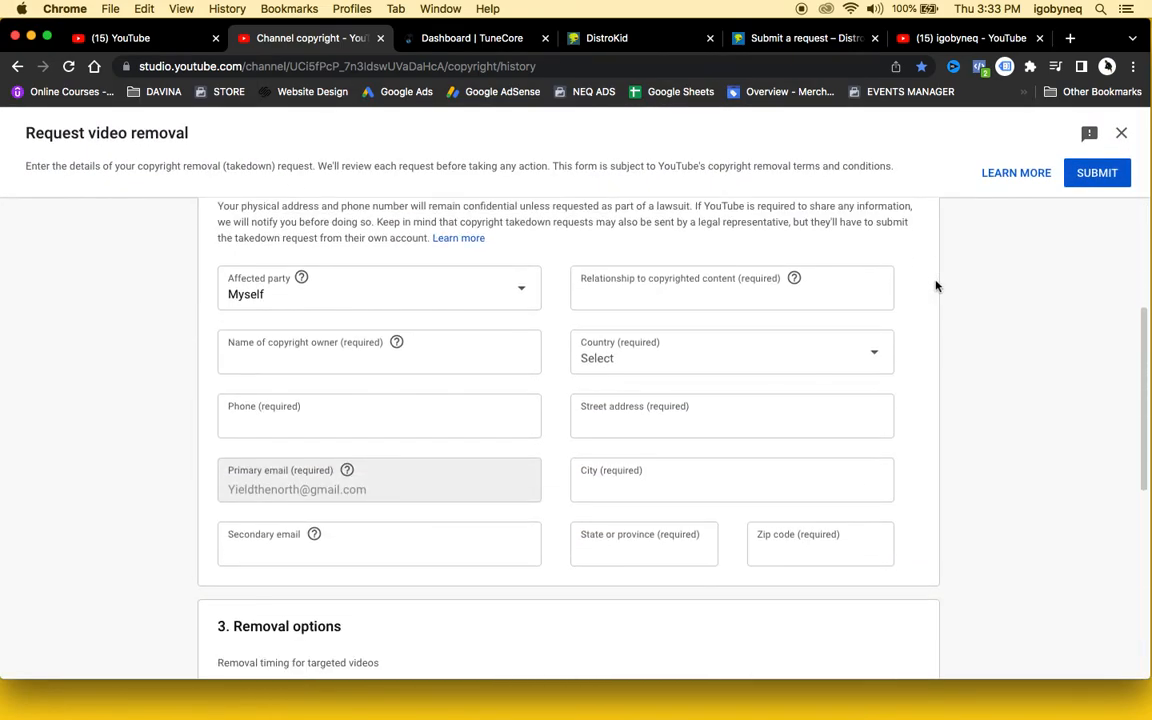
scroll("down", 3)
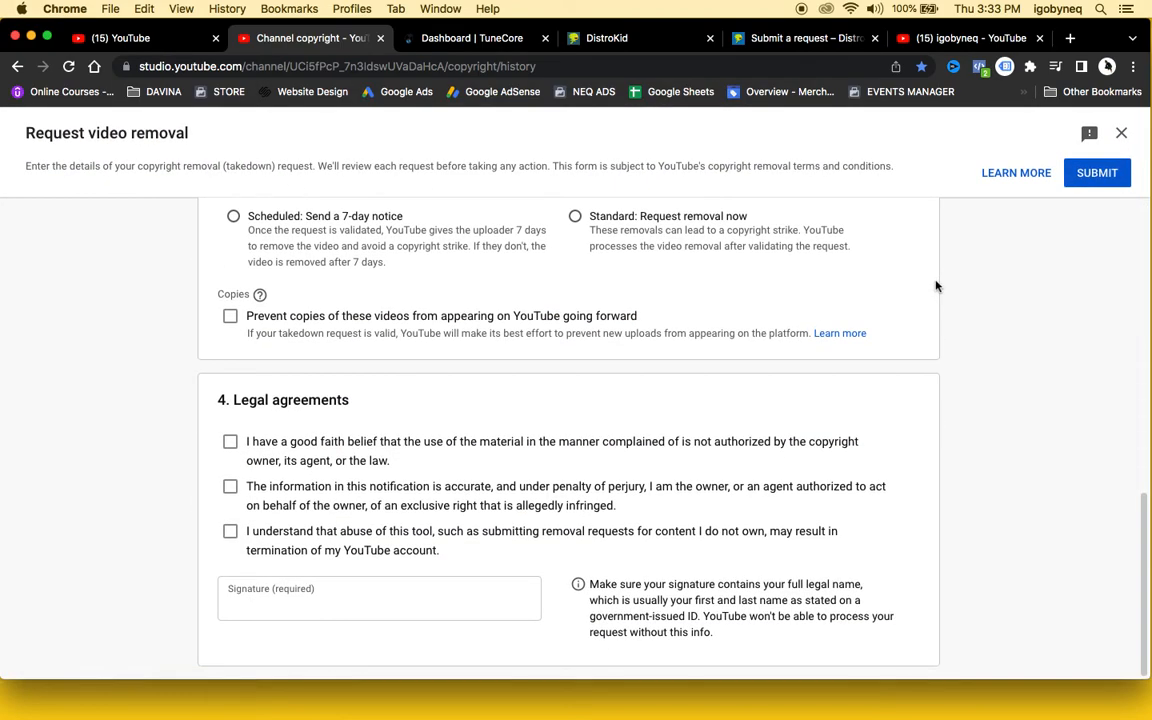
scroll("up", 3)
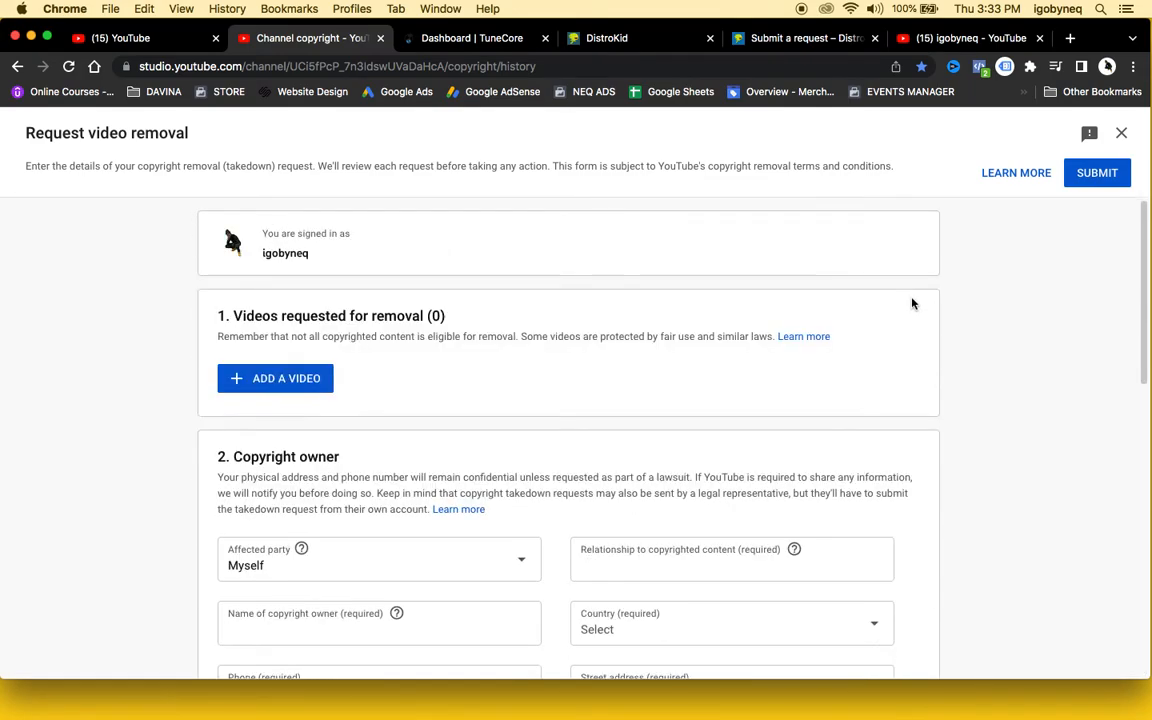
scroll("down", 3)
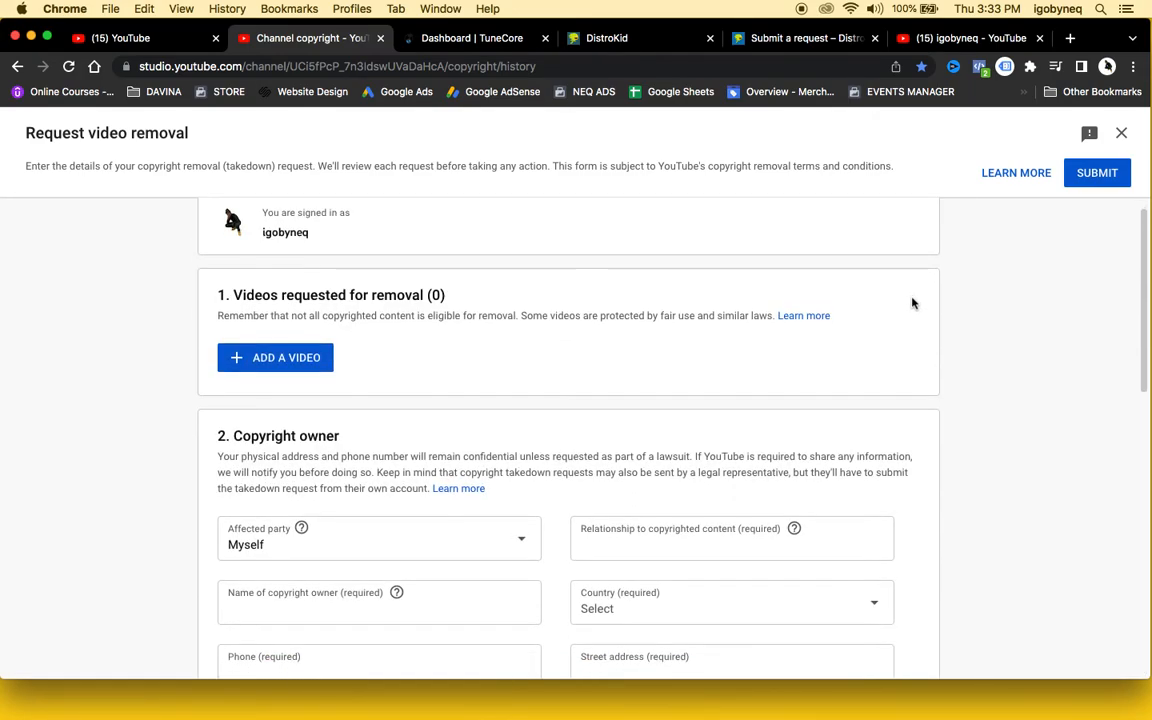
mouse_move(803, 338)
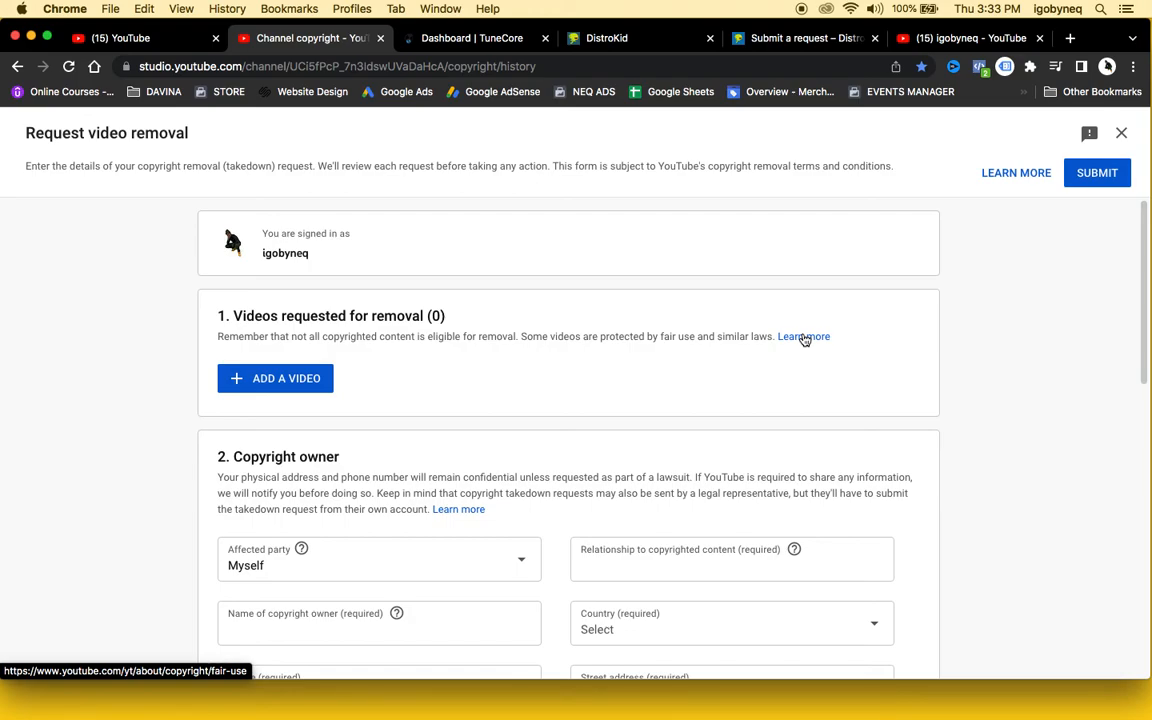
mouse_move(803, 317)
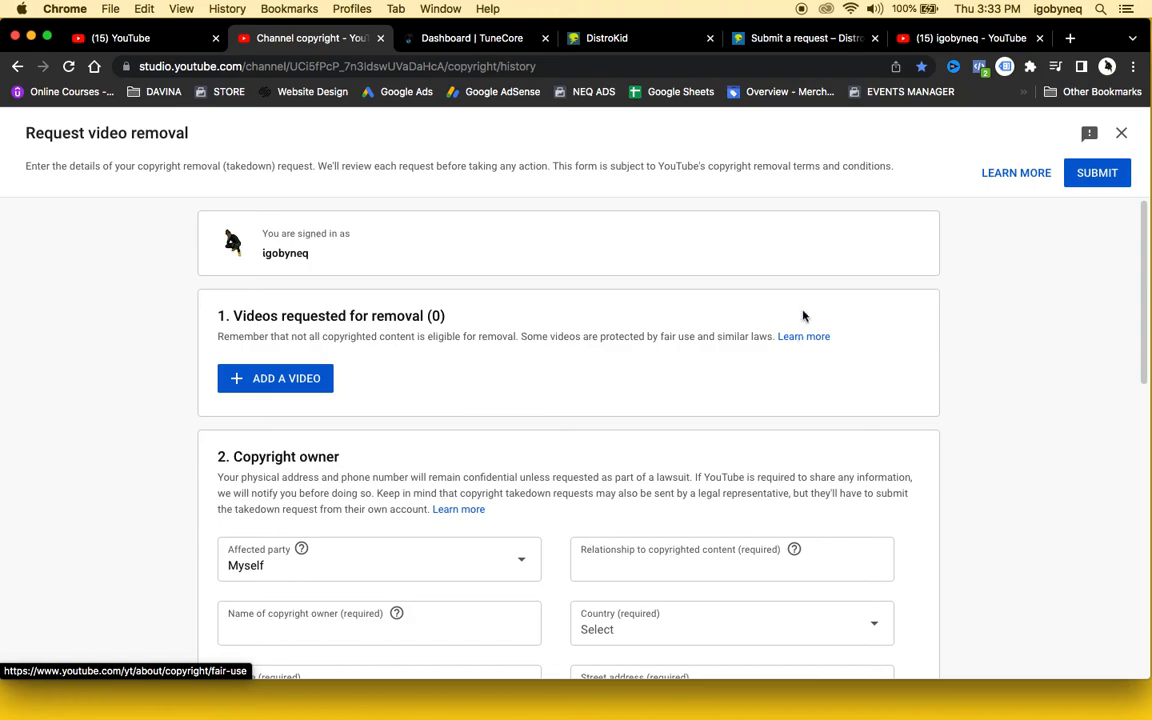
mouse_move(758, 157)
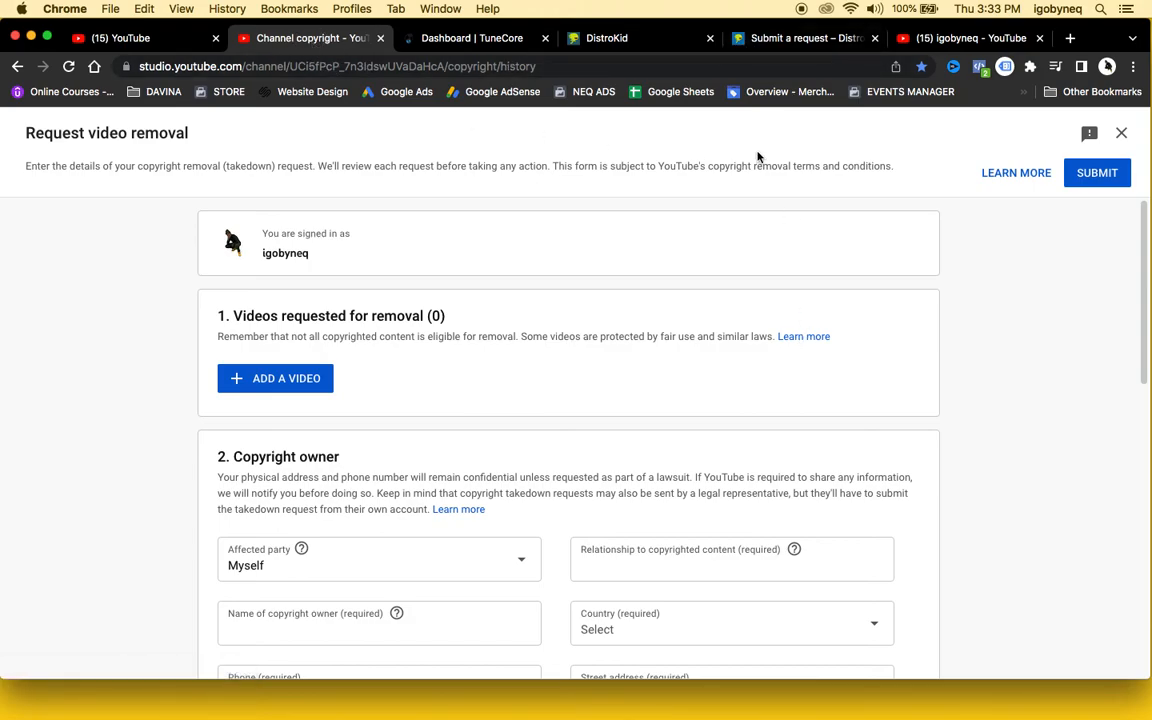
left_click(470, 38)
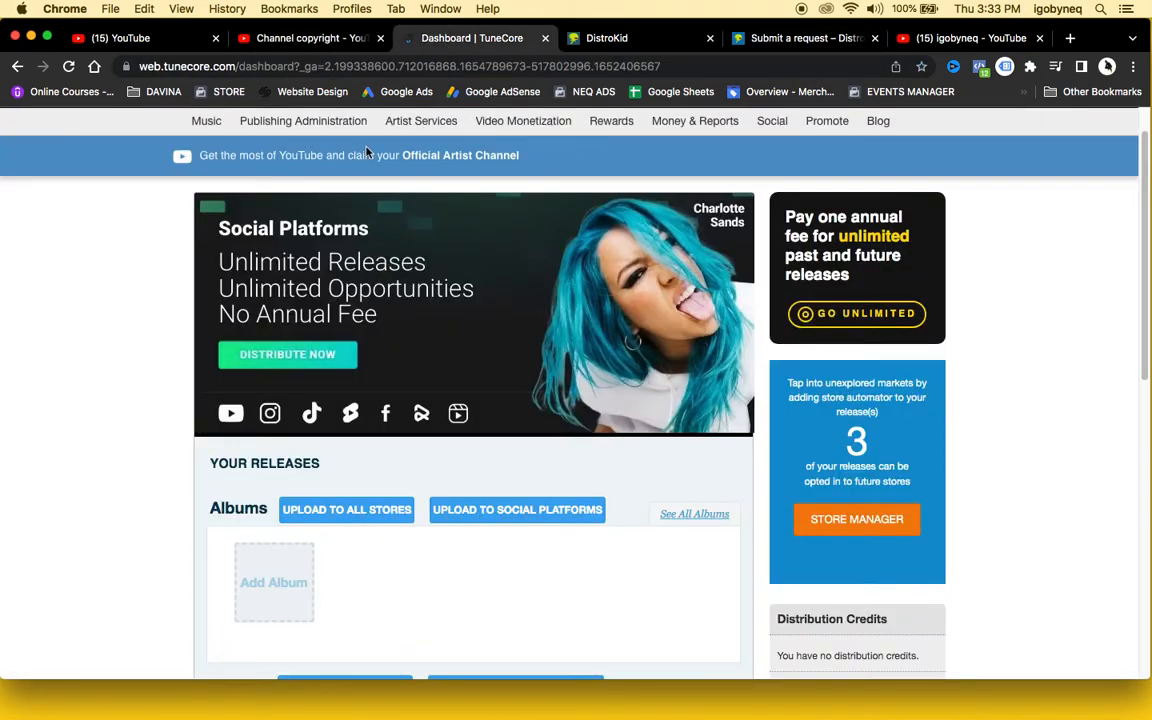
left_click(310, 38)
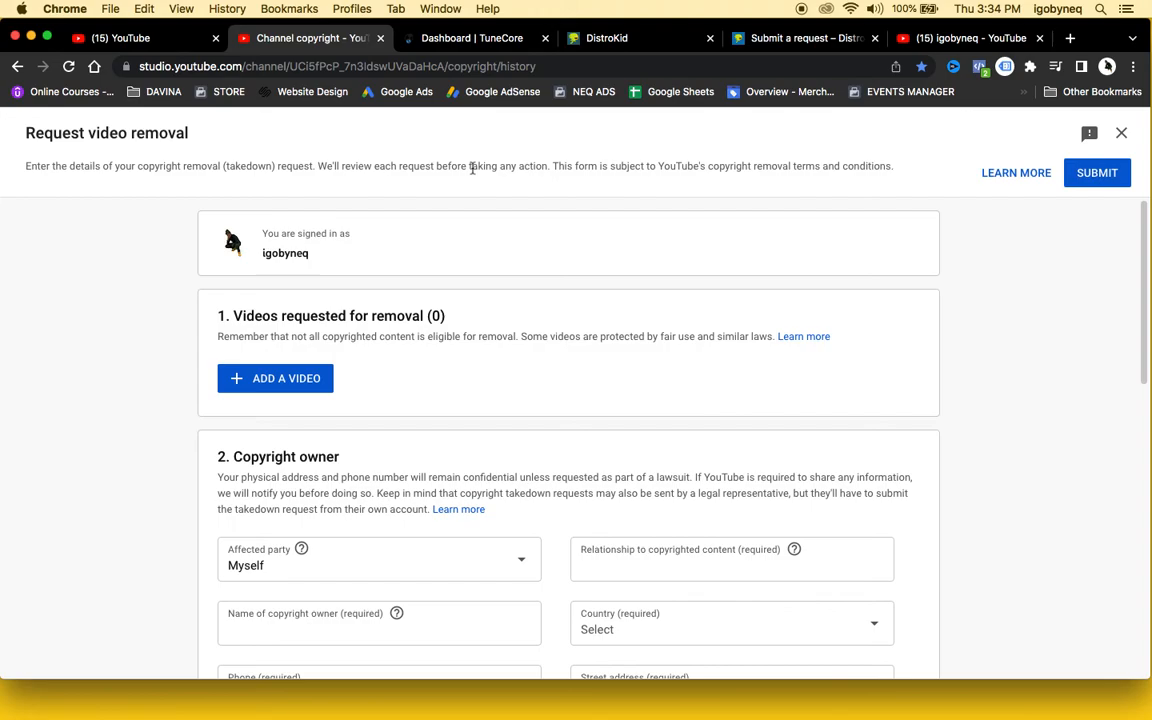
mouse_move(379, 26)
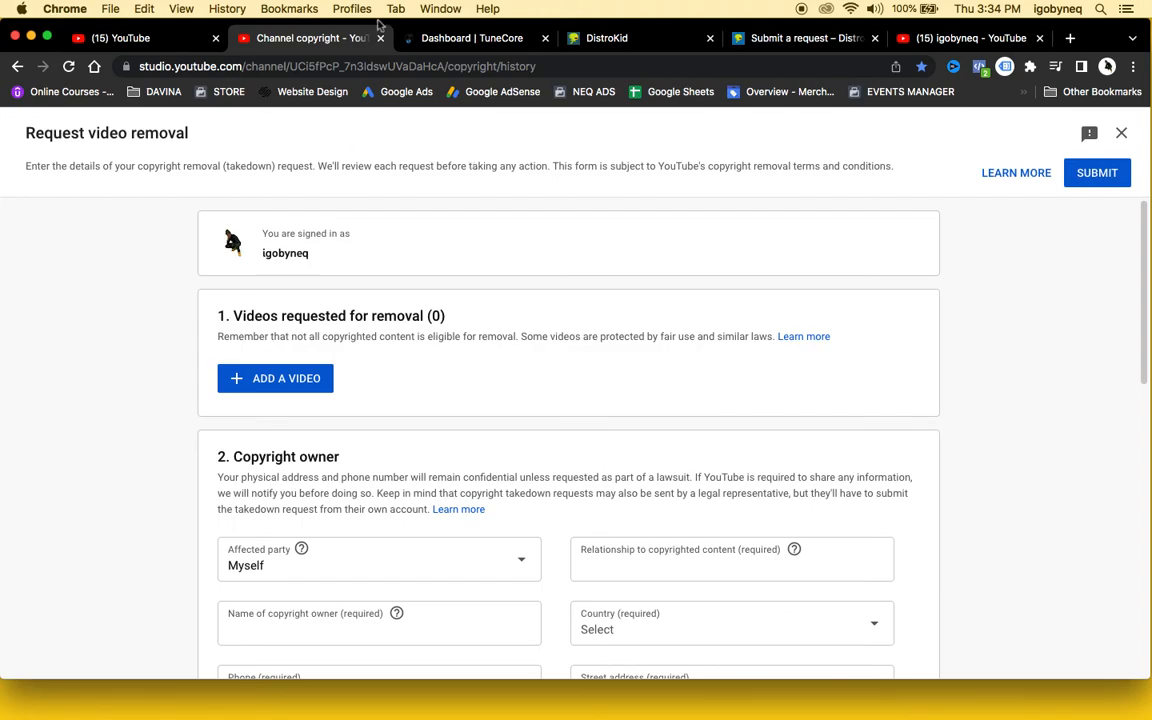
Switch to the DistroKid tab showing My Music releases like Return to Soul Vol 1.
left_click(620, 38)
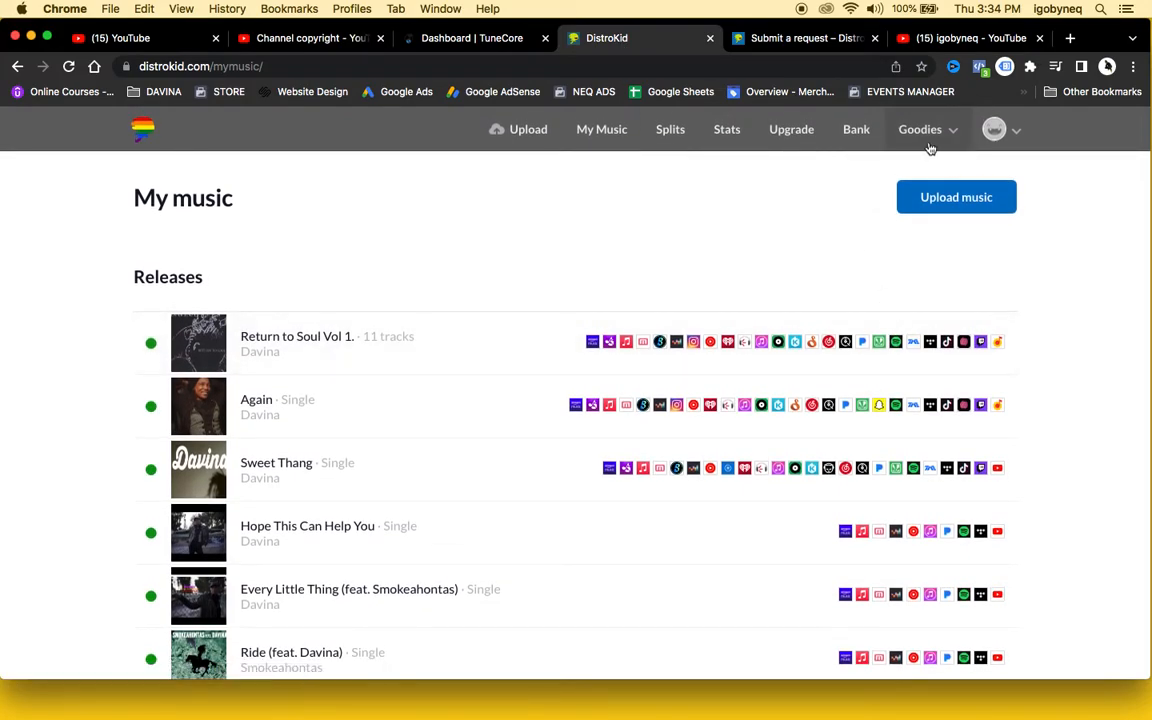
mouse_move(500, 31)
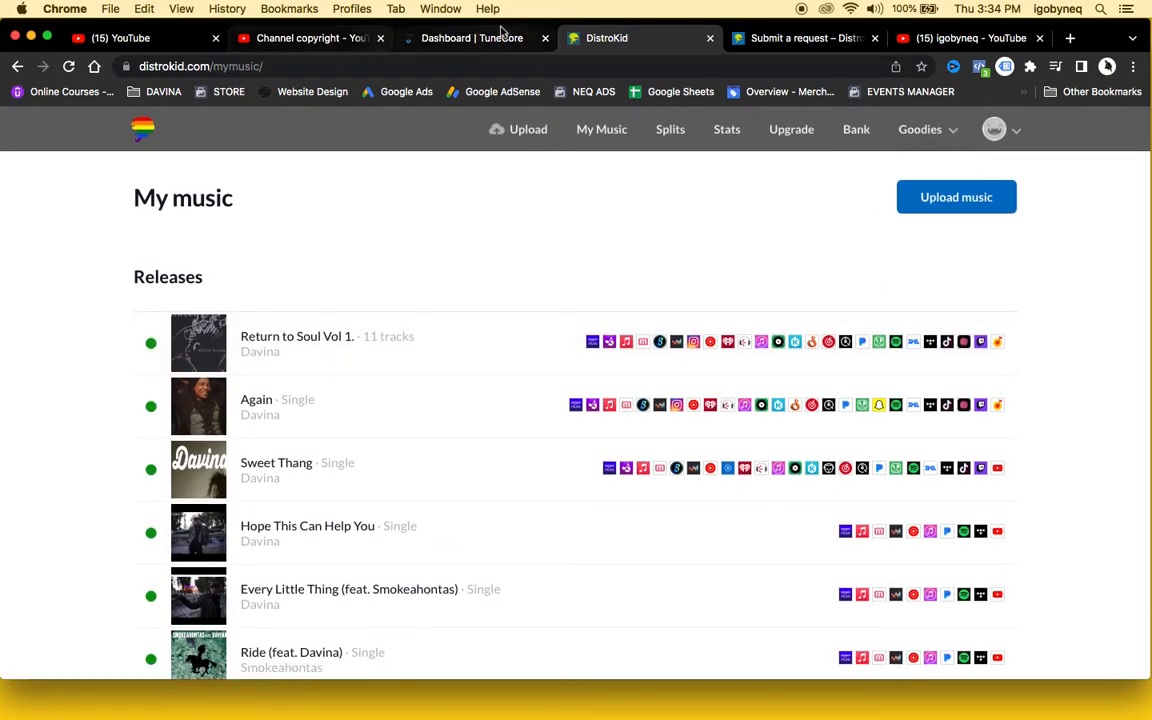
mouse_move(310, 38)
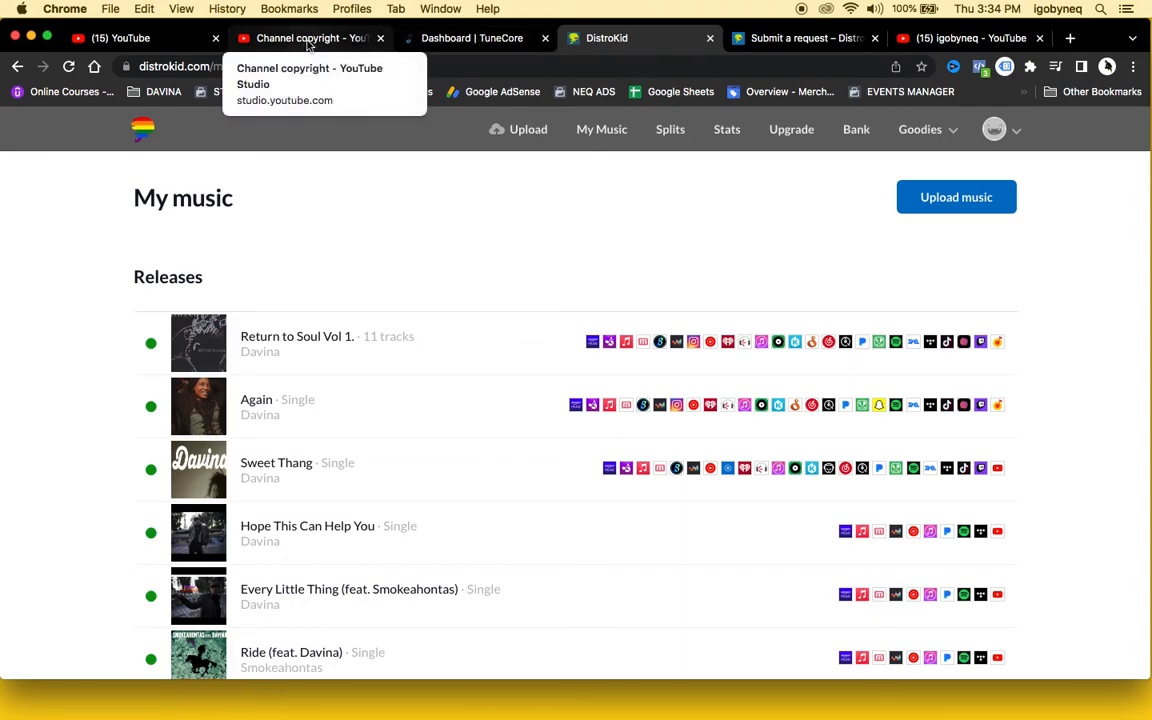
Return to the YouTube Studio tab and dismiss the unsubmitted video removal form.
left_click(305, 38)
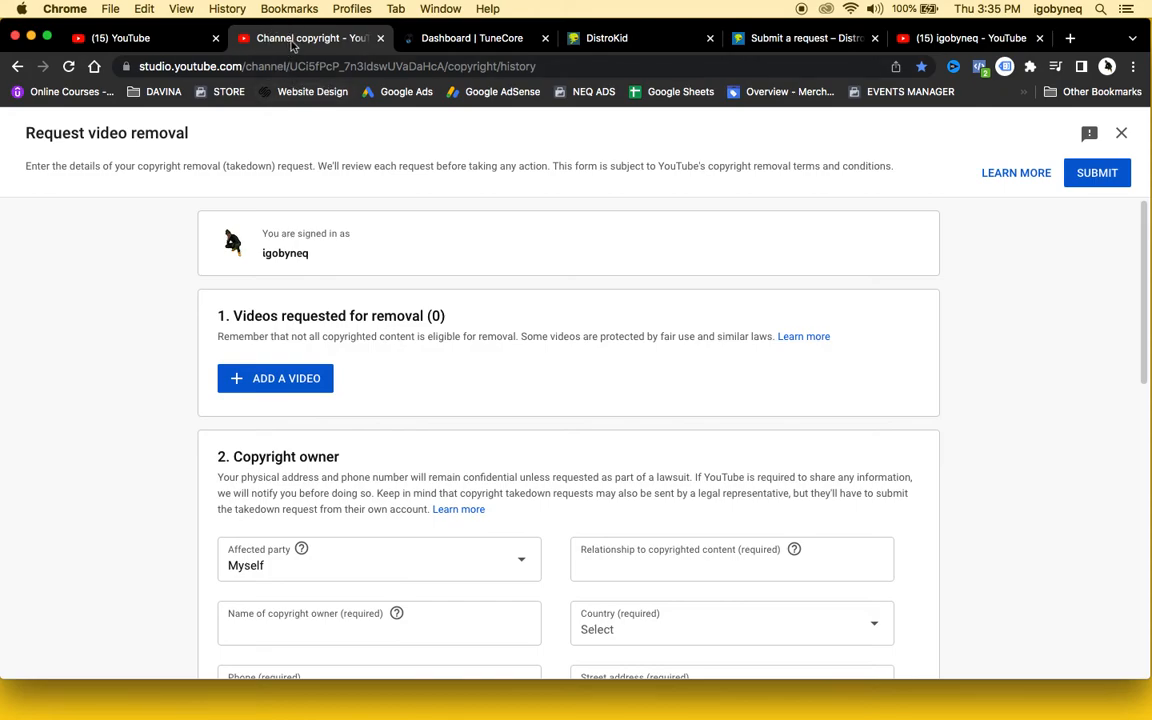
mouse_move(953, 231)
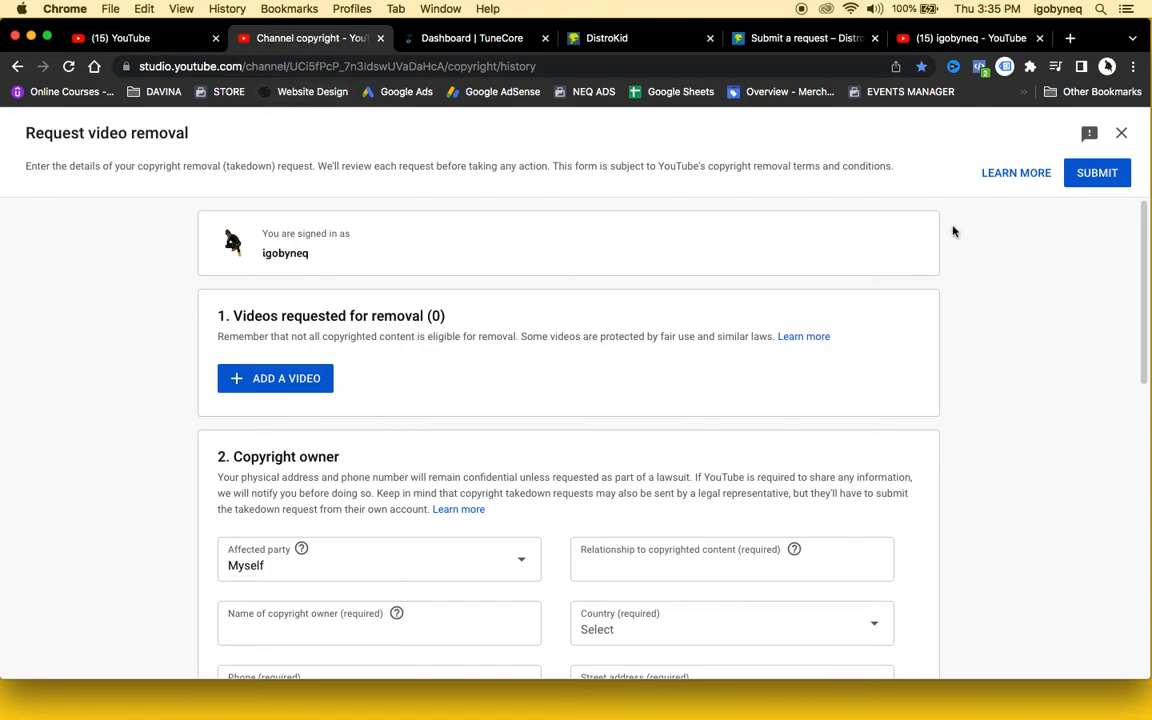
mouse_move(983, 220)
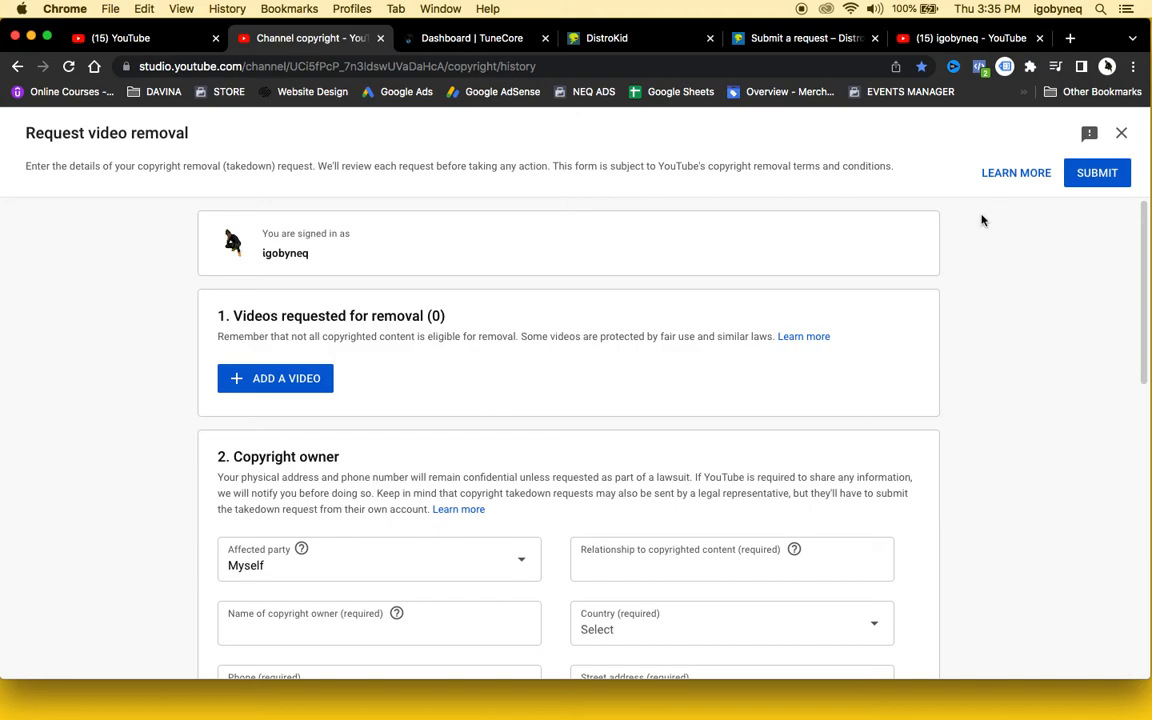
mouse_move(941, 228)
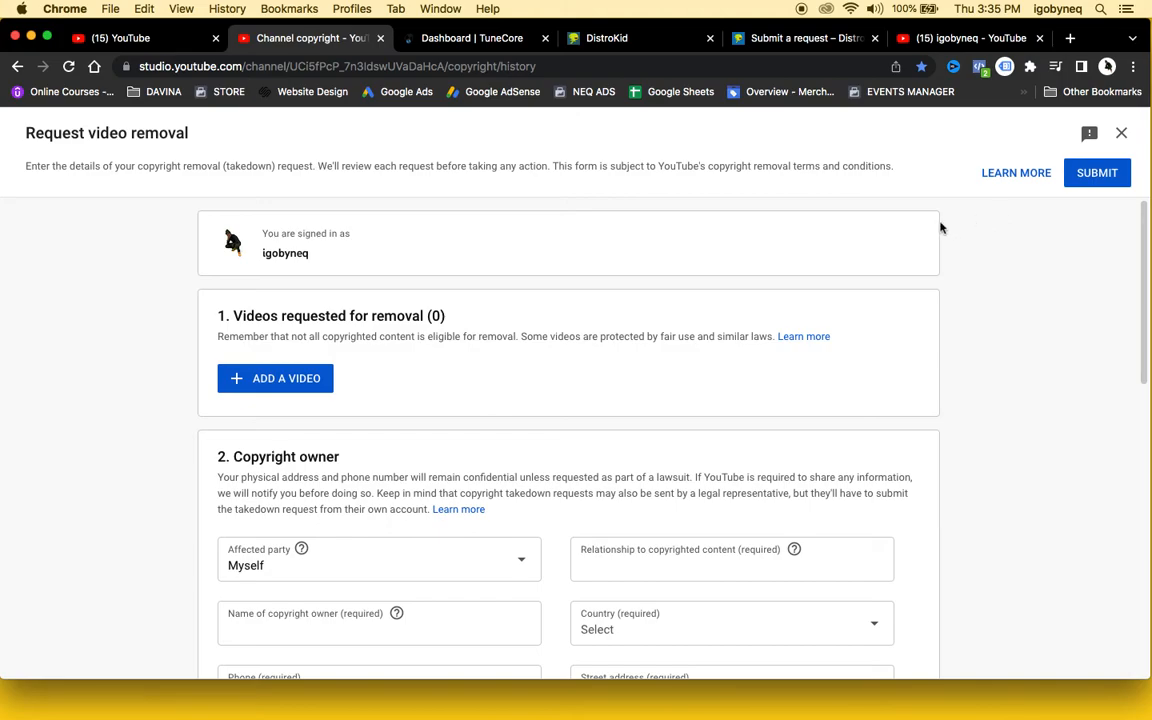
mouse_move(1050, 240)
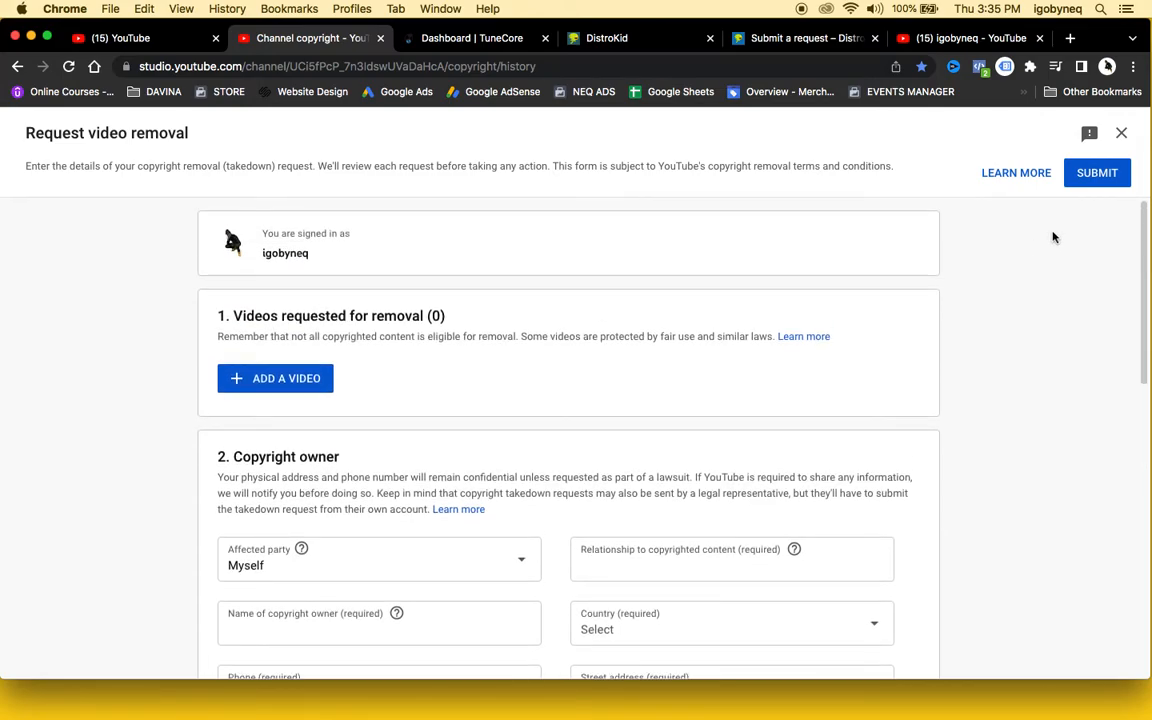
left_click(1121, 132)
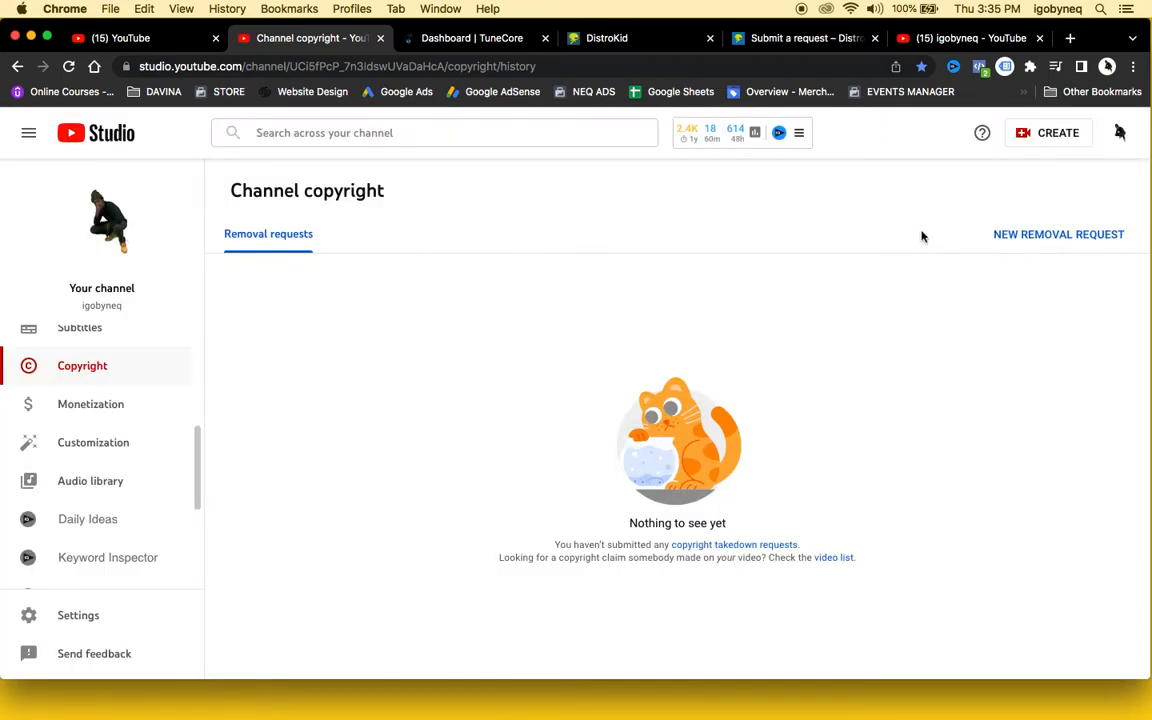
mouse_move(800, 271)
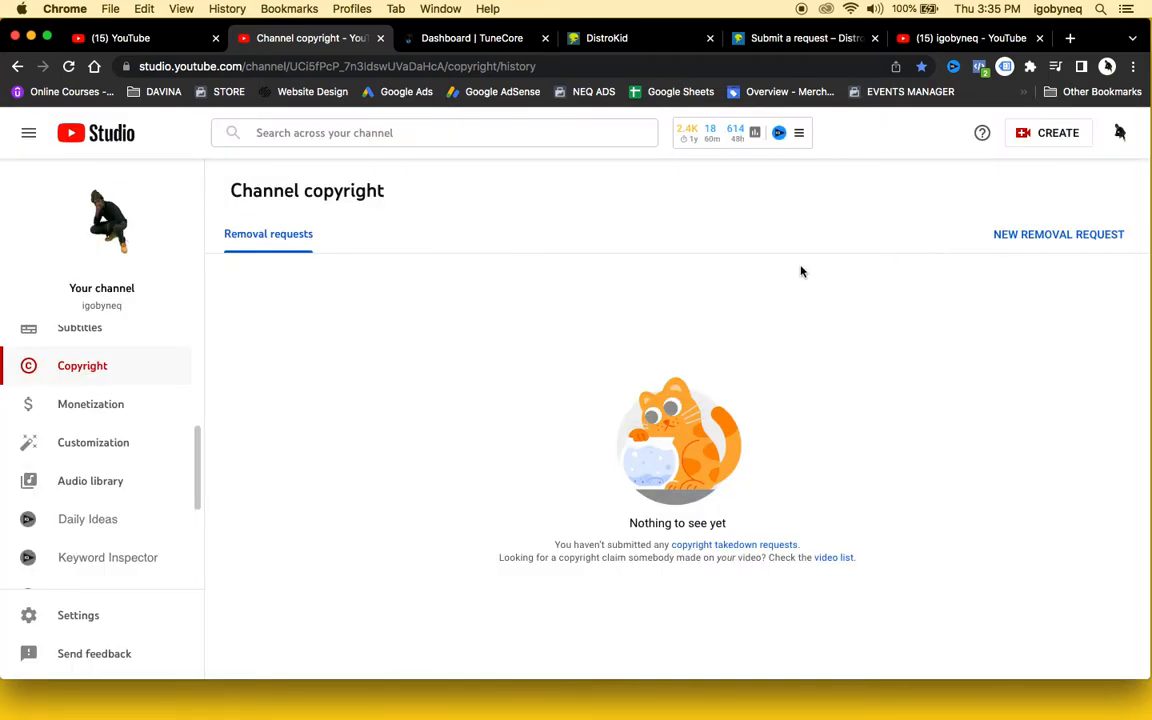